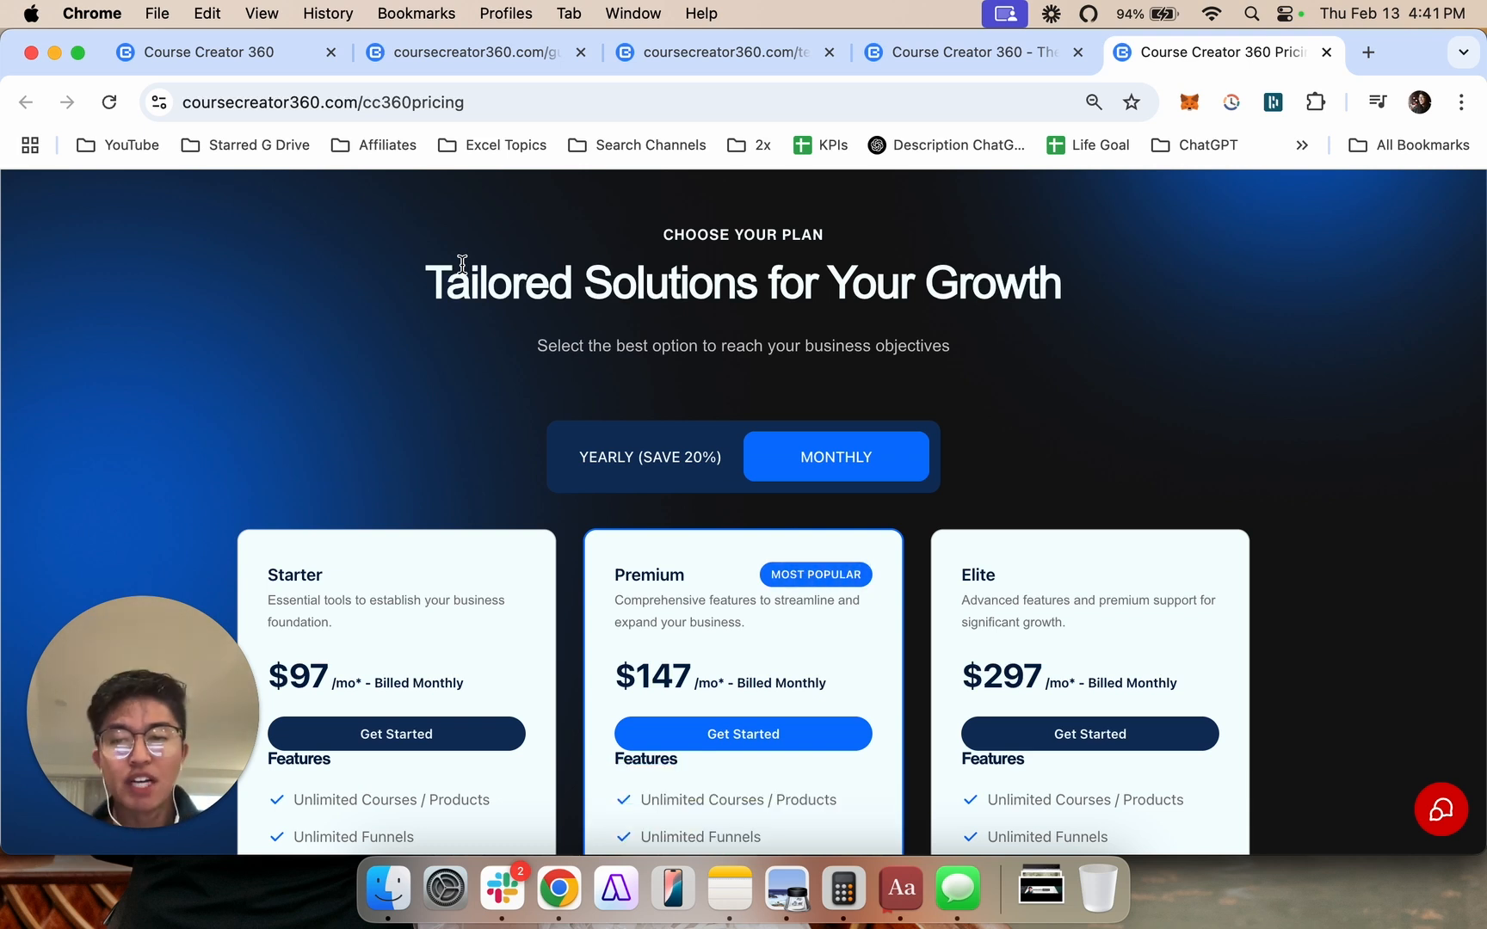
{"action": "mouse_move", "coordinate": [583, 363]}
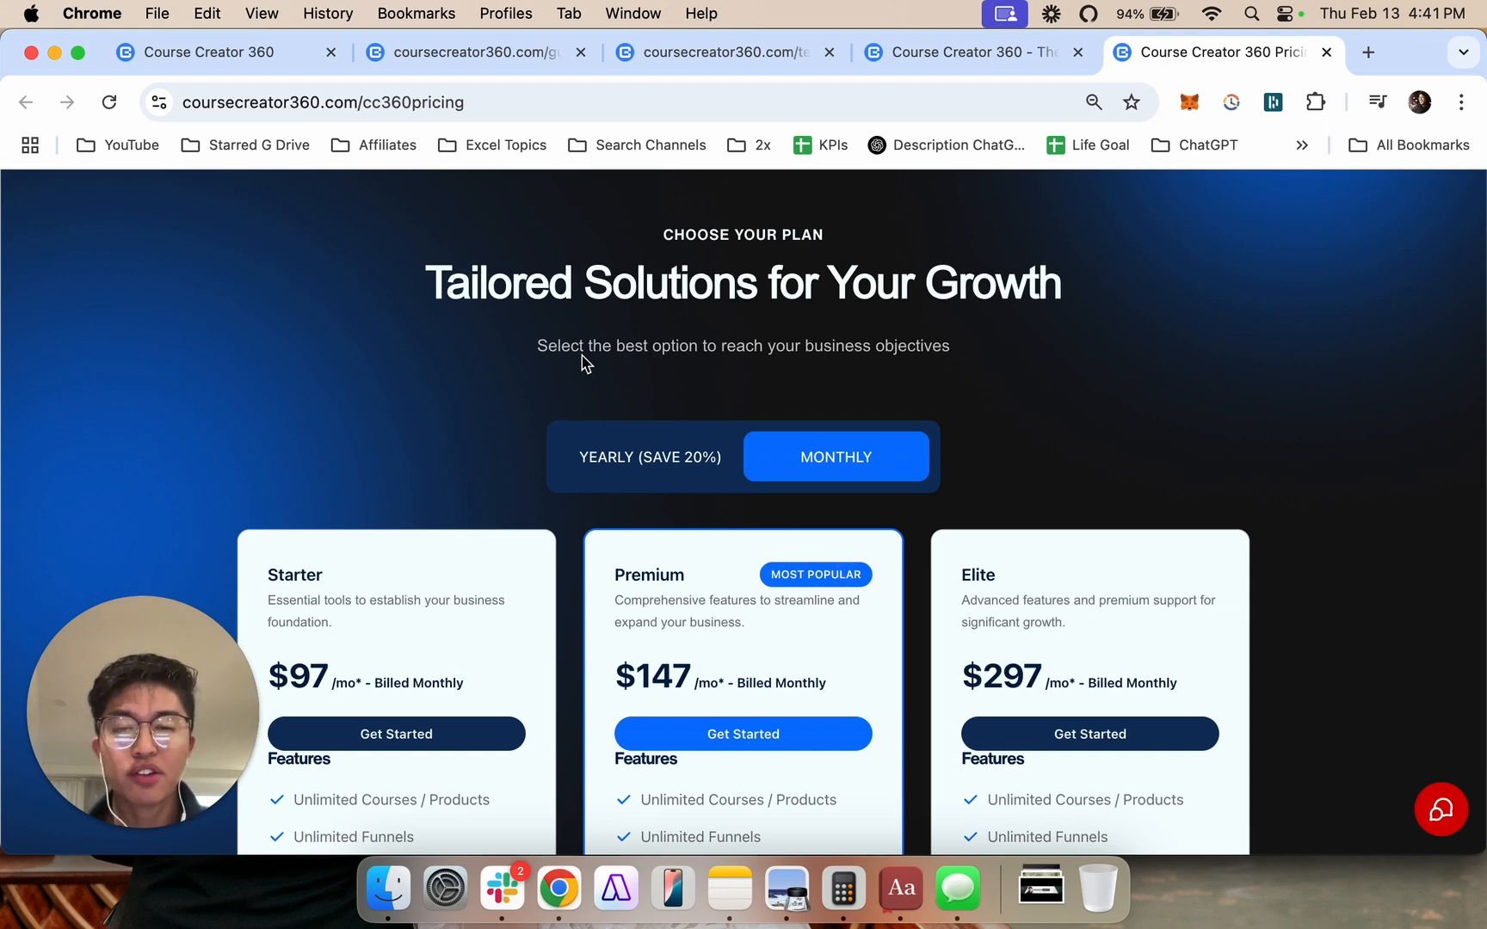
Scroll through the pricing page comparing the Starter, Premium and Elite monthly plan cards.
{"action": "scroll", "scroll_direction": "down", "scroll_amount": 3}
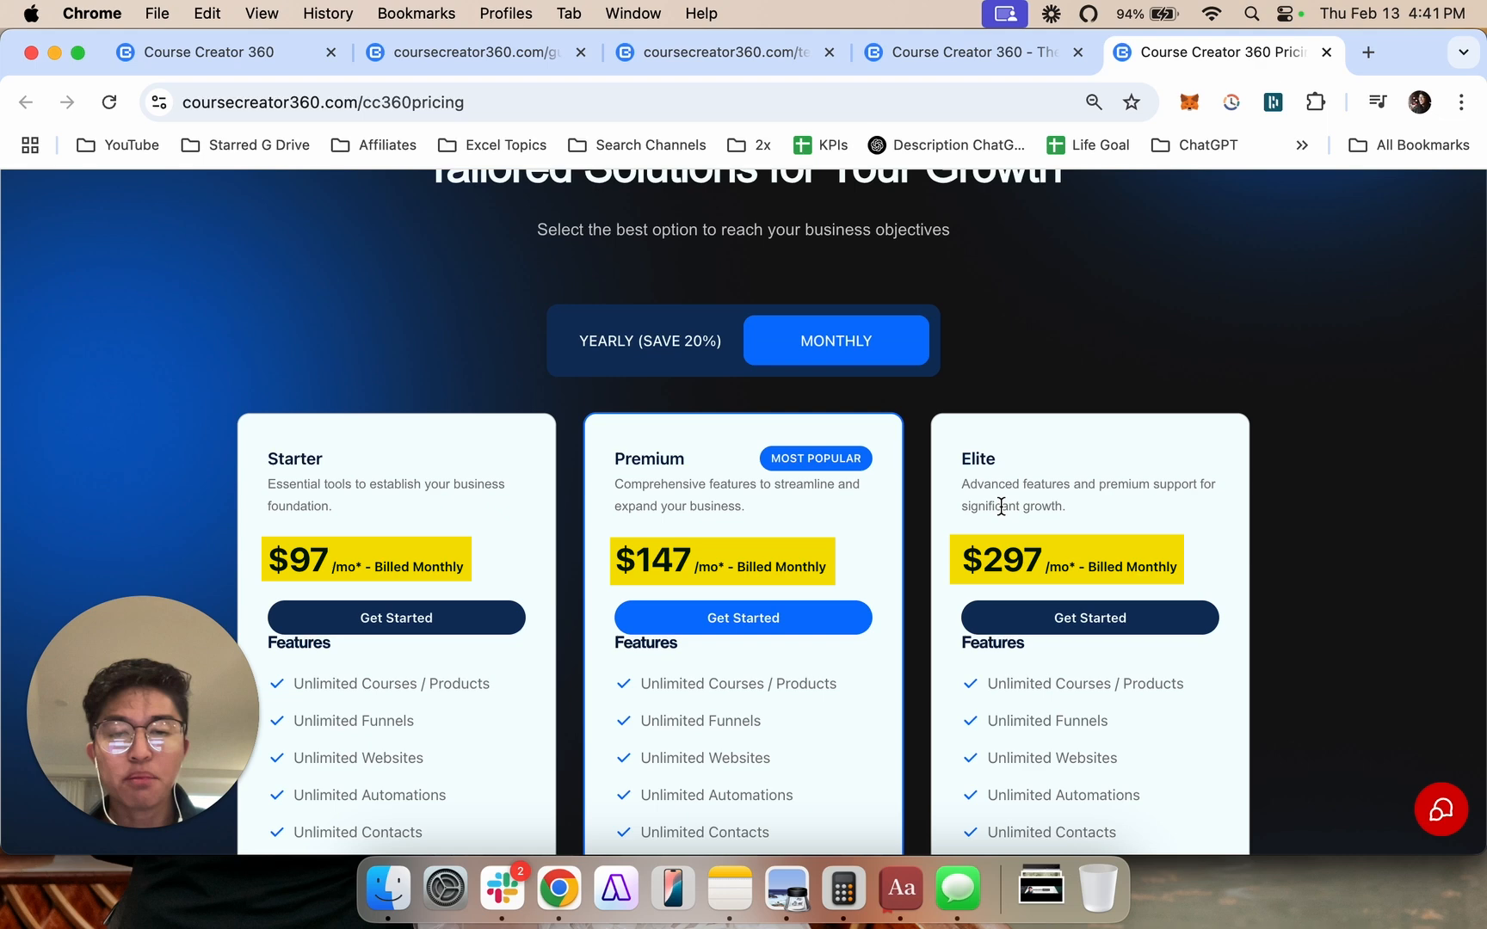
{"action": "scroll", "scroll_direction": "down", "scroll_amount": 3}
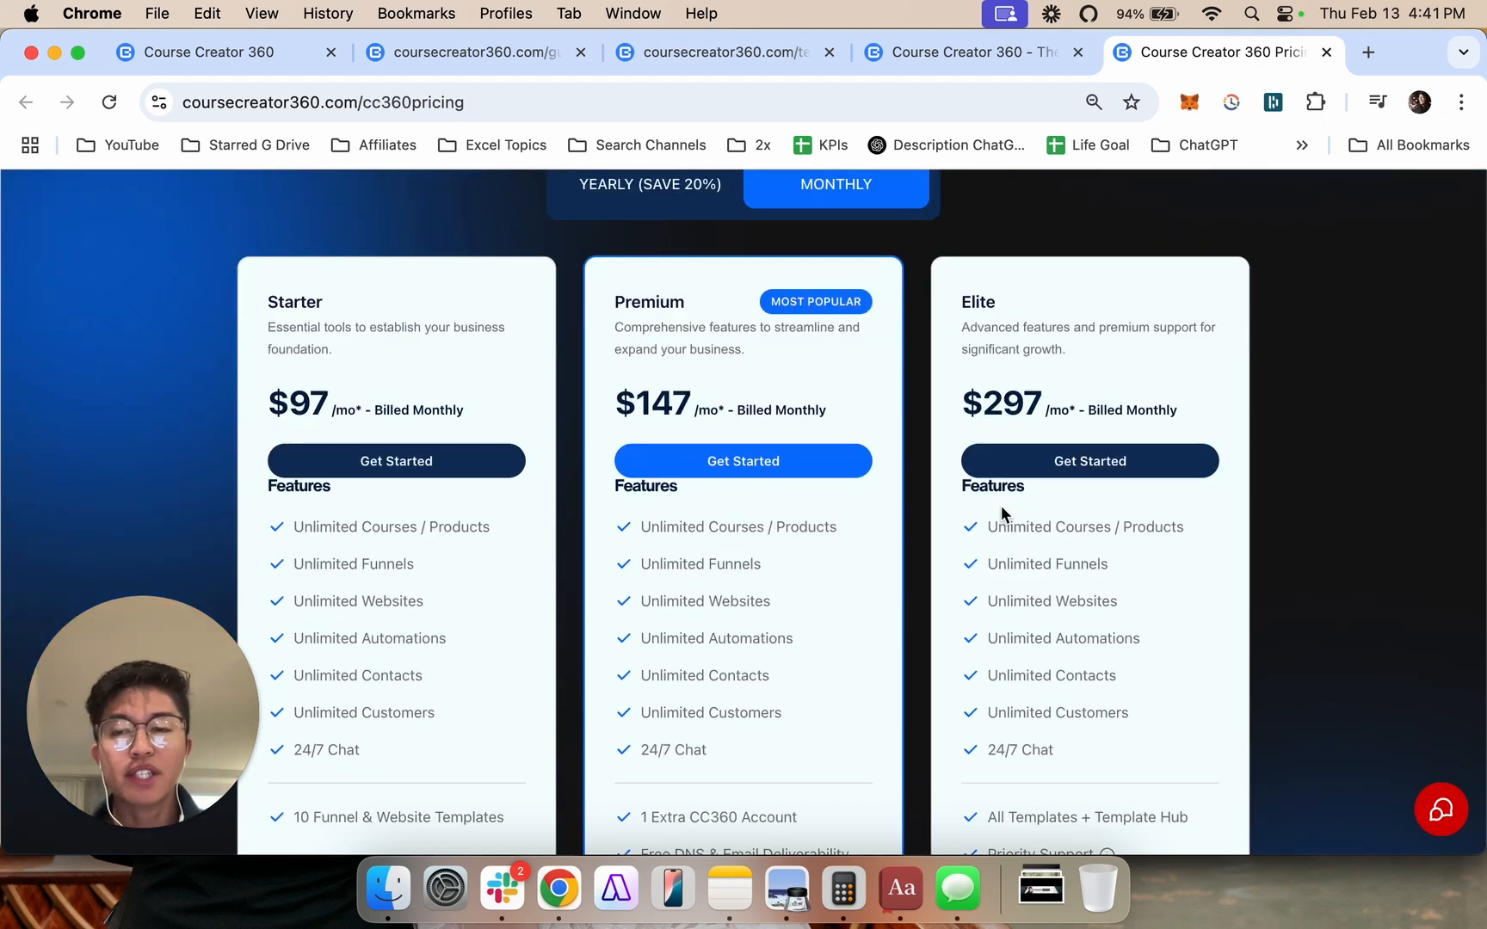
{"action": "mouse_move", "coordinate": [857, 553]}
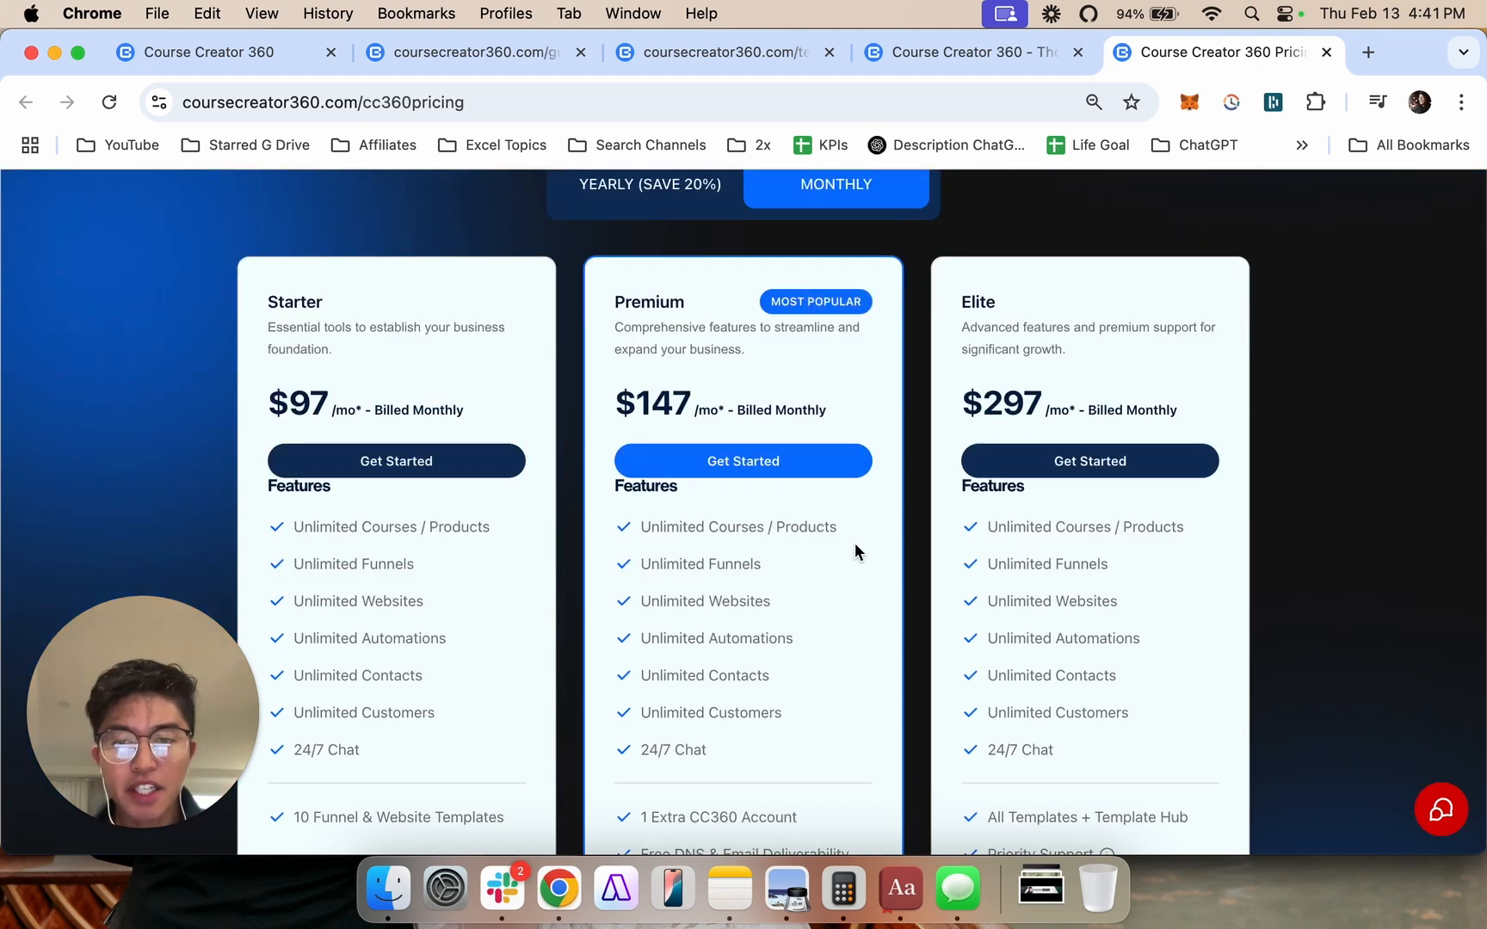
{"action": "scroll", "scroll_direction": "up", "scroll_amount": 3}
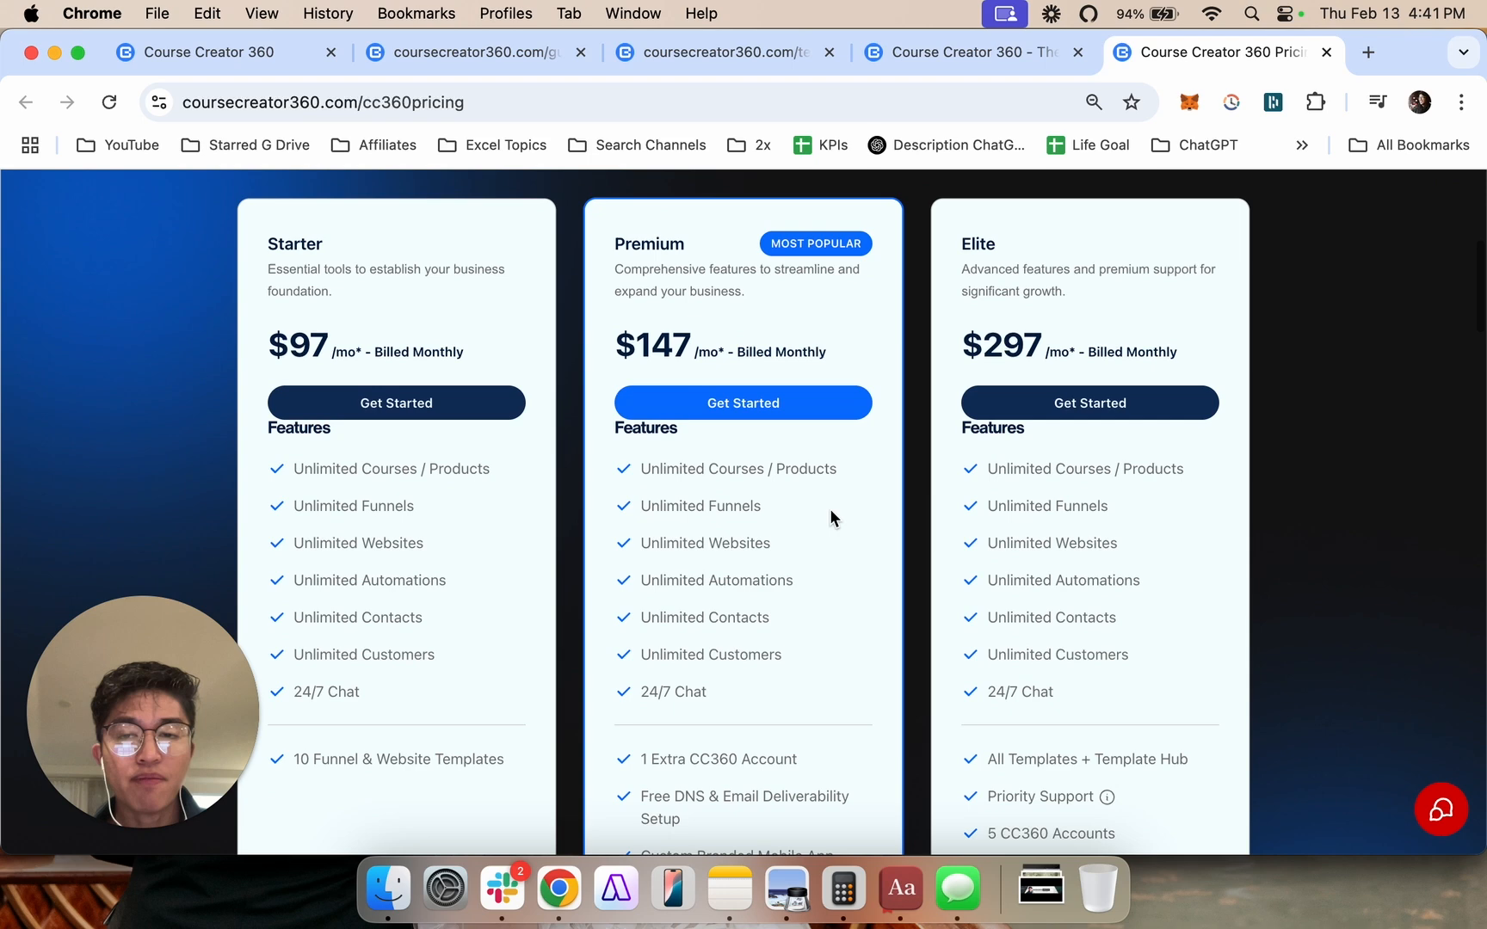
{"action": "mouse_move", "coordinate": [417, 489]}
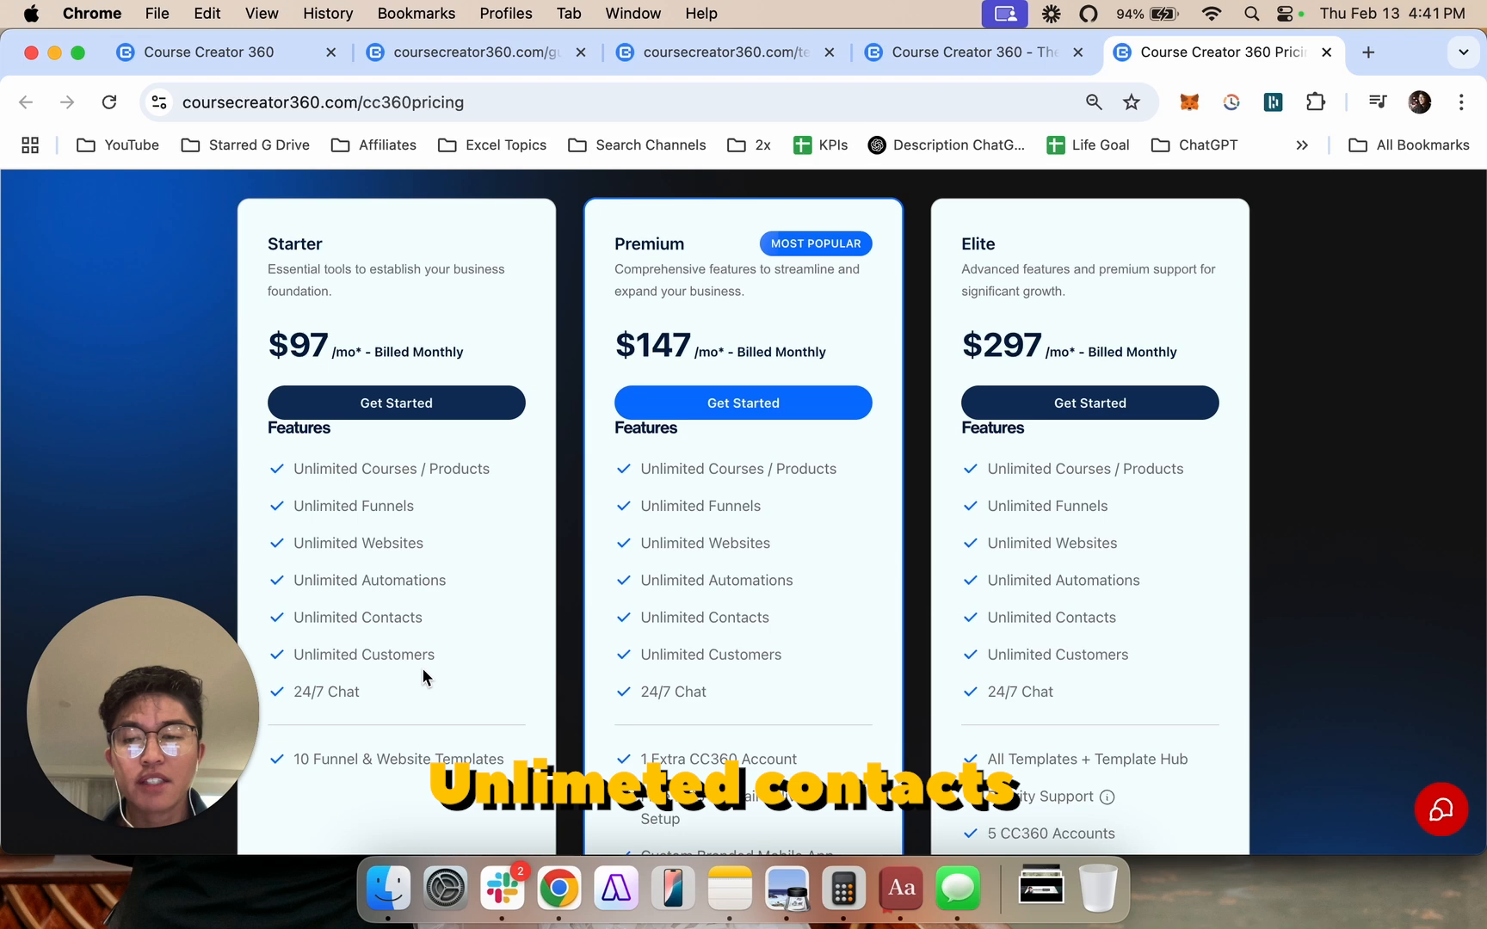
{"action": "scroll", "scroll_direction": "down", "scroll_amount": 3}
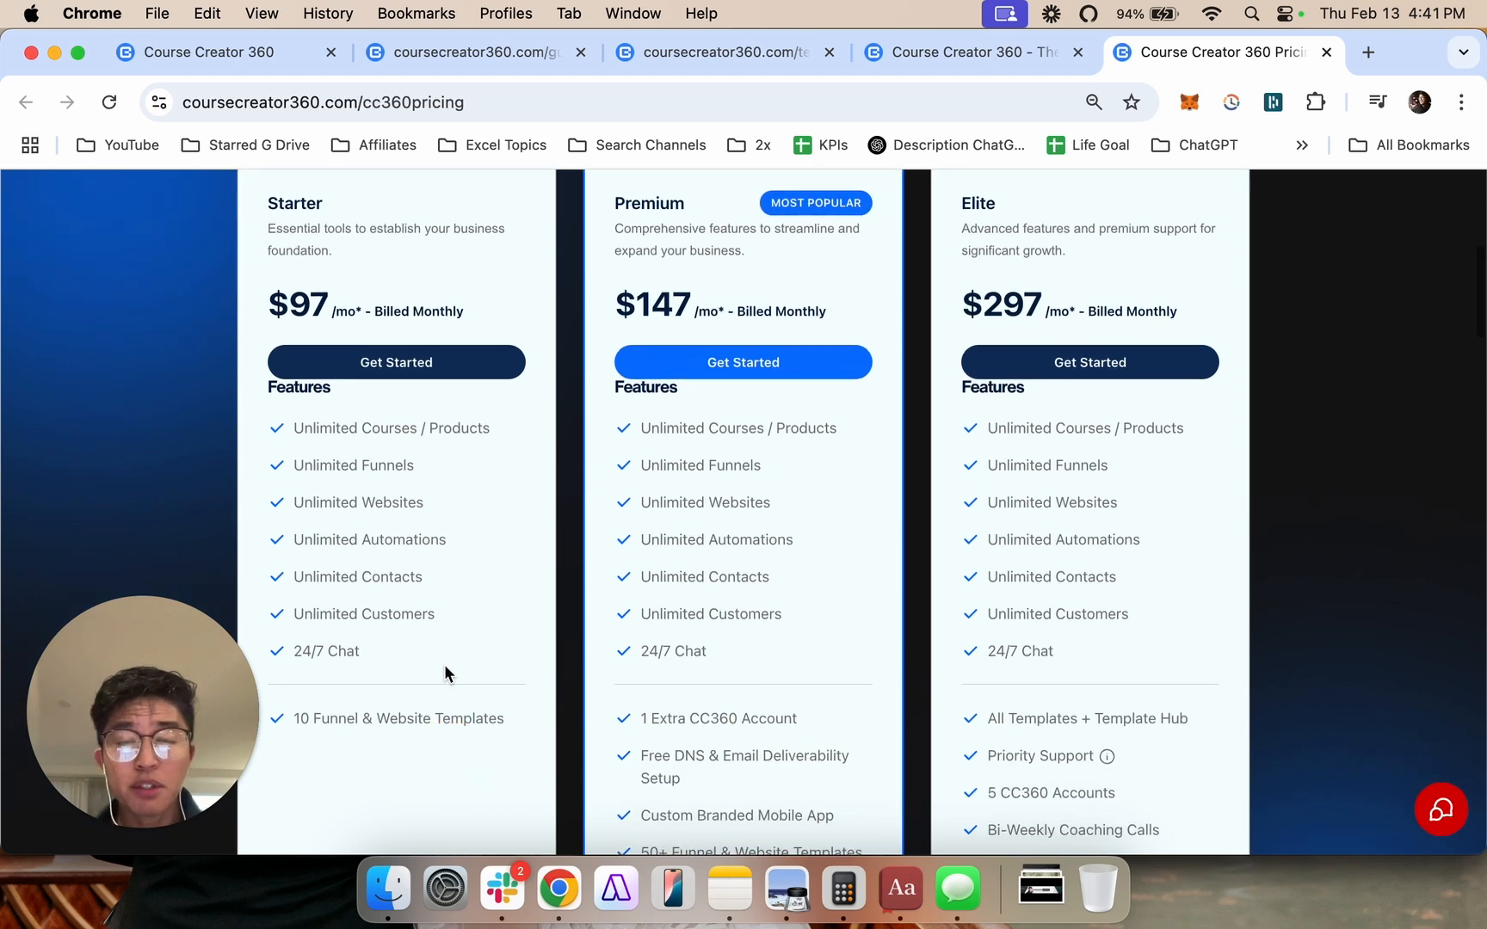
{"action": "scroll", "scroll_direction": "down", "scroll_amount": 3}
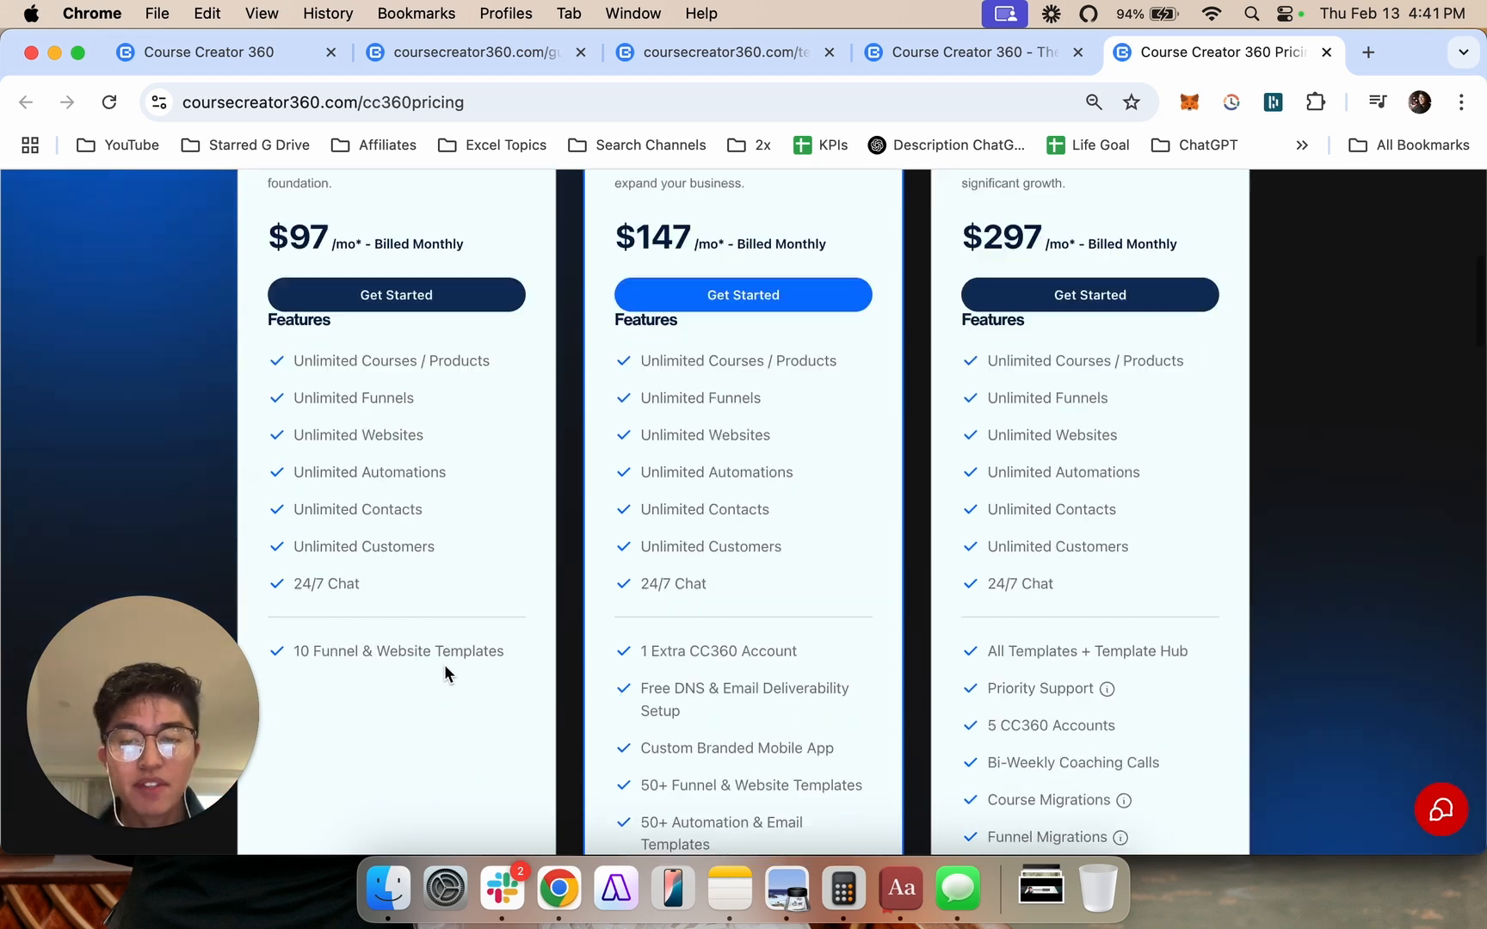
{"action": "scroll", "scroll_direction": "down", "scroll_amount": 3}
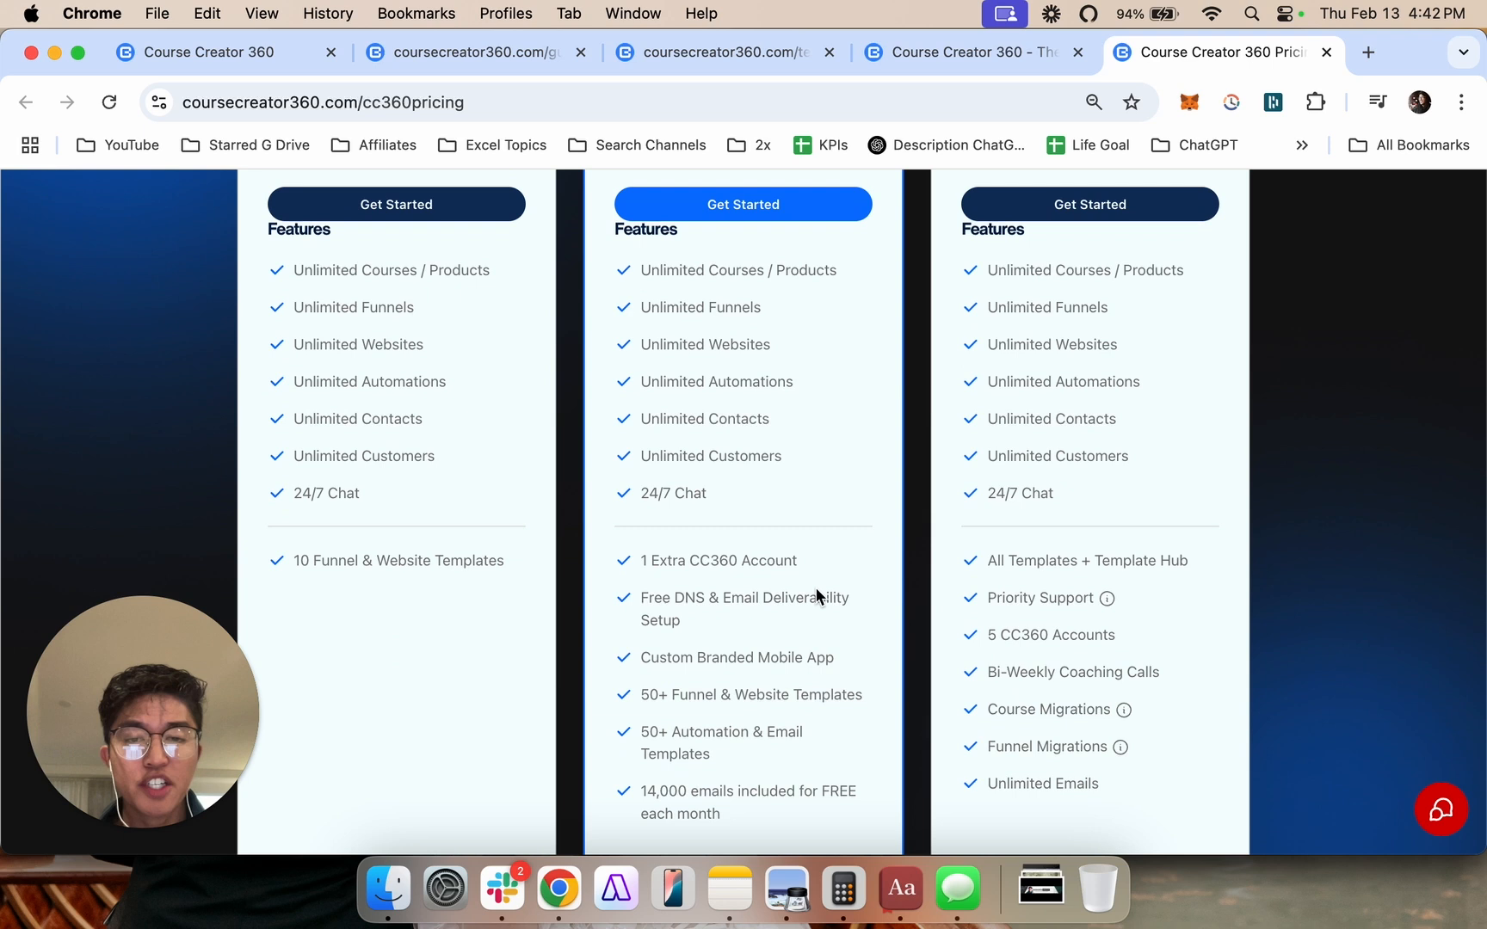
{"action": "mouse_move", "coordinate": [484, 617]}
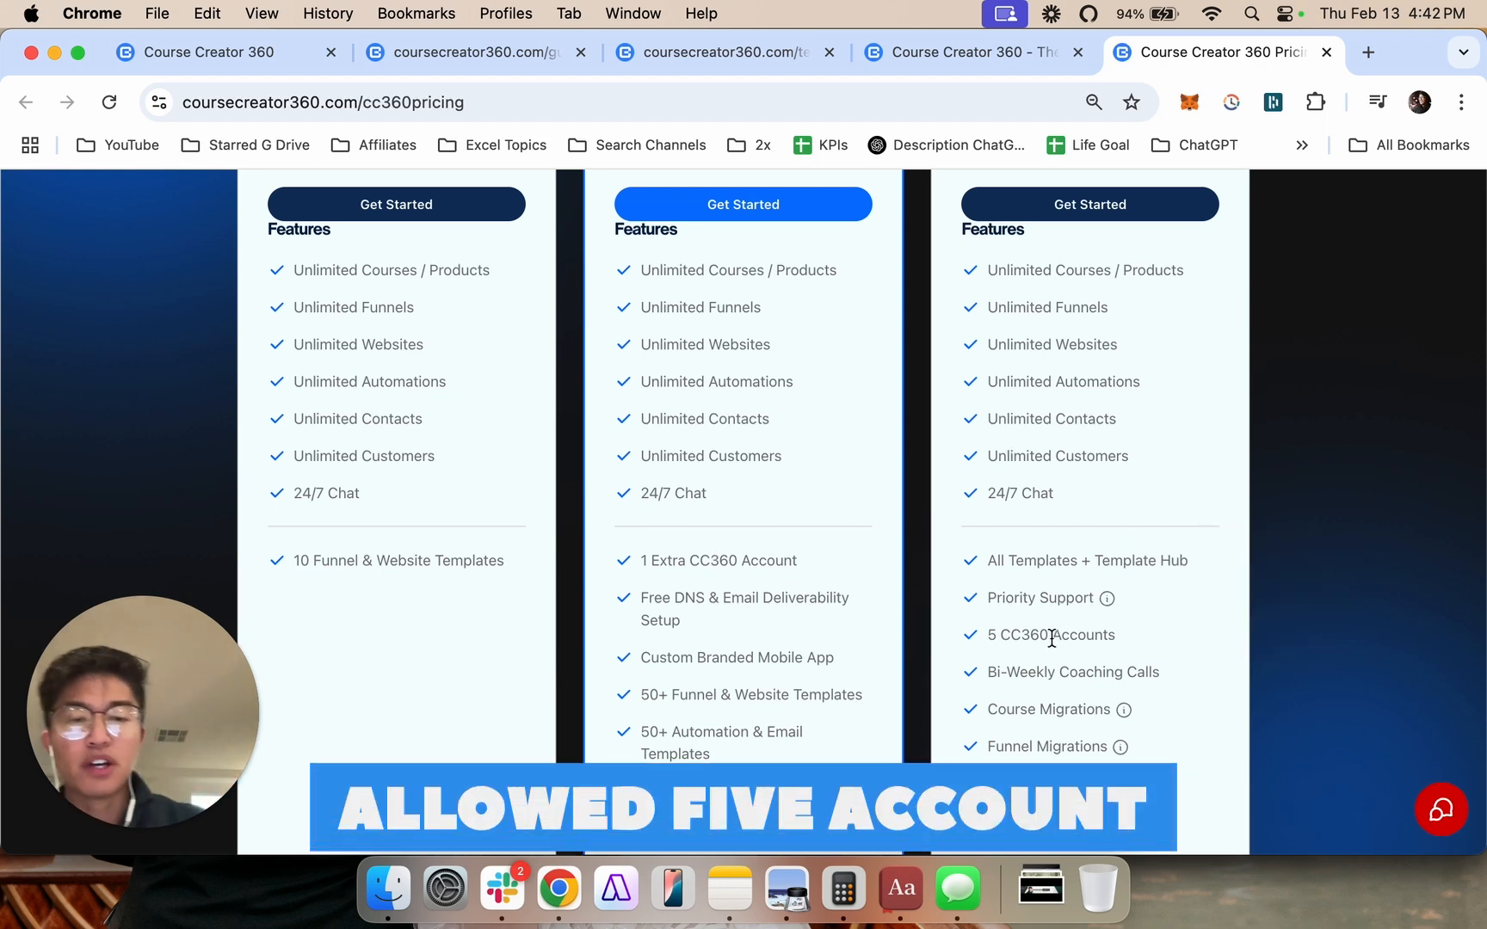
{"action": "scroll", "scroll_direction": "up", "scroll_amount": 3}
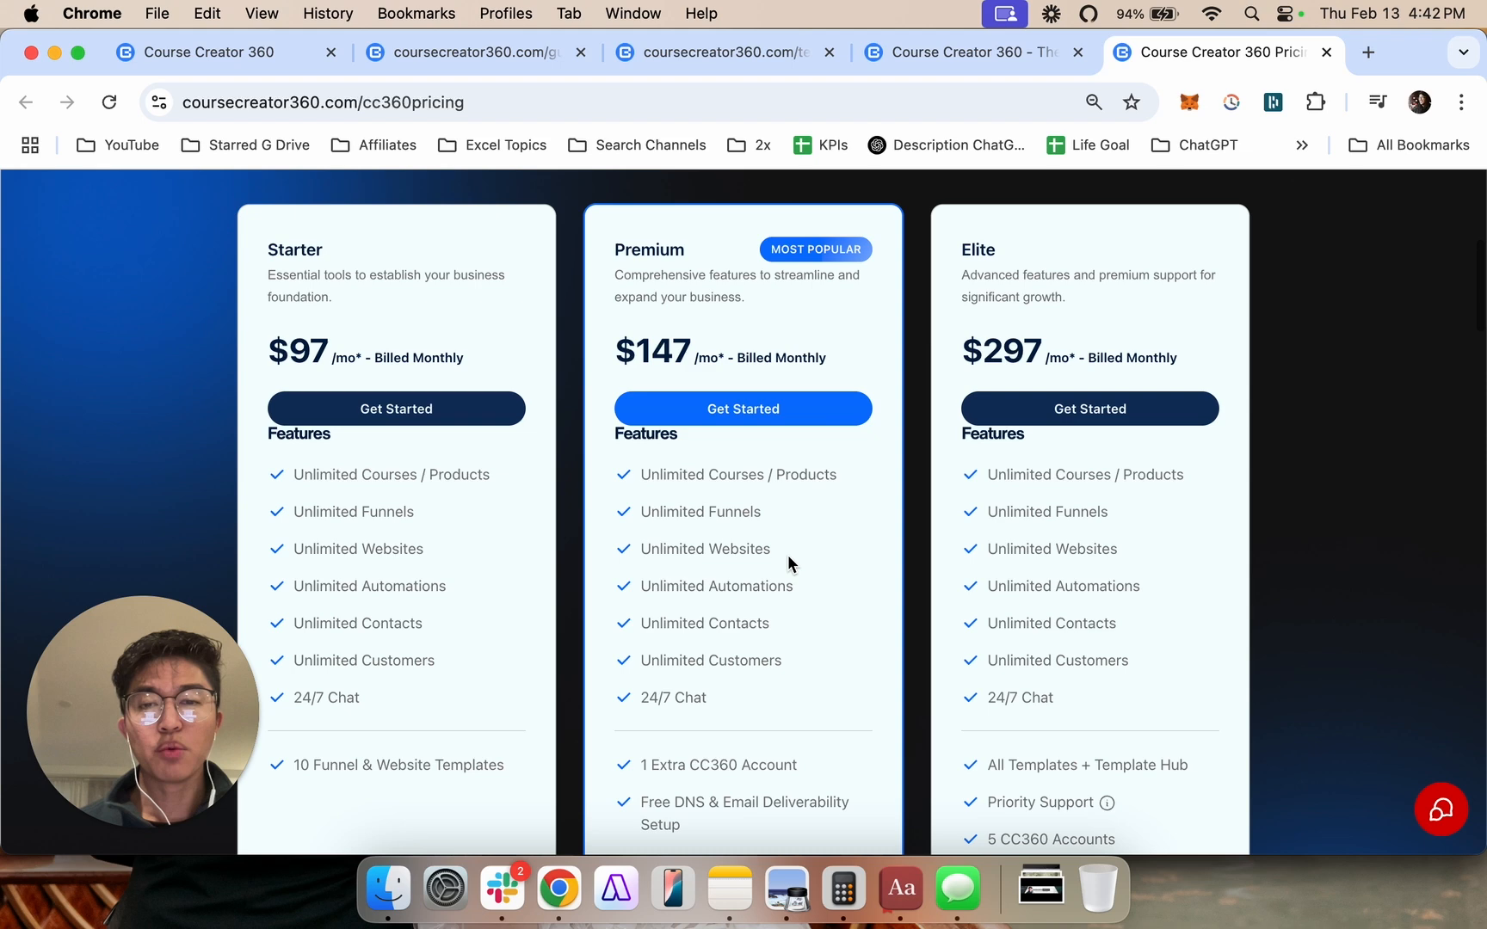
{"action": "scroll", "scroll_direction": "down", "scroll_amount": 3}
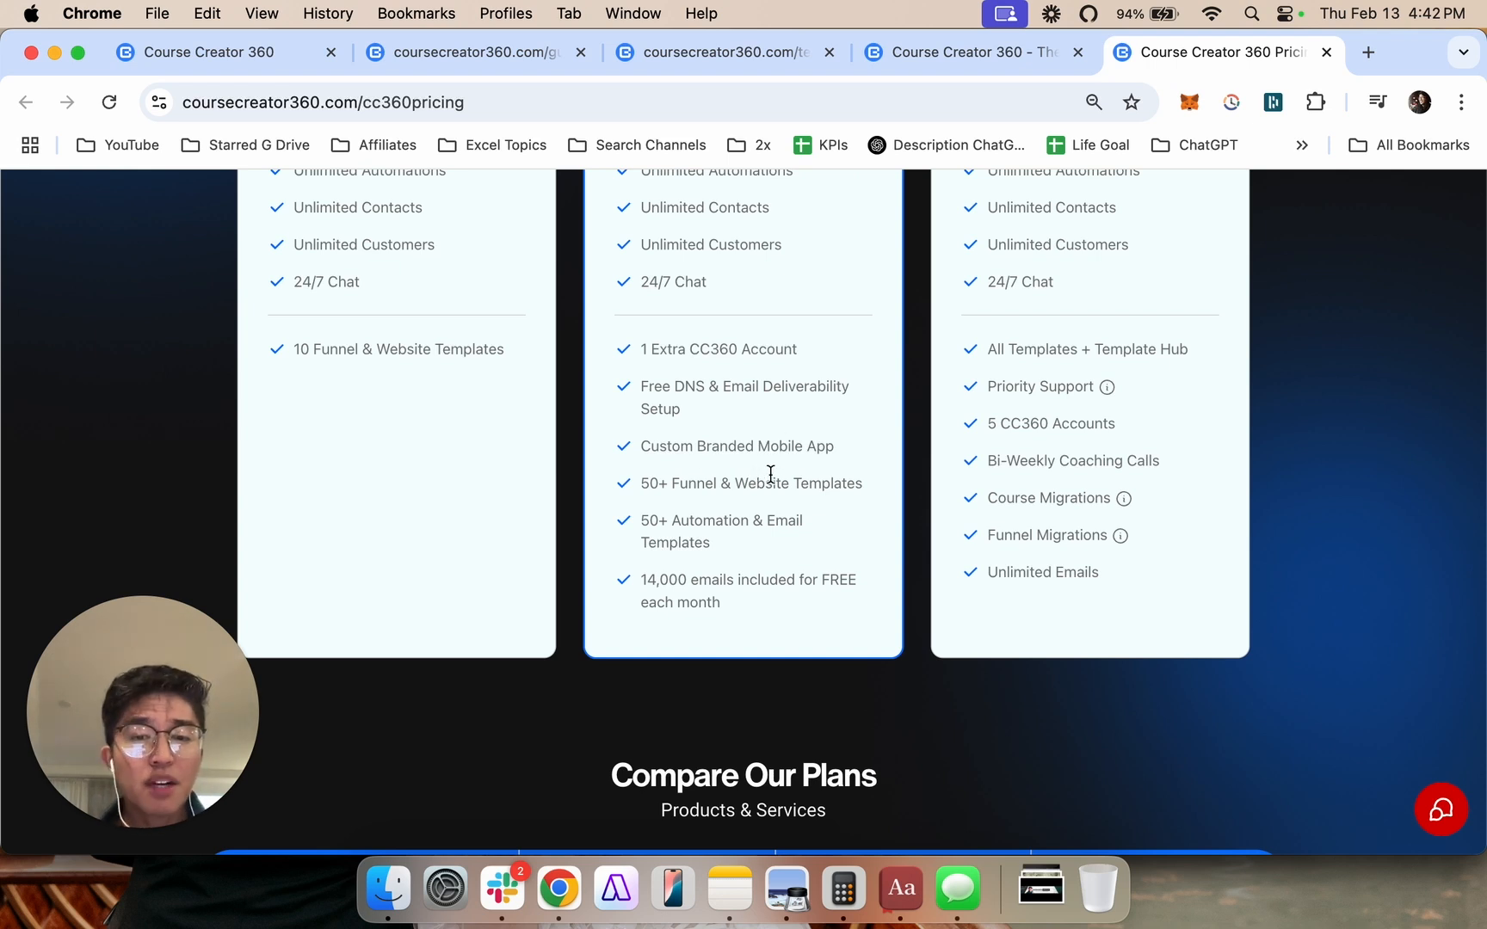
{"action": "mouse_move", "coordinate": [730, 506]}
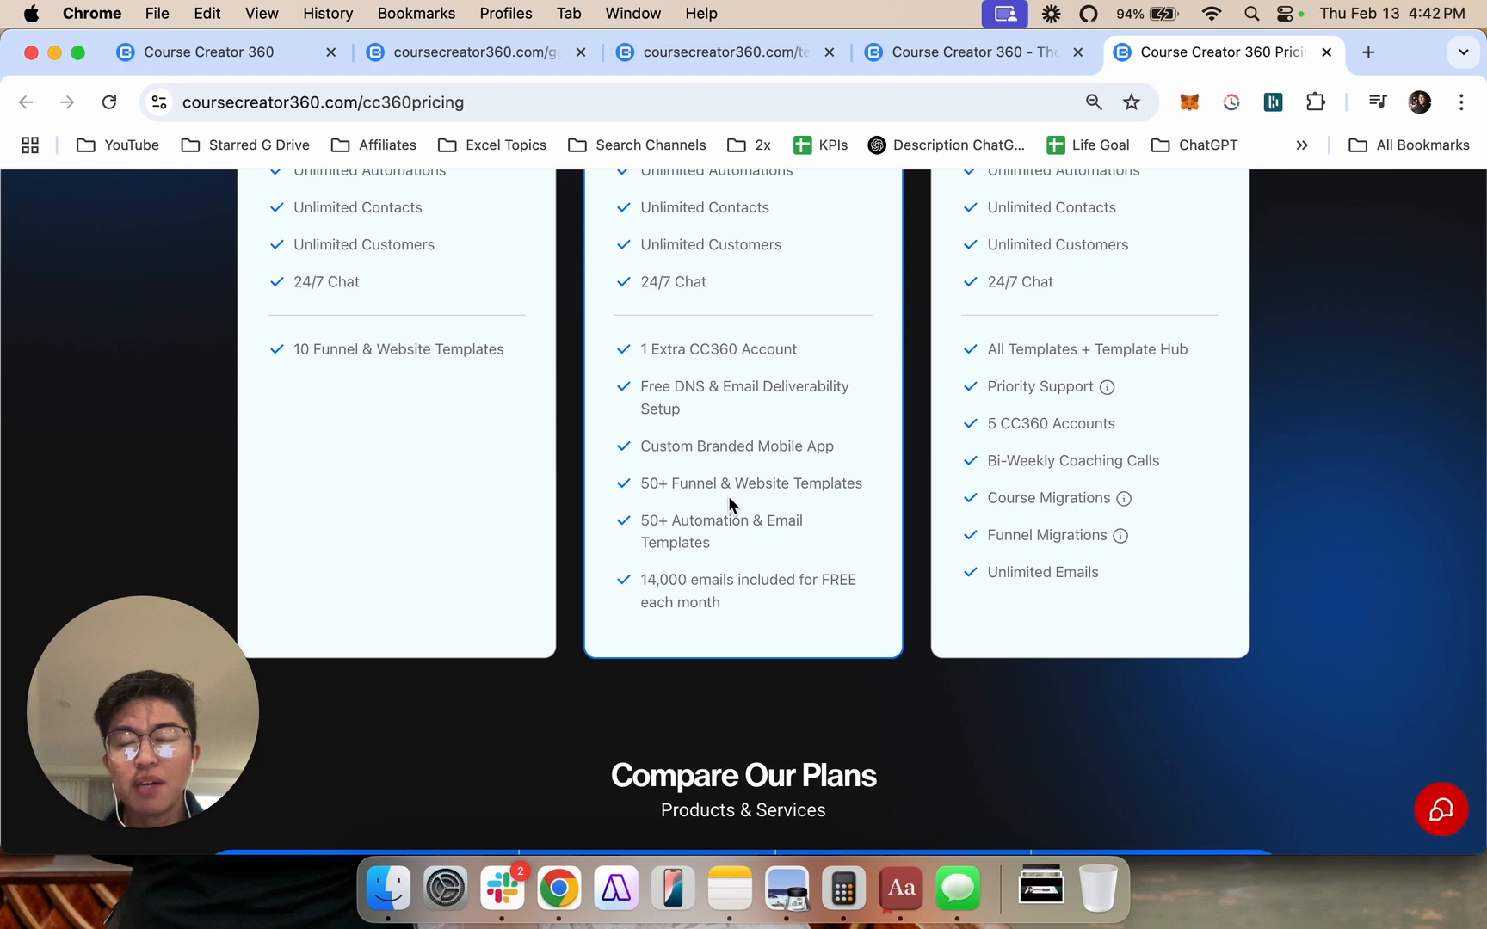
{"action": "mouse_move", "coordinate": [697, 485]}
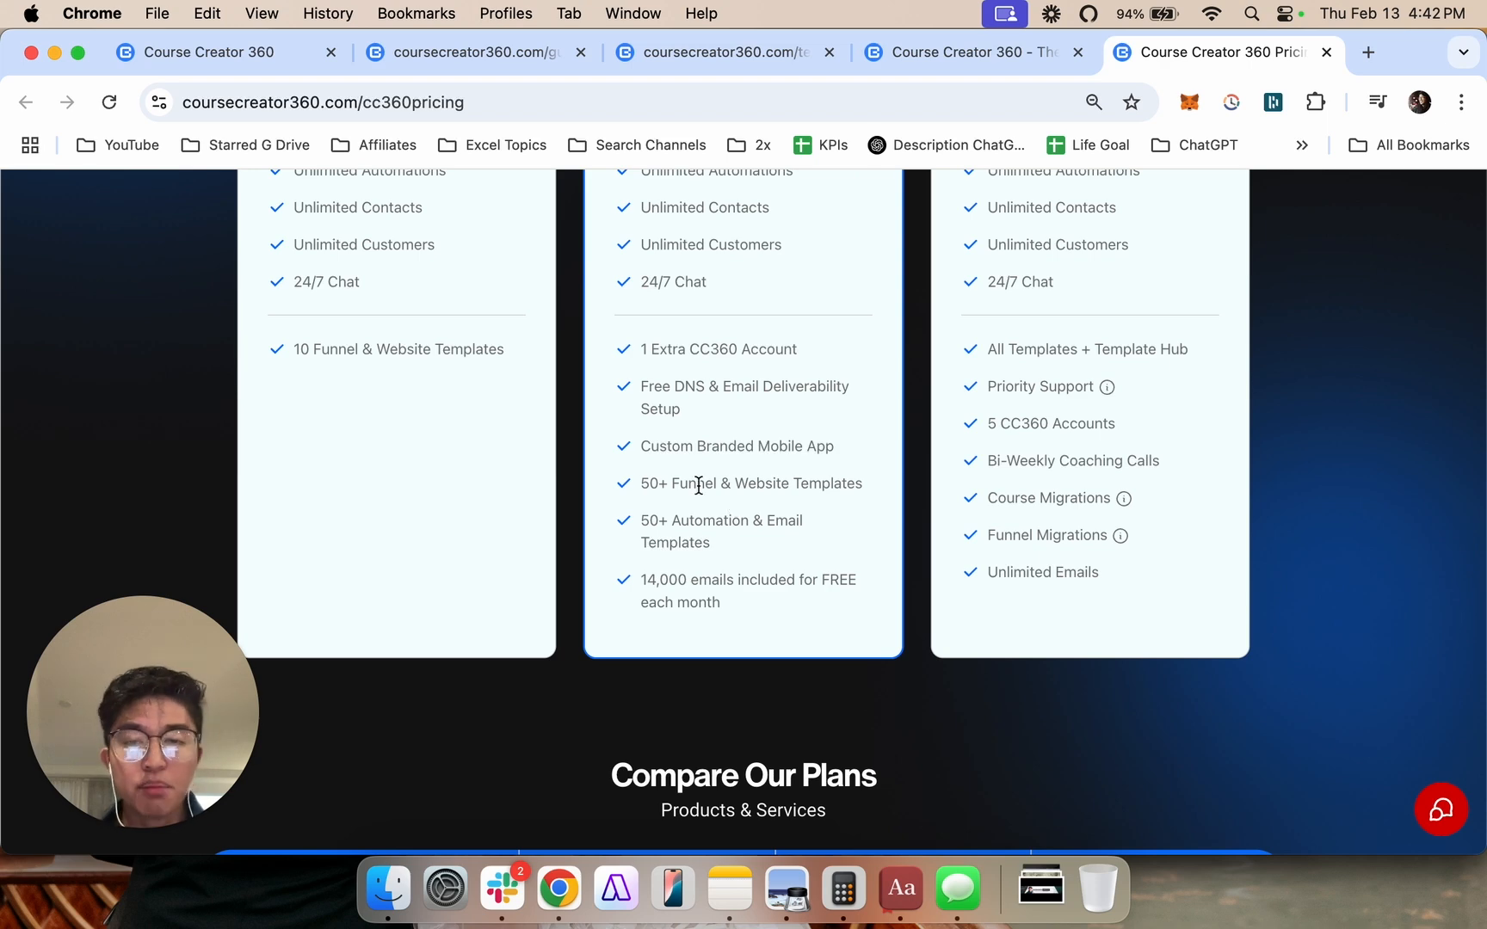
{"action": "scroll", "scroll_direction": "up", "scroll_amount": 3}
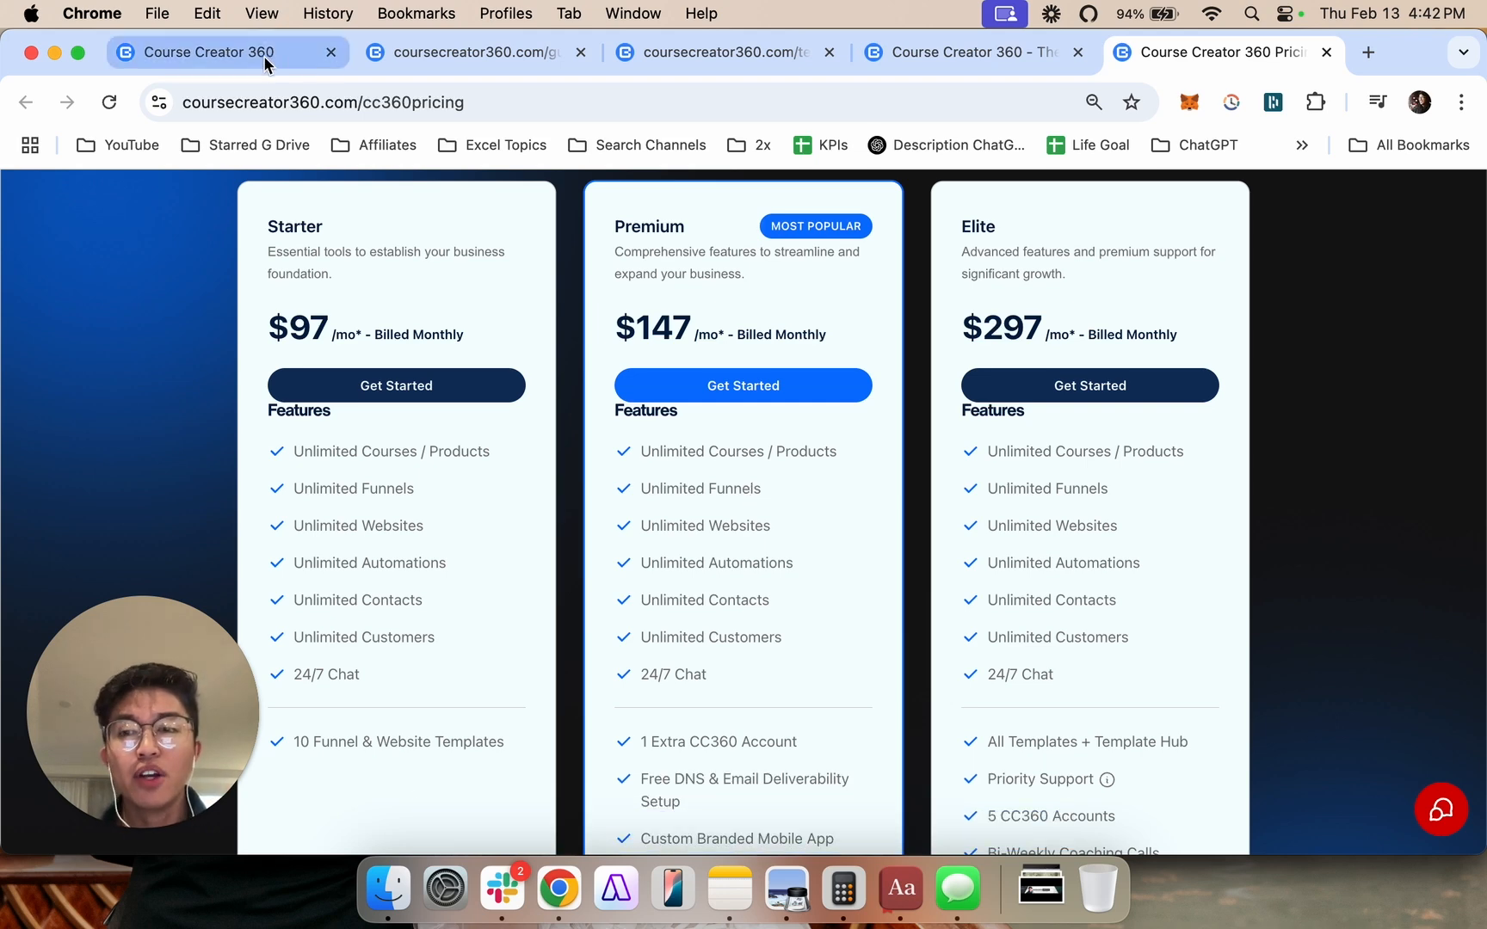
Switch to the first browser tab to return to the account's Funnels page.
{"action": "left_click", "coordinate": [205, 52]}
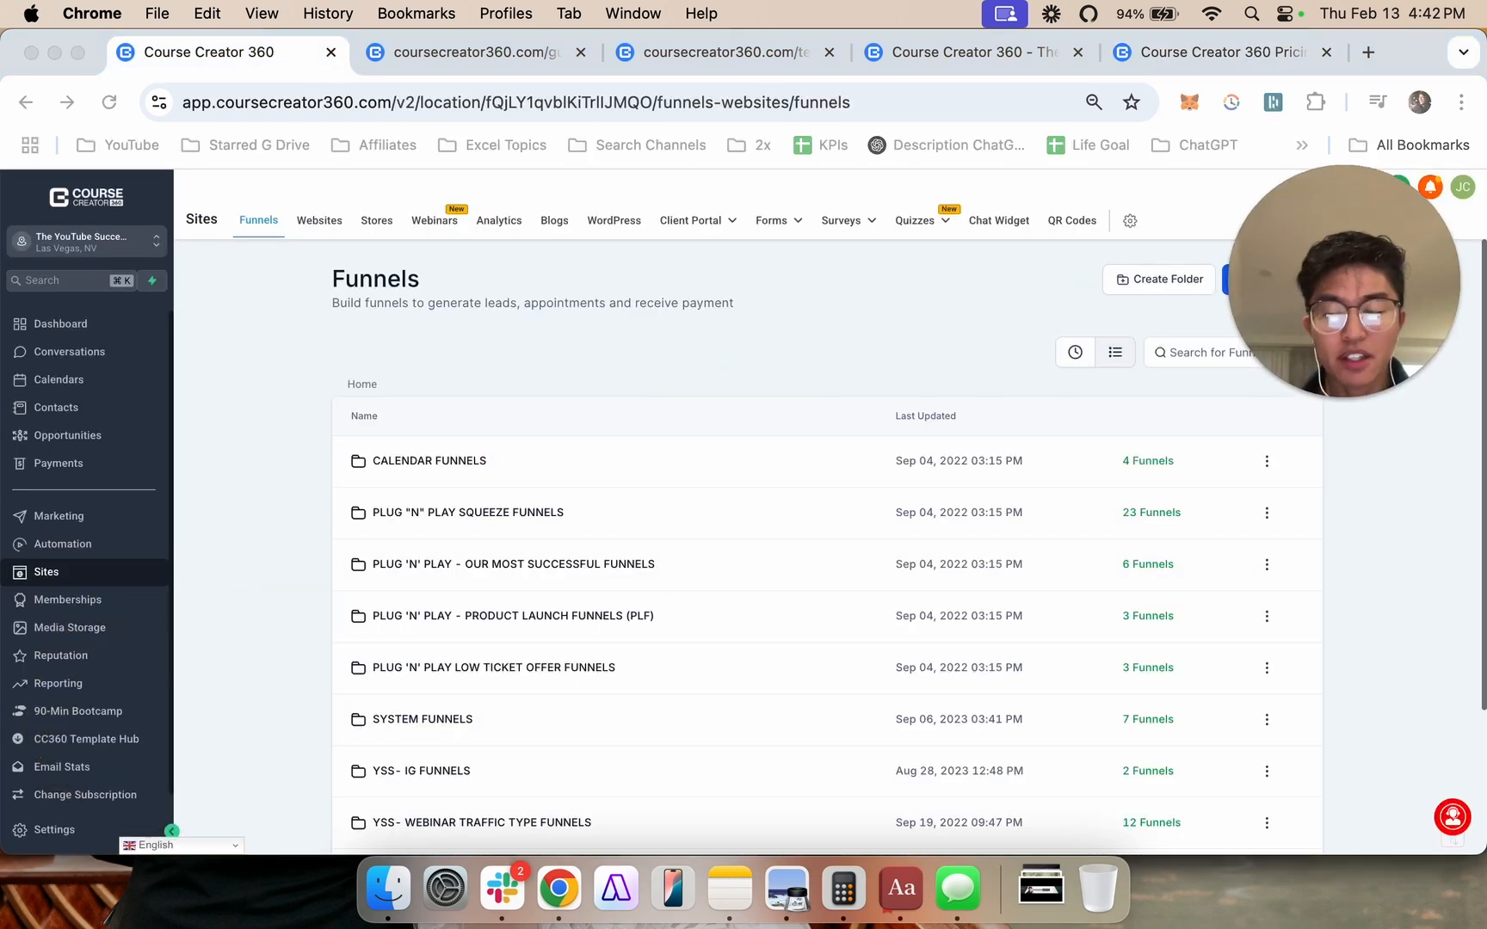
{"action": "mouse_move", "coordinate": [76, 710]}
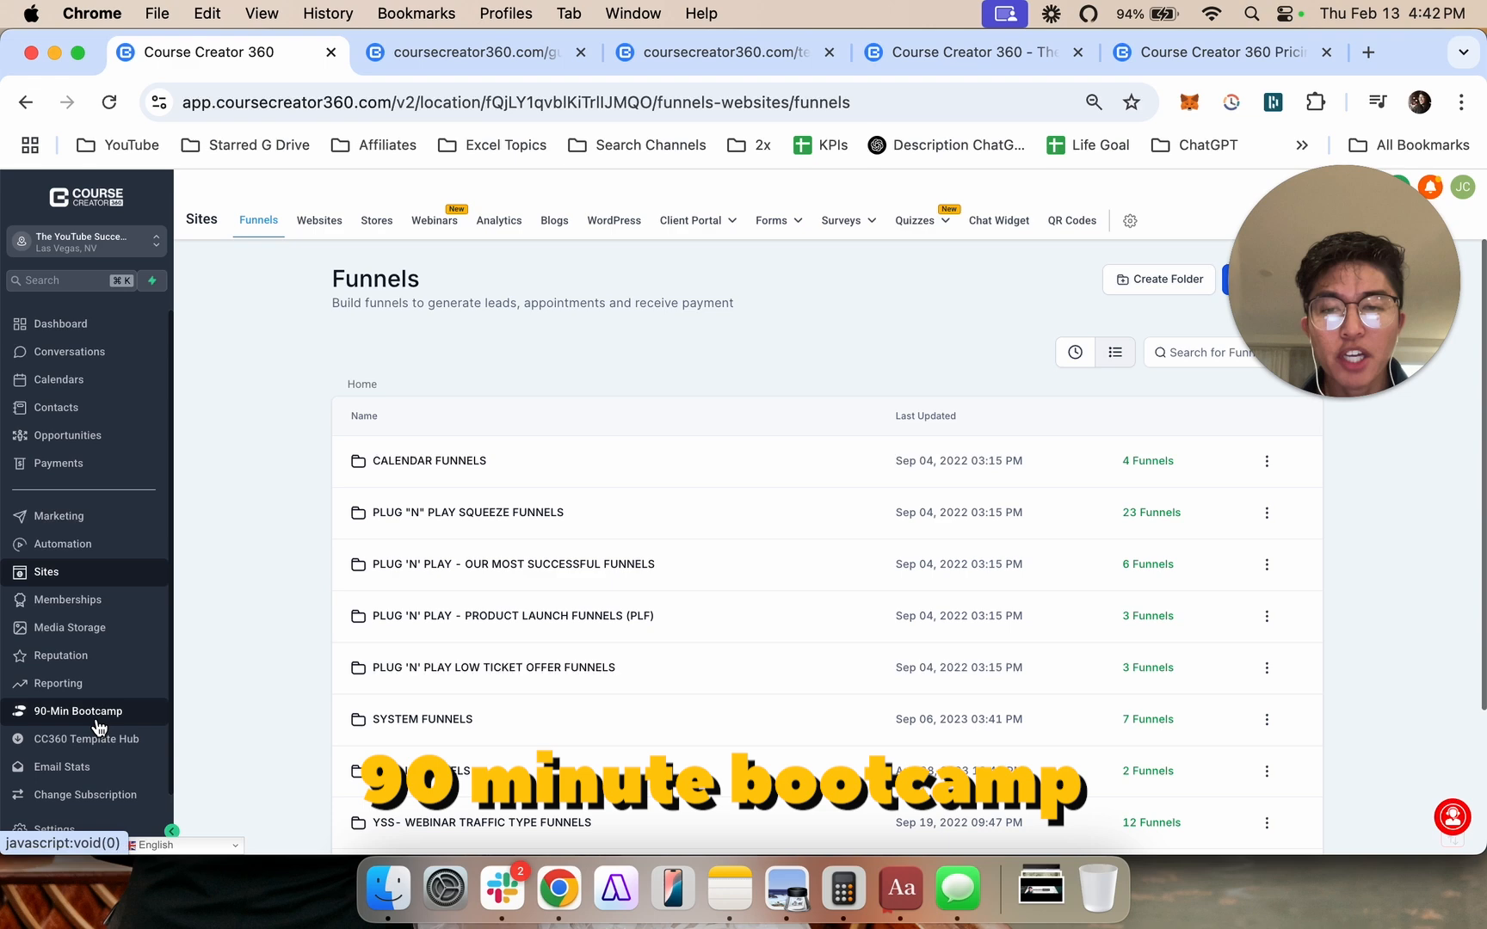
Go to the 90-Min Bootcamp page from the left sidebar to see its step videos.
{"action": "left_click", "coordinate": [77, 710]}
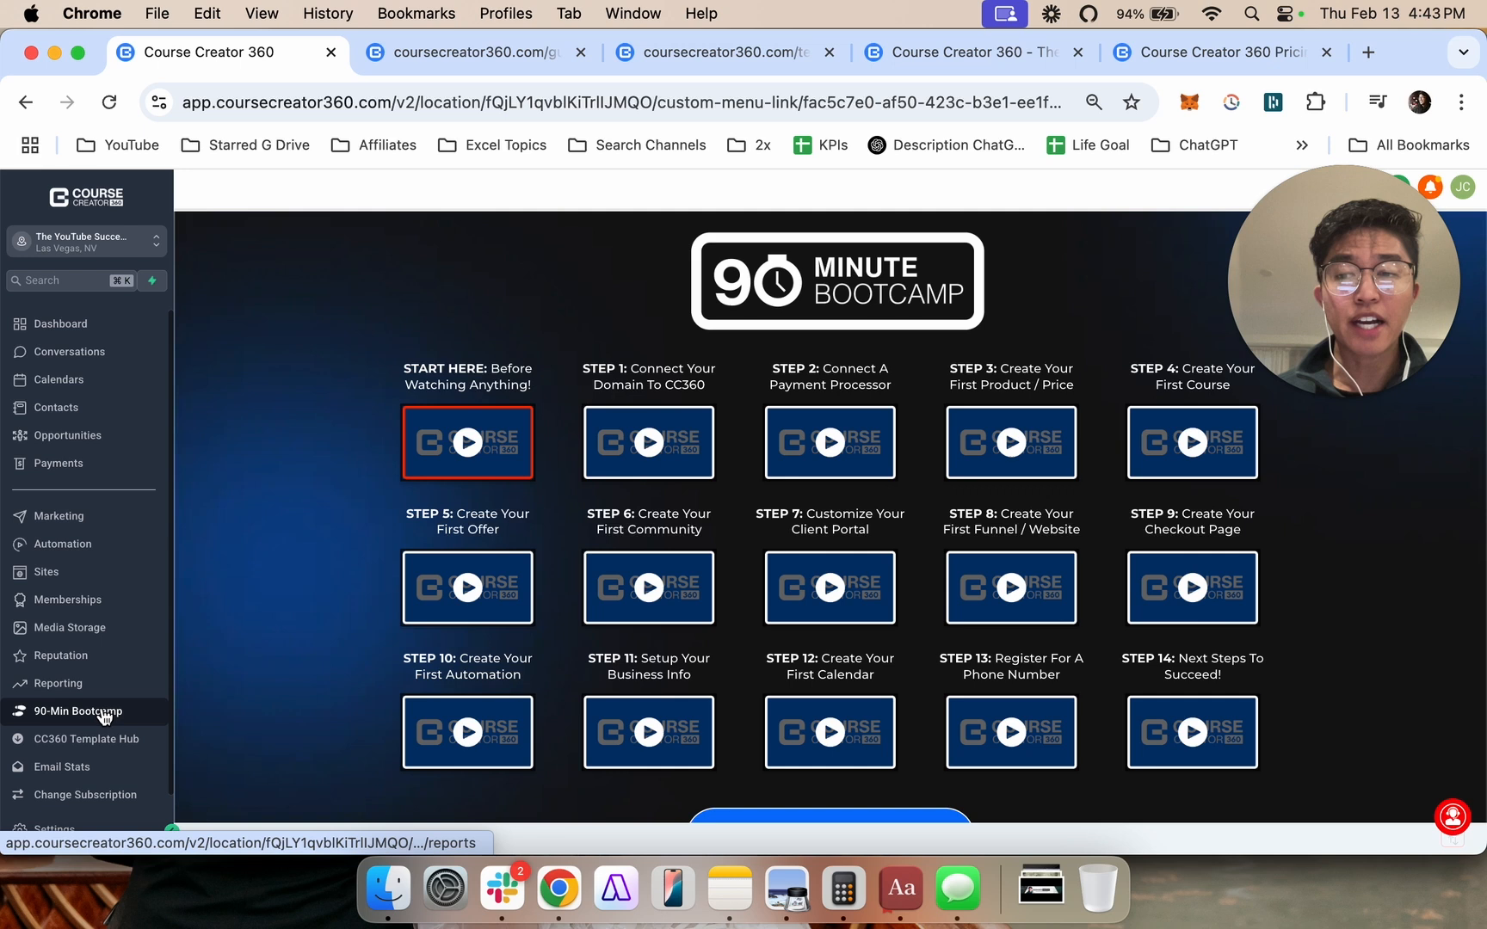
{"action": "mouse_move", "coordinate": [491, 452]}
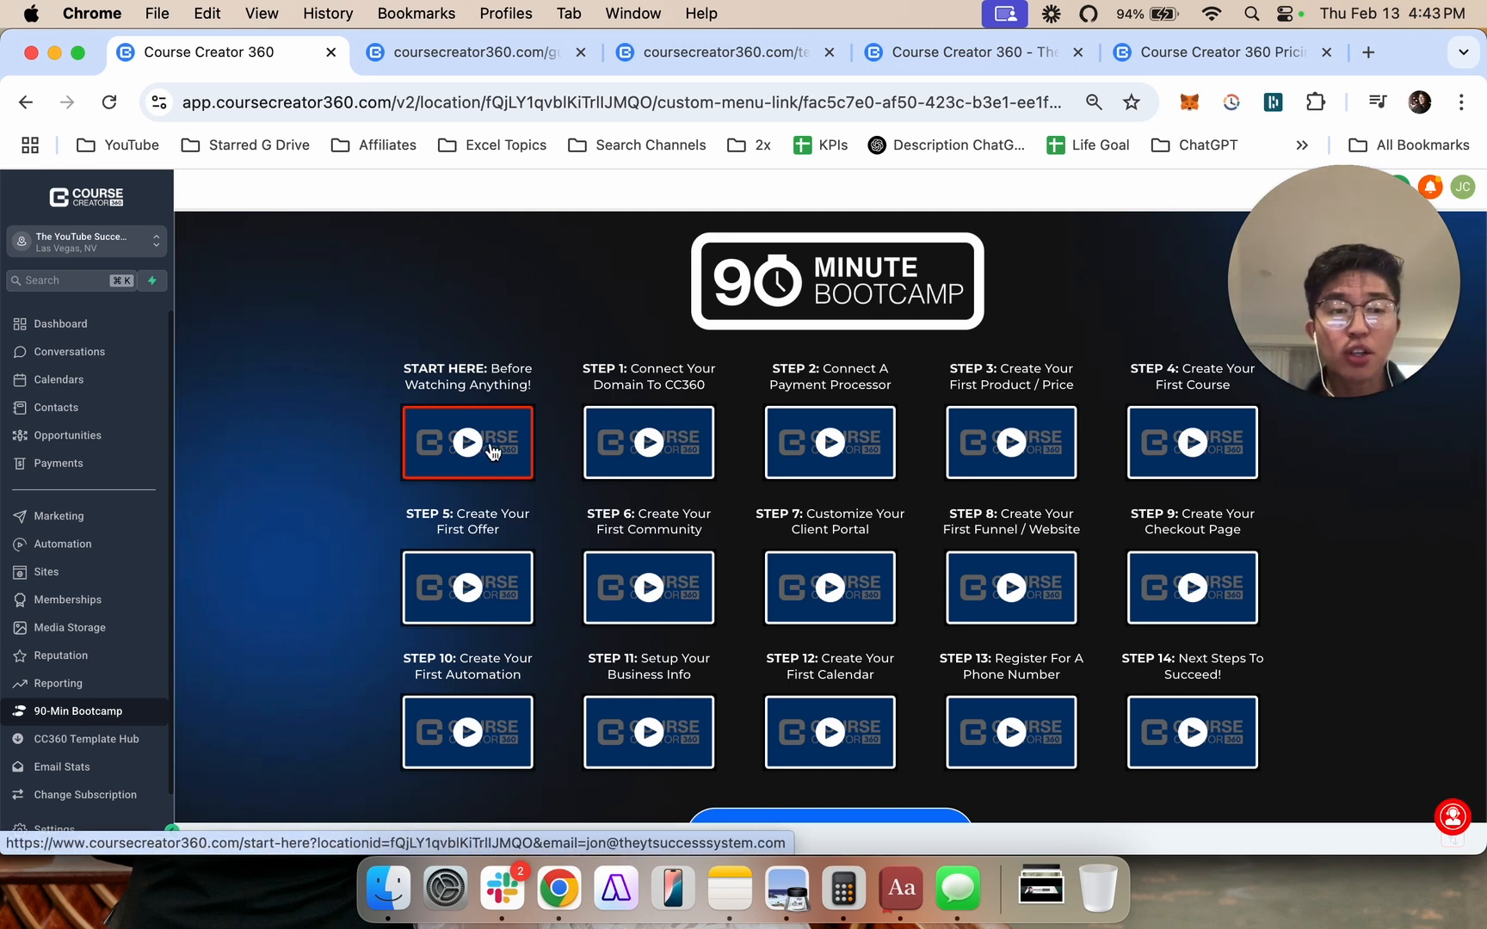
{"action": "mouse_move", "coordinate": [471, 435]}
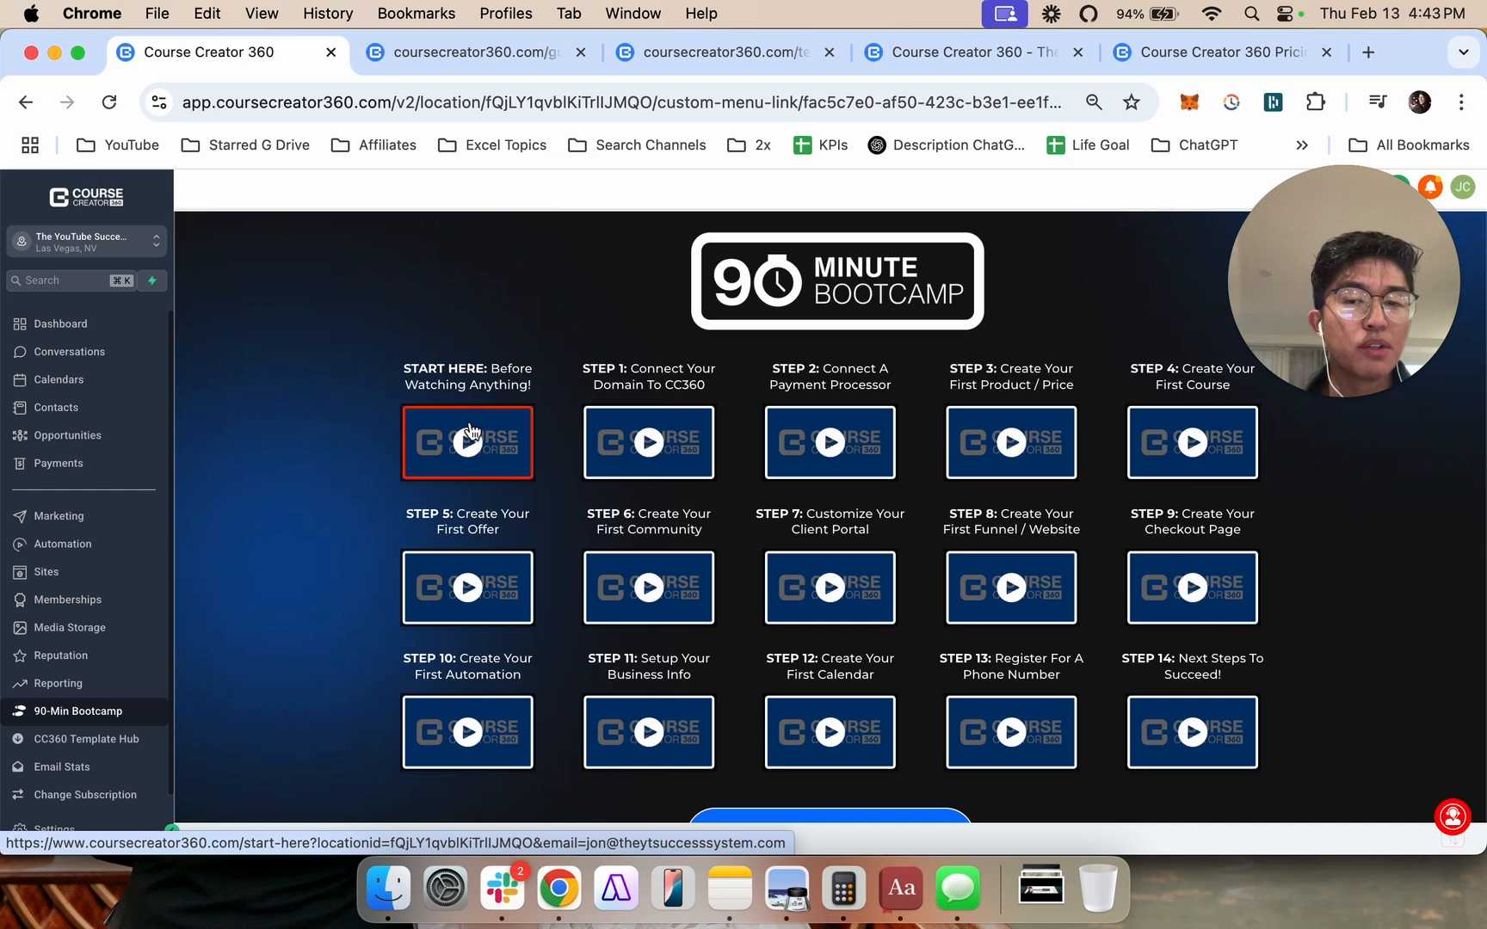
{"action": "mouse_move", "coordinate": [649, 442]}
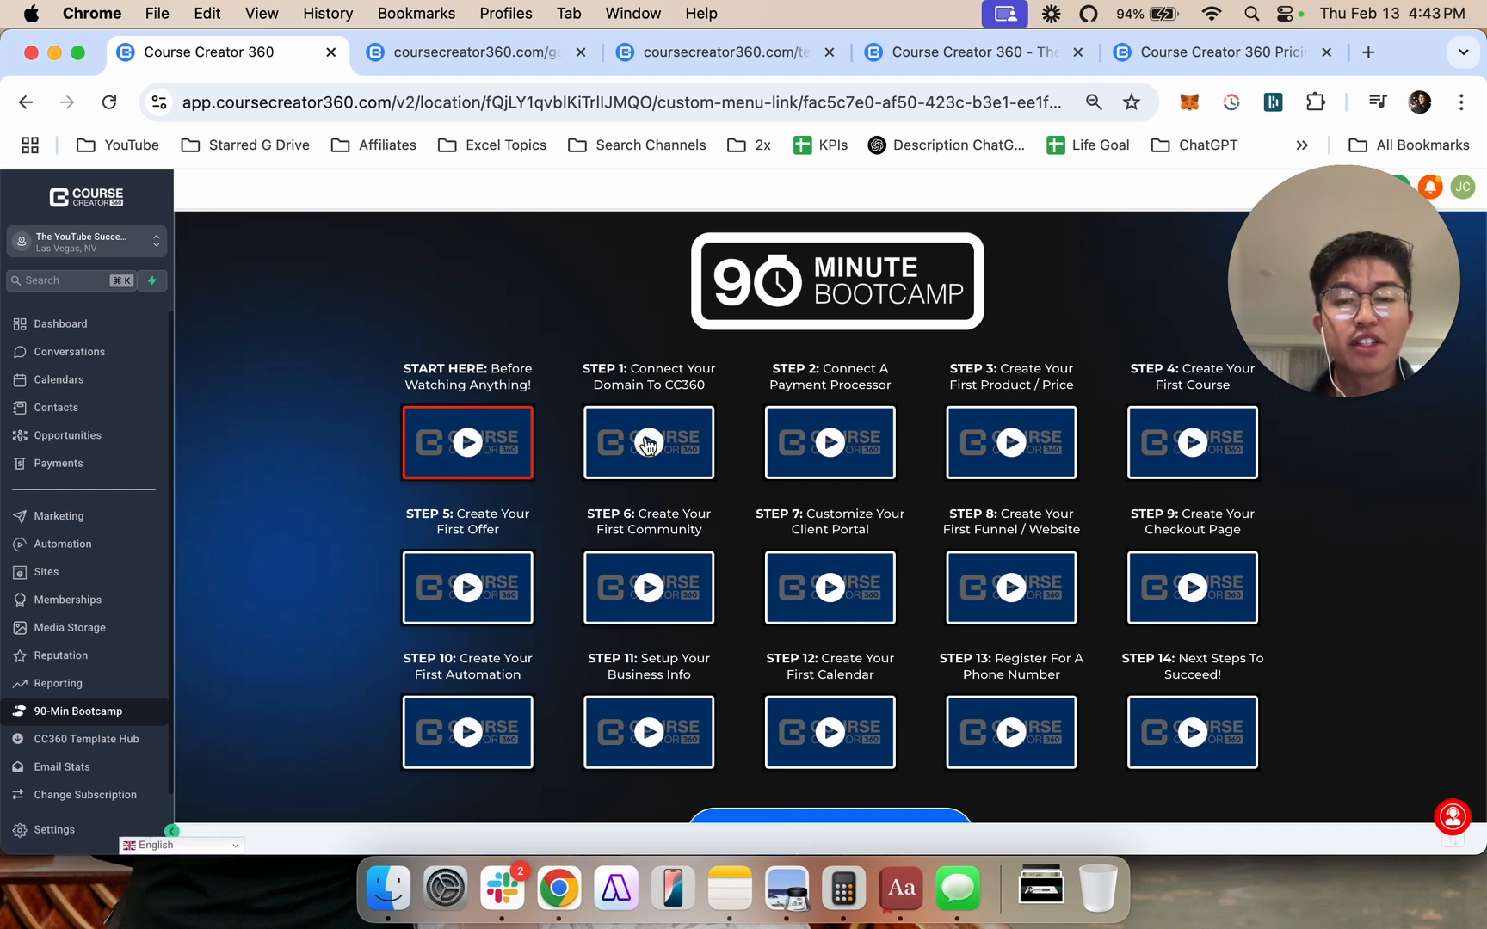
{"action": "mouse_move", "coordinate": [829, 443]}
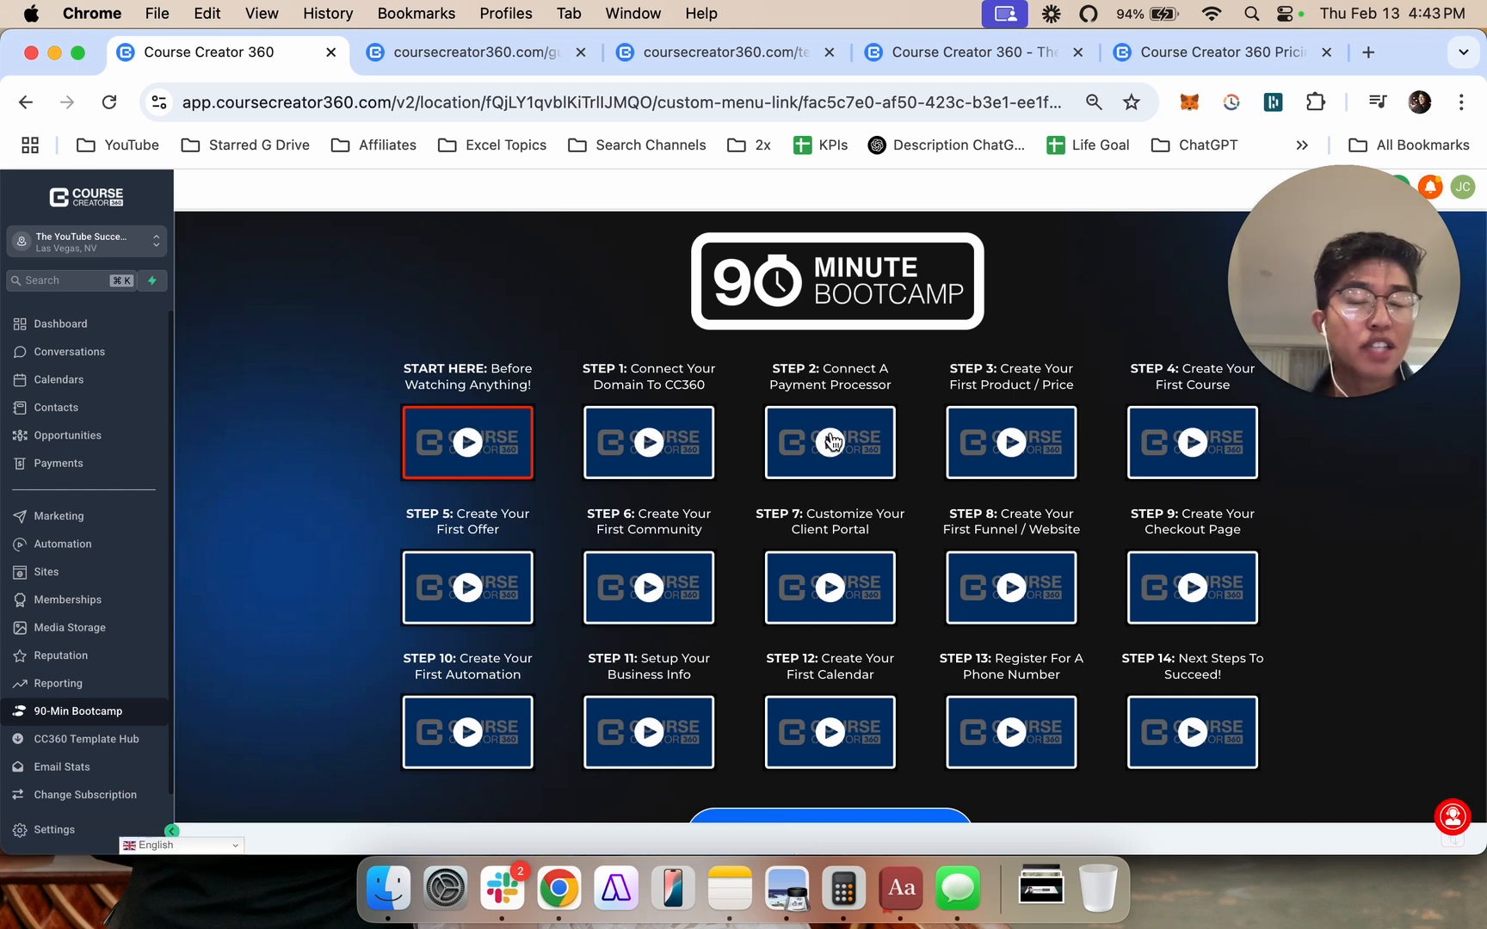
{"action": "mouse_move", "coordinate": [1048, 401]}
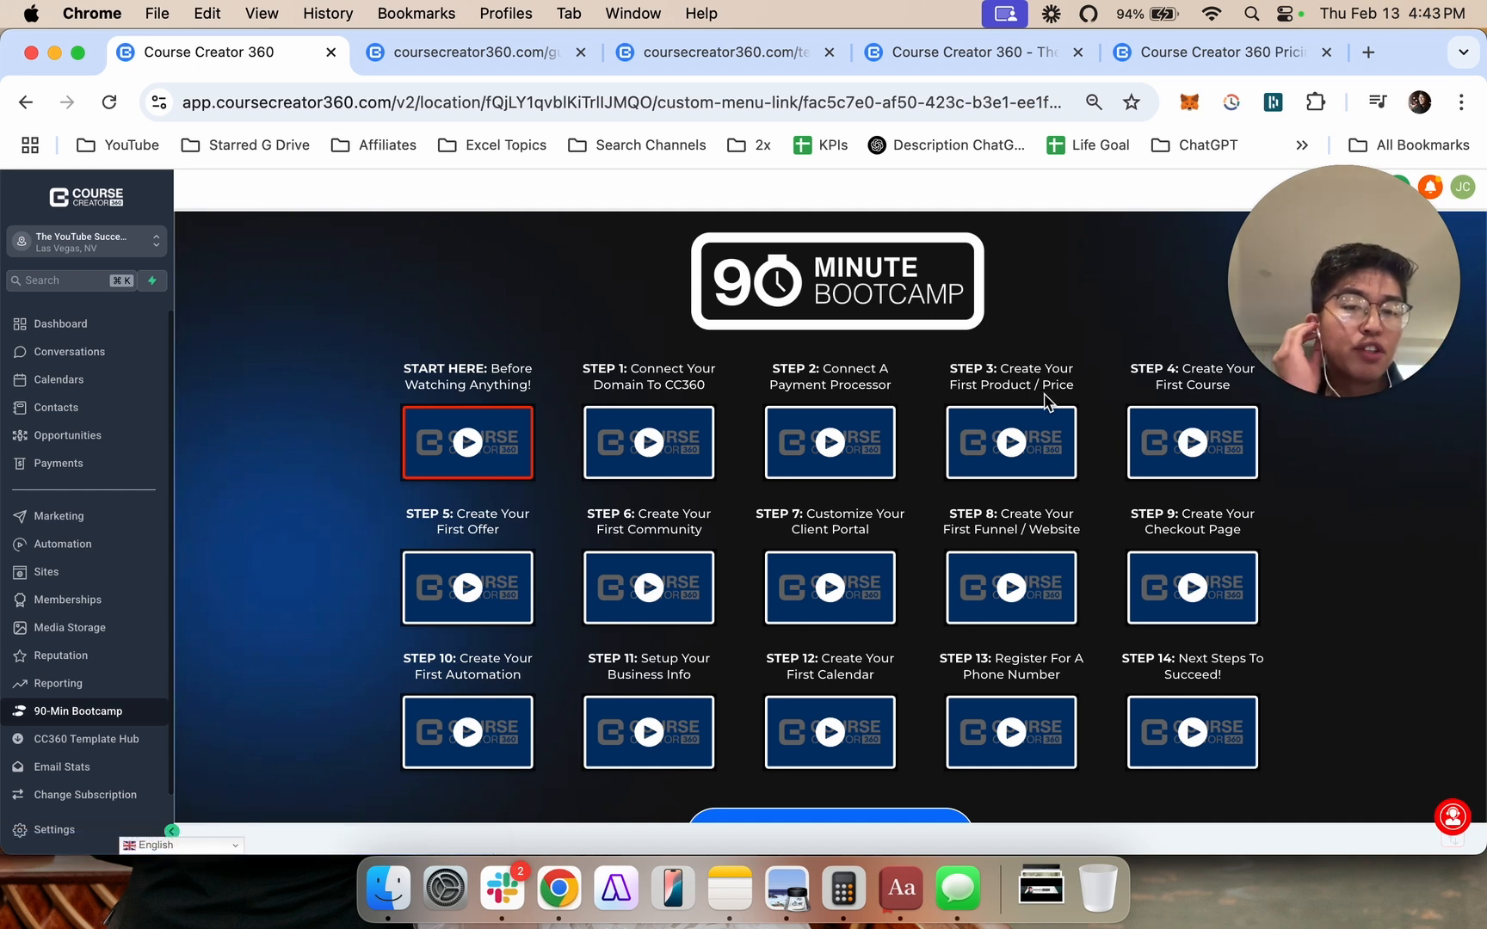
{"action": "mouse_move", "coordinate": [513, 468]}
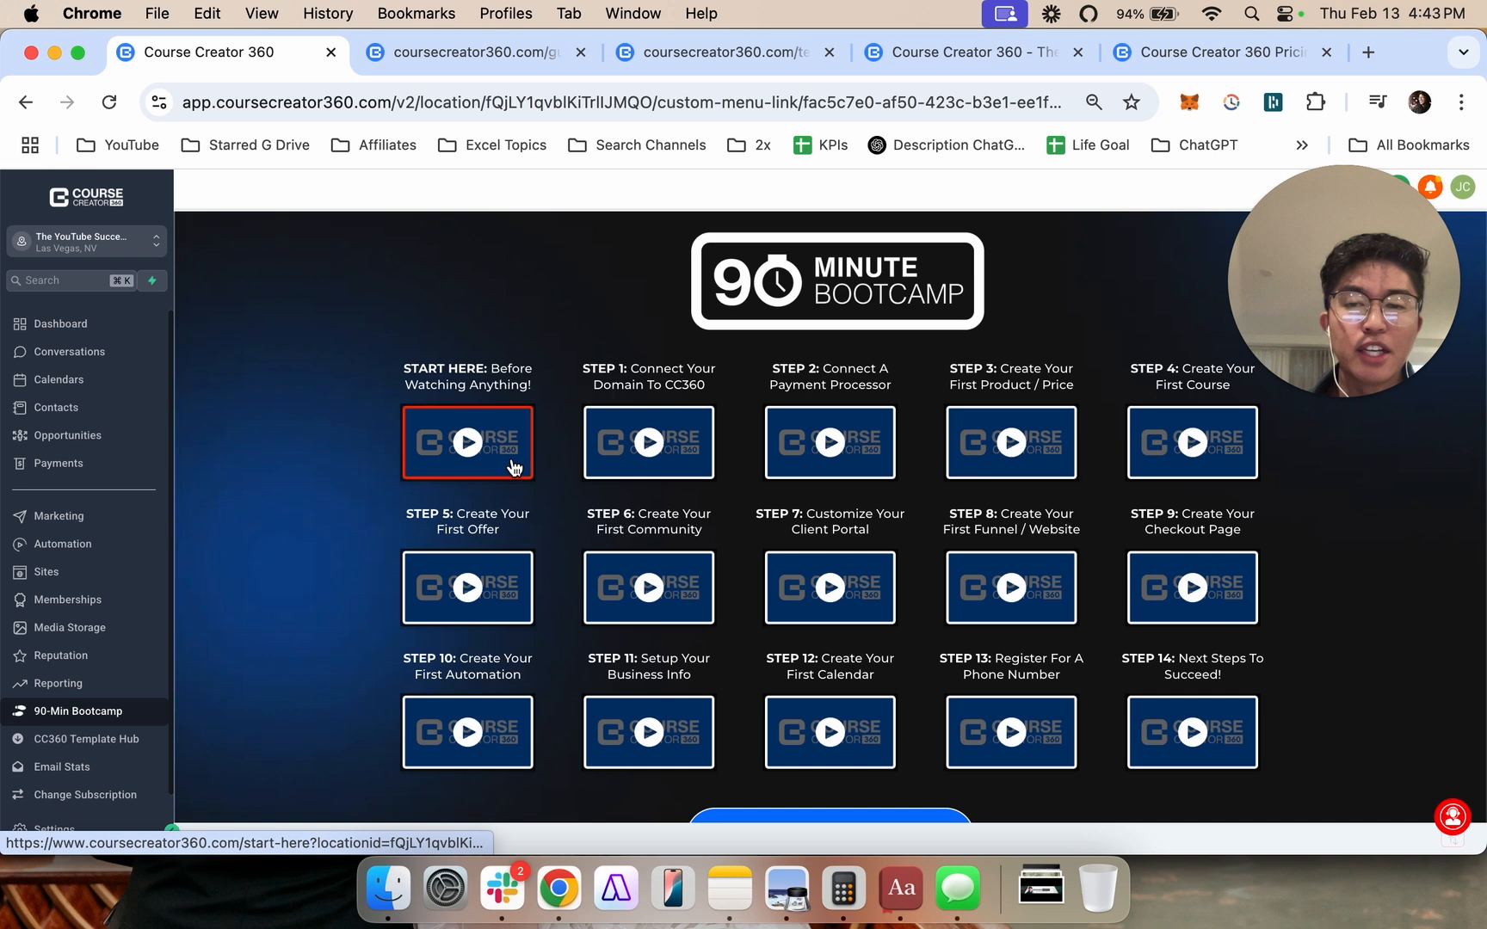
{"action": "mouse_move", "coordinate": [1024, 585]}
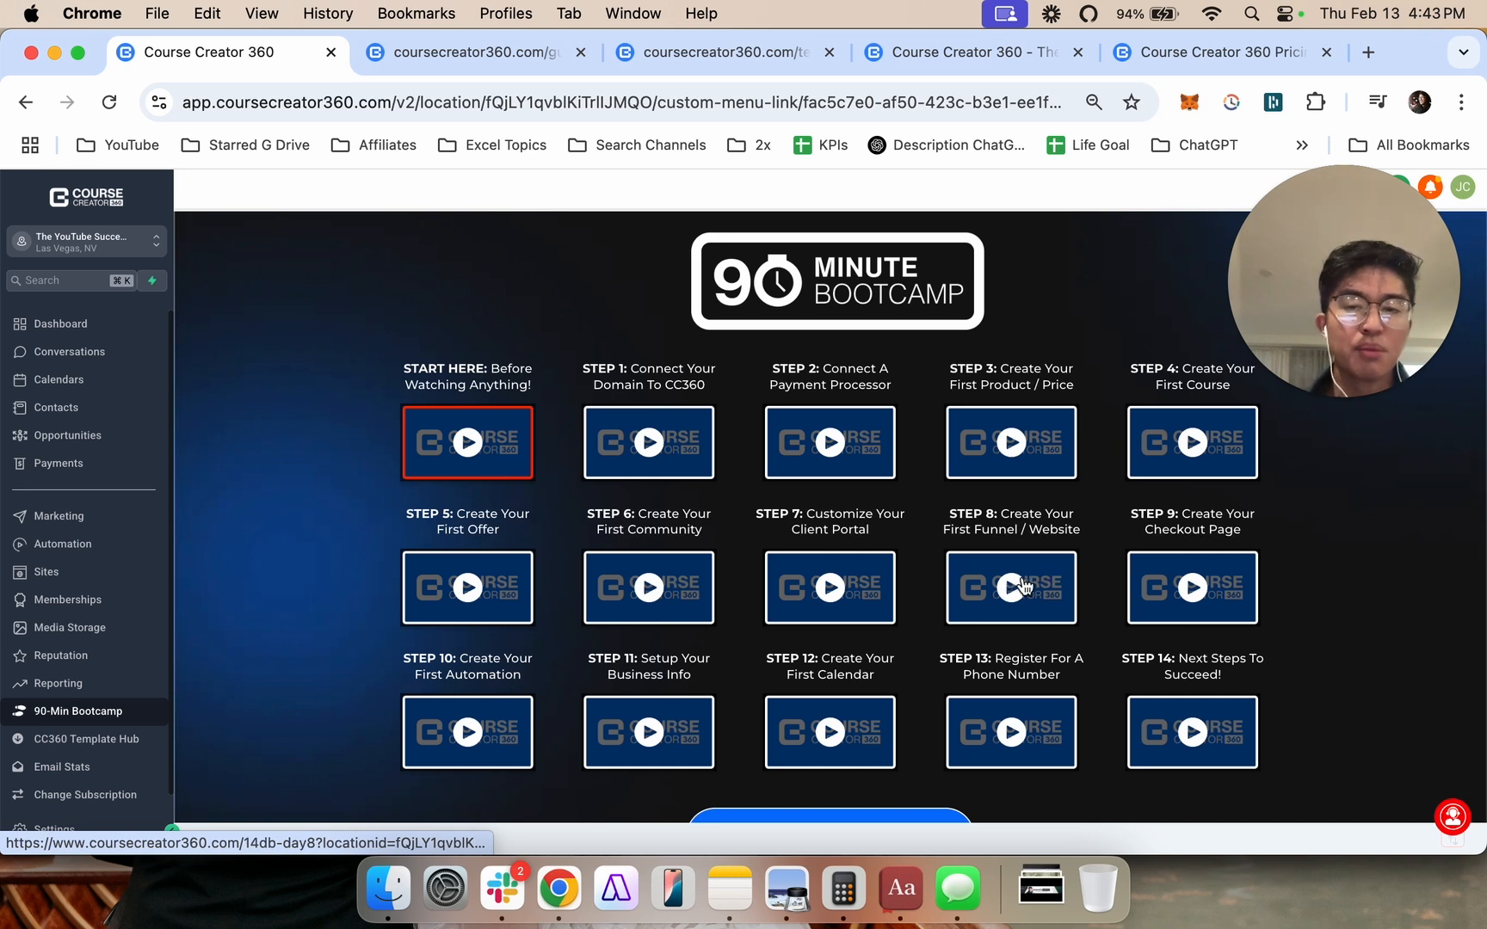
{"action": "mouse_move", "coordinate": [1010, 586]}
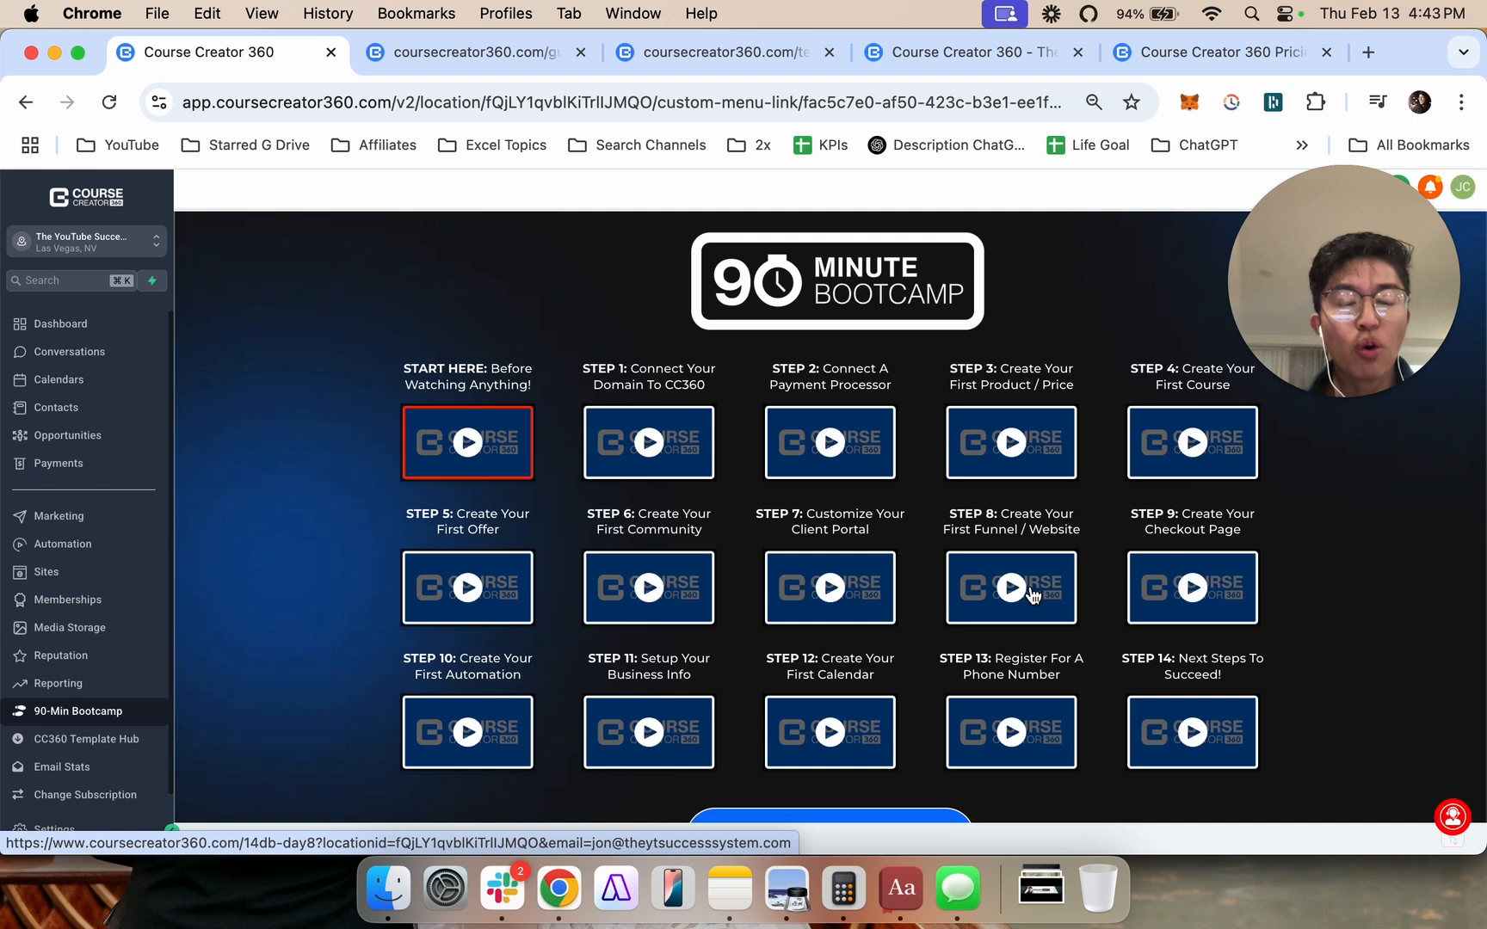
{"action": "mouse_move", "coordinate": [709, 556]}
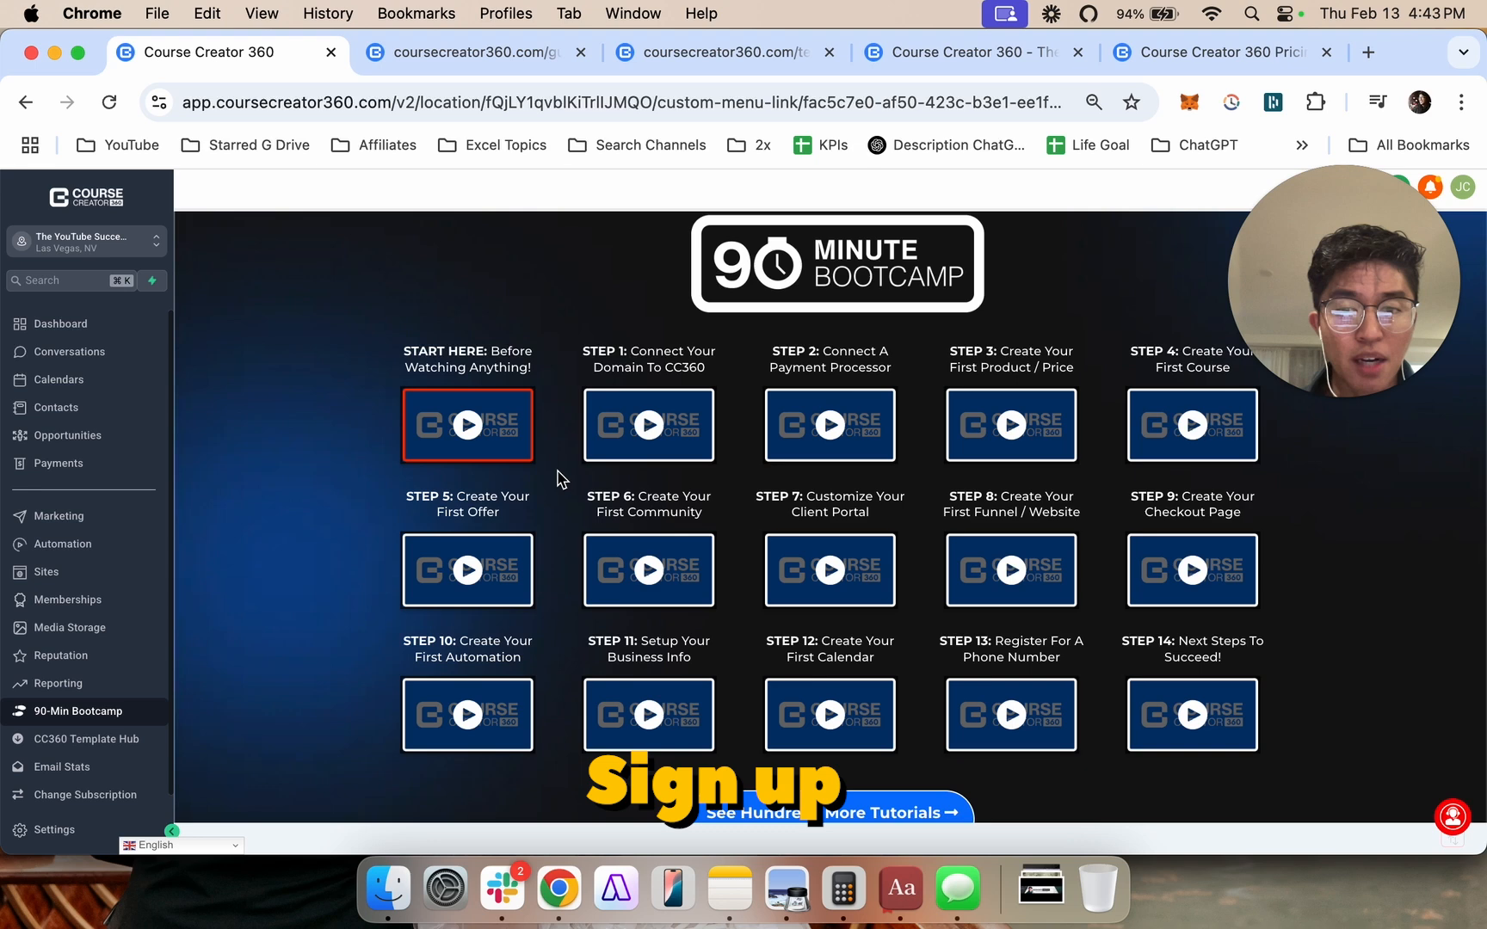
{"action": "mouse_move", "coordinate": [475, 429]}
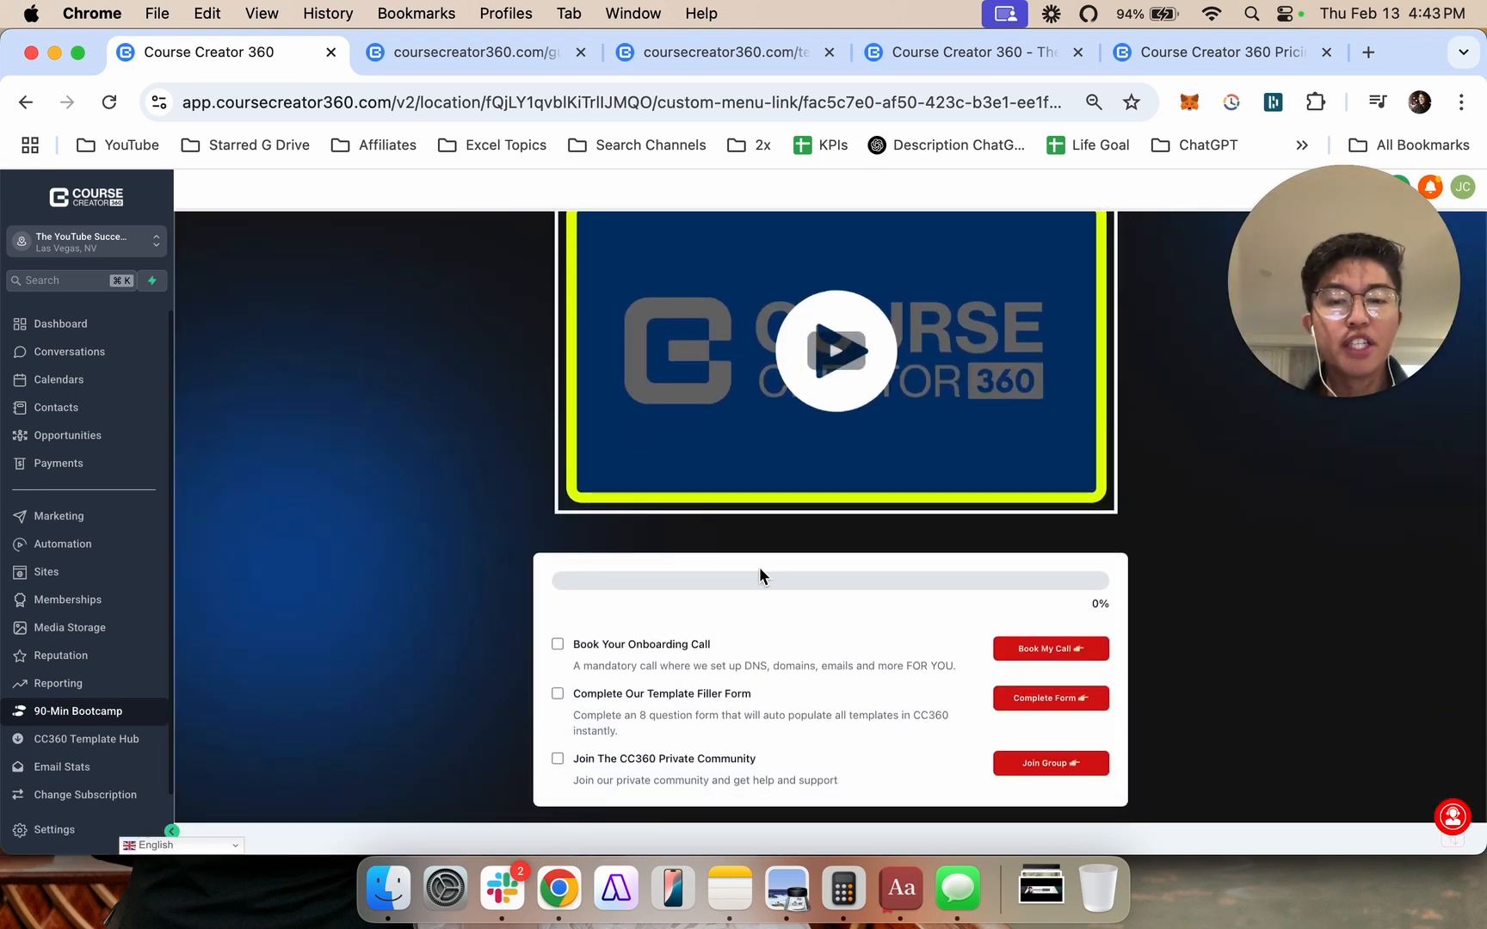
{"action": "scroll", "scroll_direction": "down", "scroll_amount": 3}
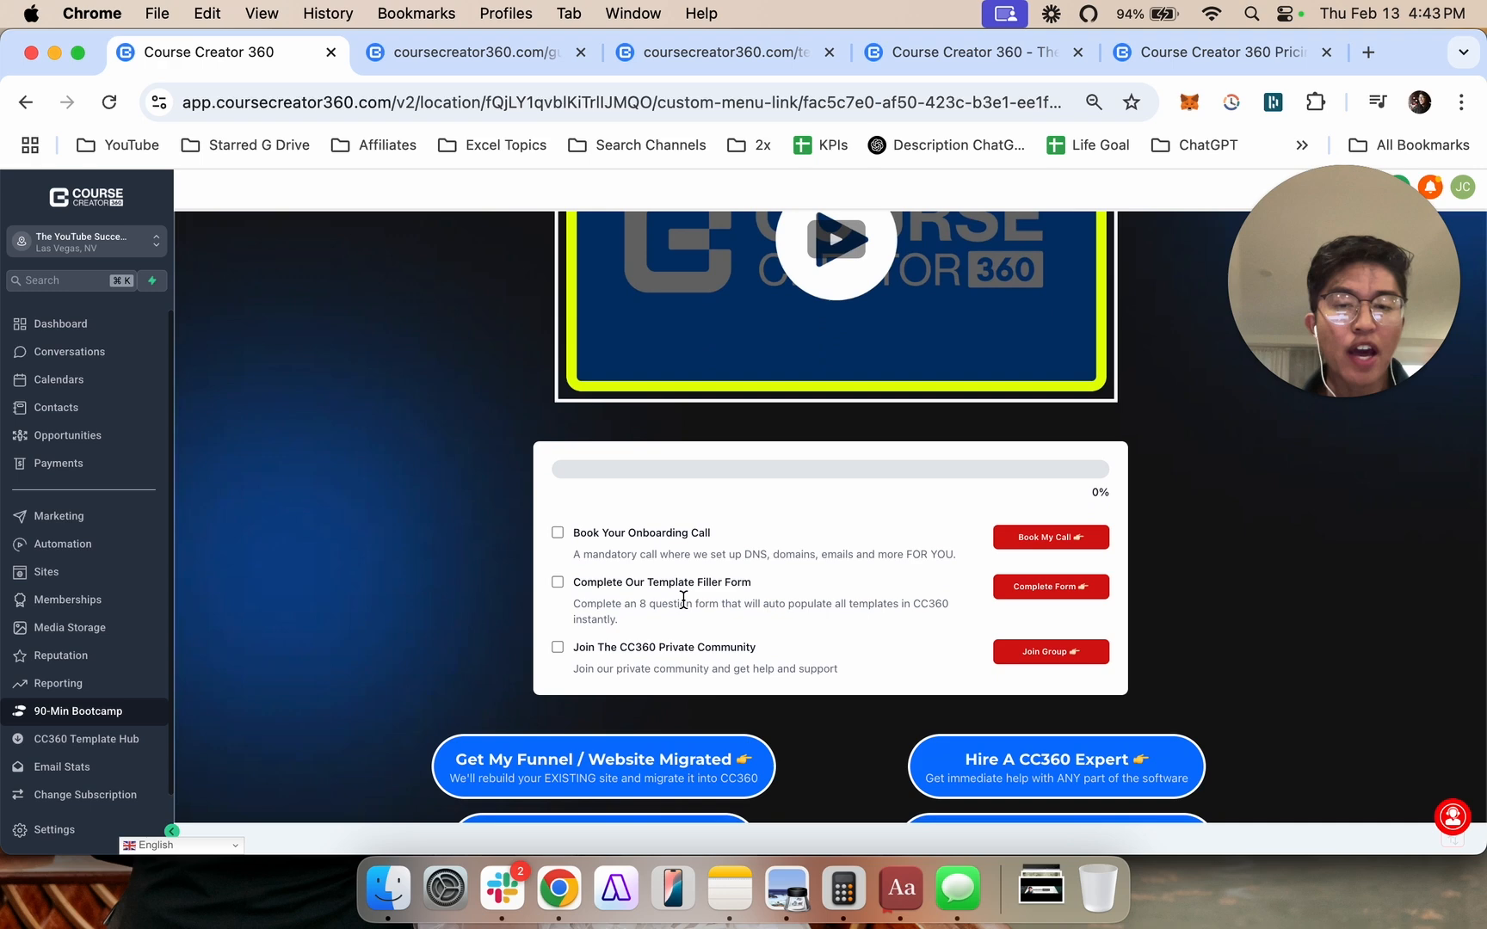
{"action": "scroll", "scroll_direction": "down", "scroll_amount": 3}
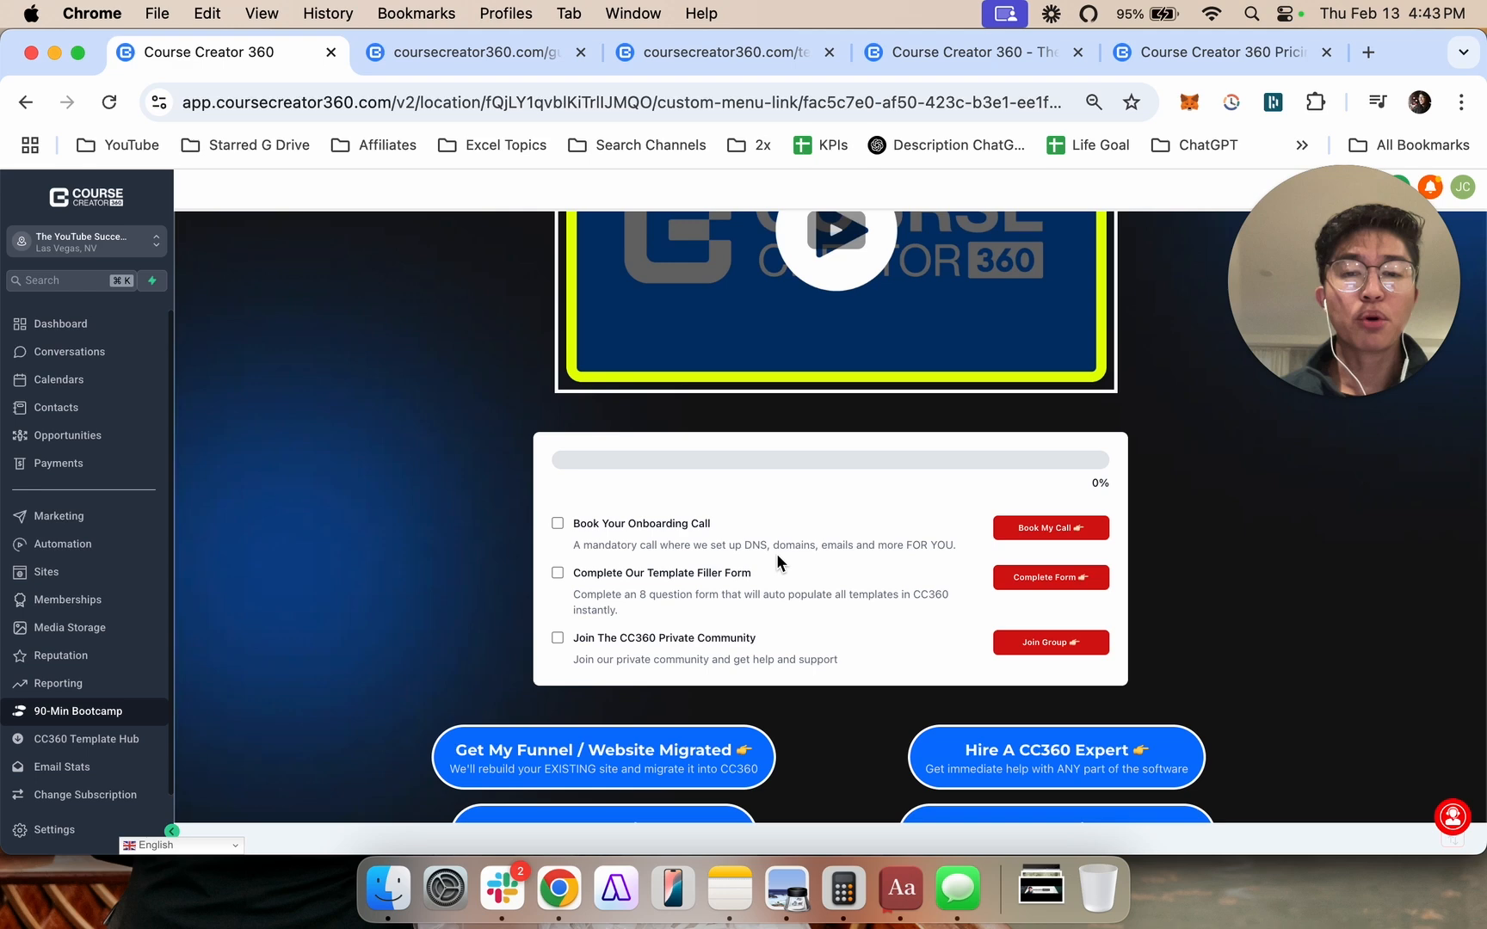
{"action": "mouse_move", "coordinate": [735, 551]}
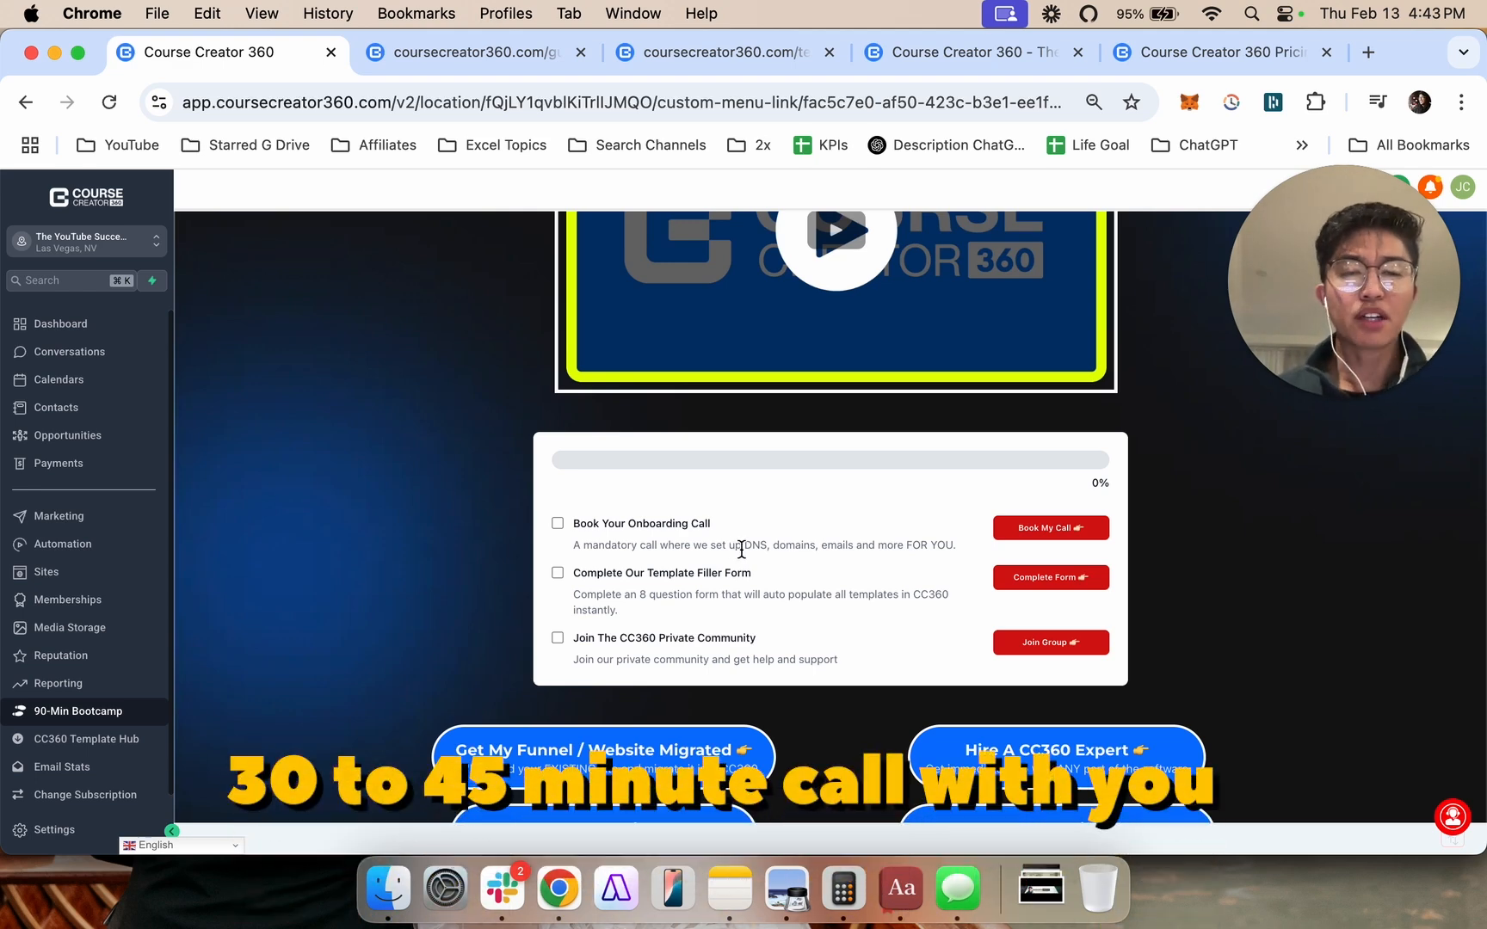
{"action": "mouse_move", "coordinate": [795, 534]}
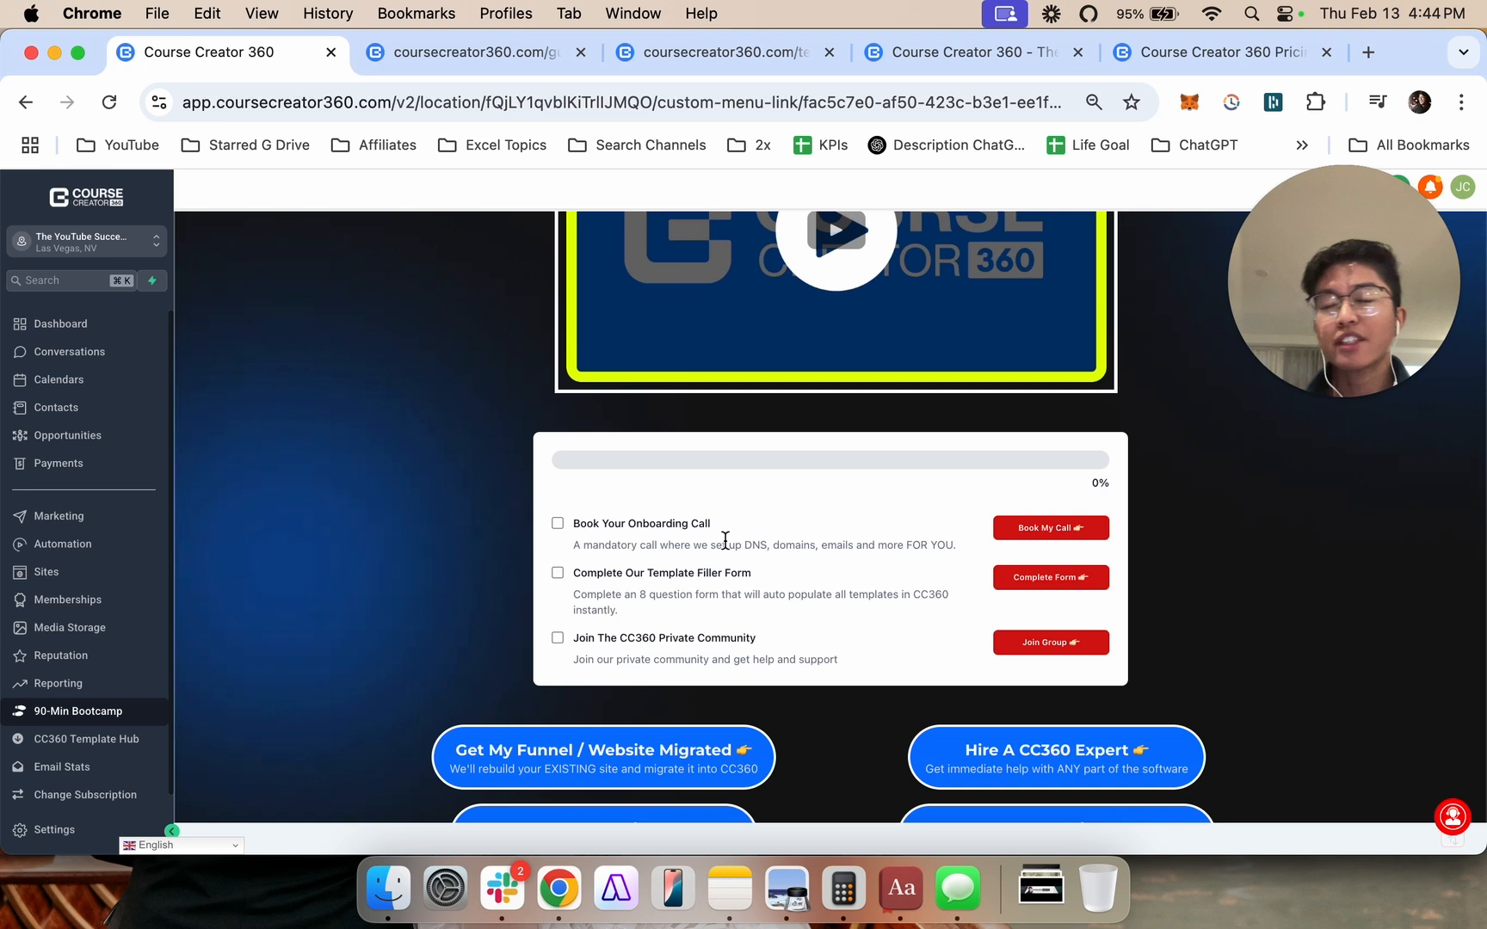
{"action": "mouse_move", "coordinate": [612, 532]}
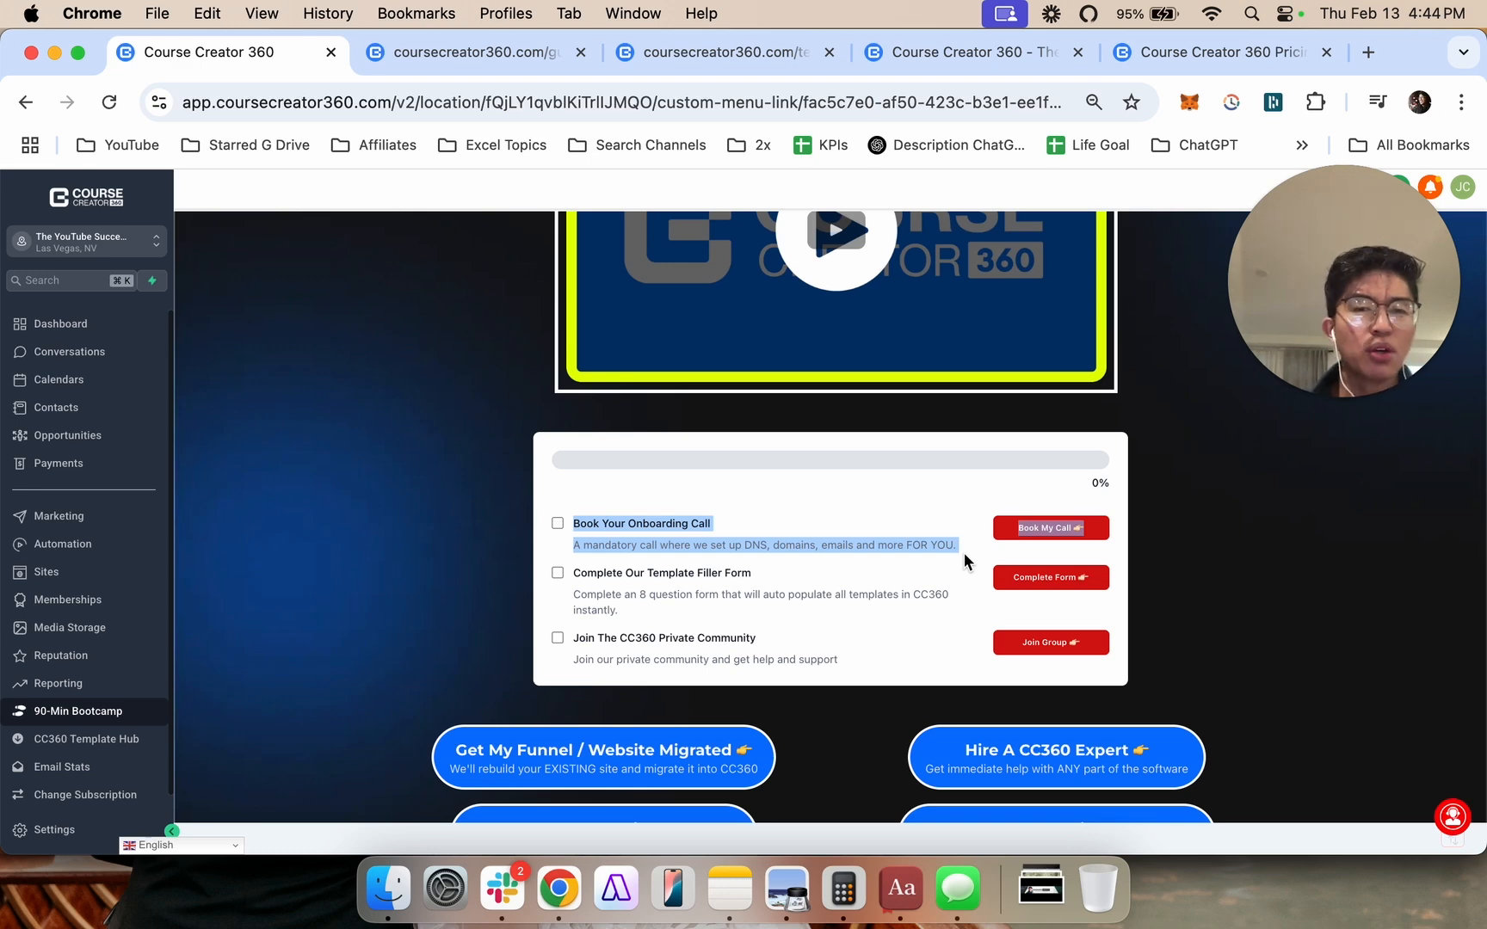
{"action": "mouse_move", "coordinate": [953, 592]}
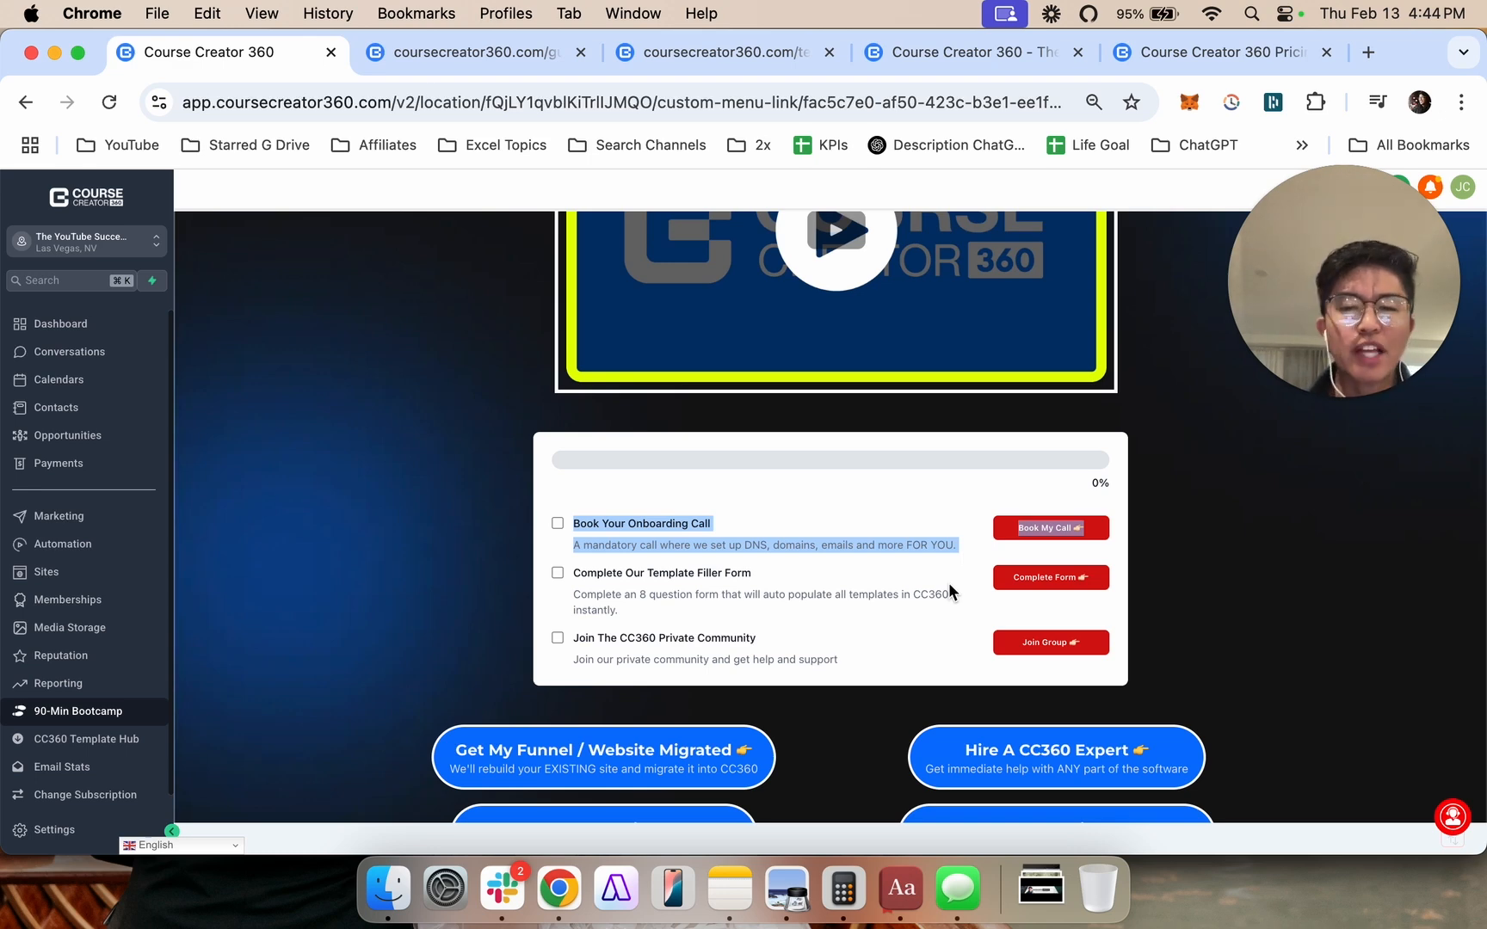
{"action": "left_click", "coordinate": [557, 523]}
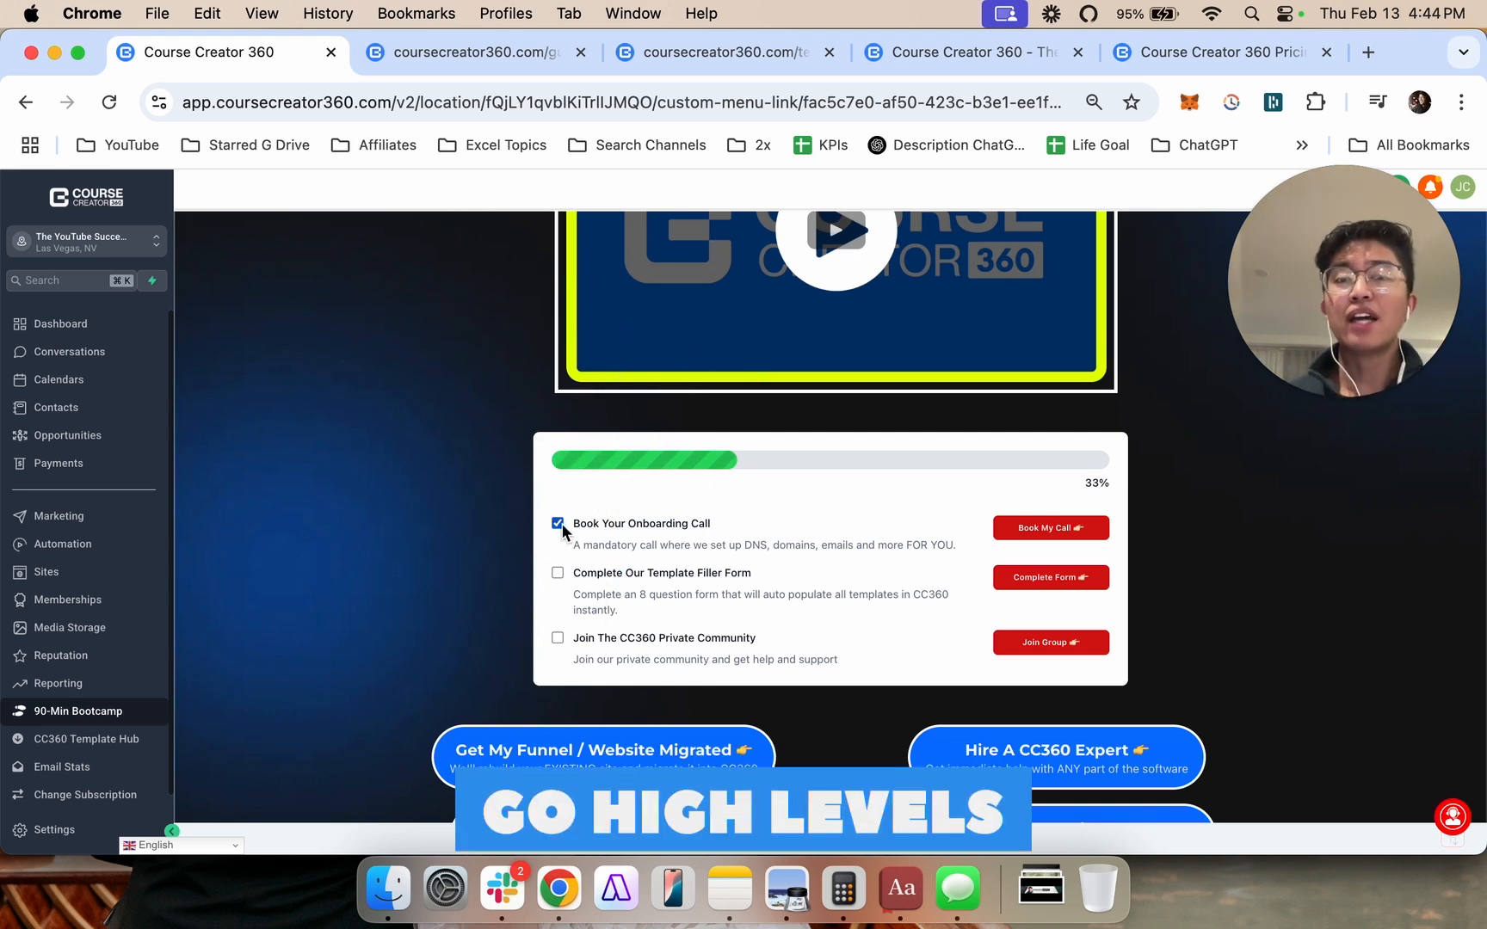
{"action": "left_click", "coordinate": [557, 523]}
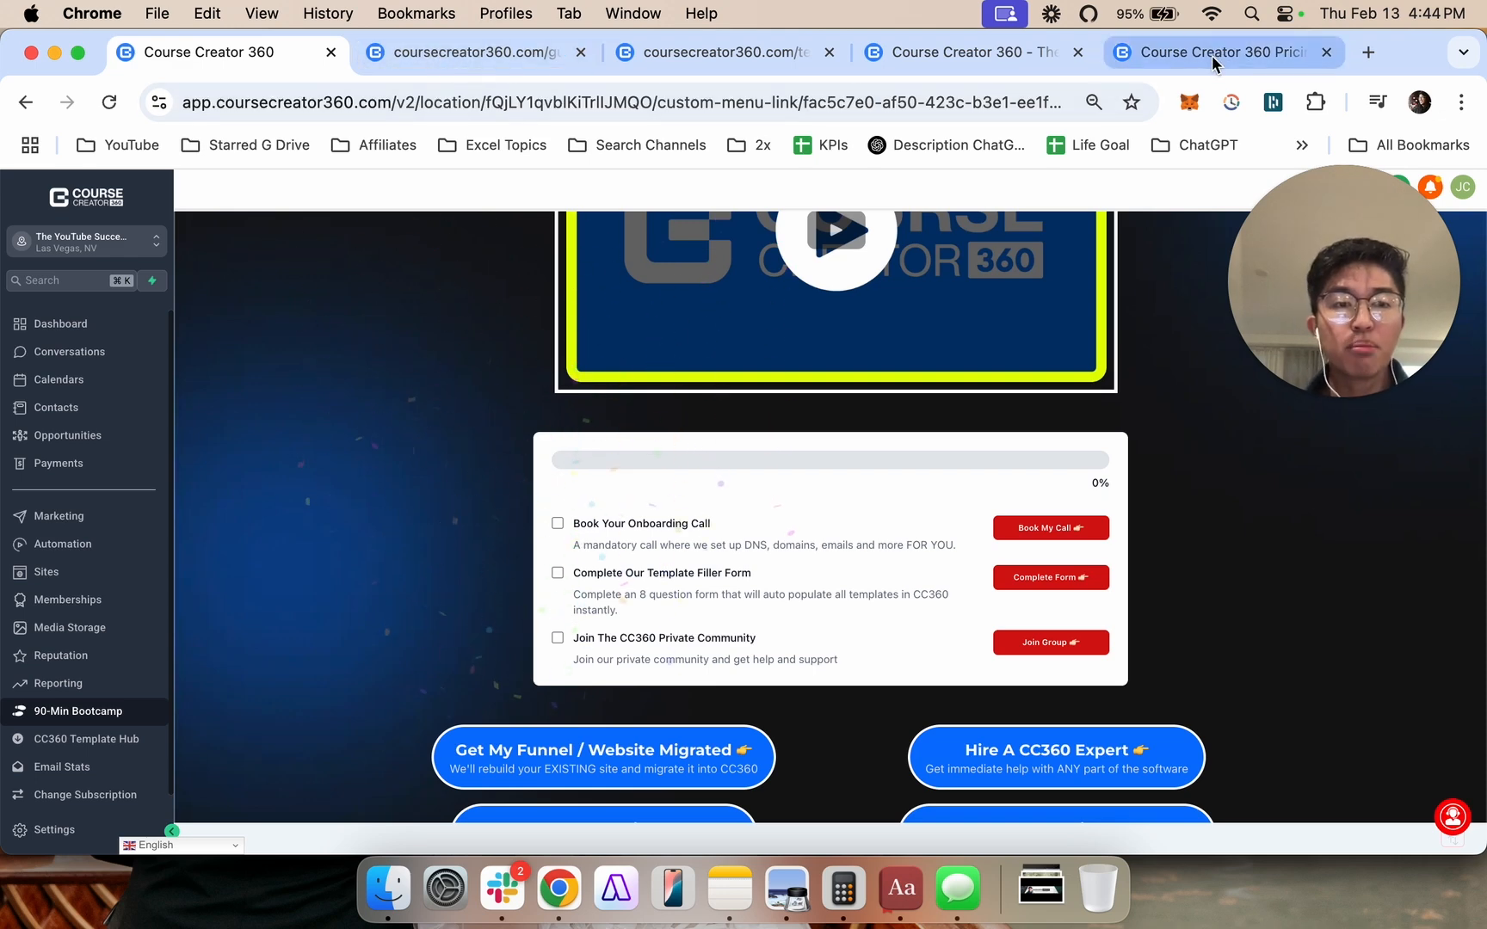
{"action": "left_click", "coordinate": [1218, 52]}
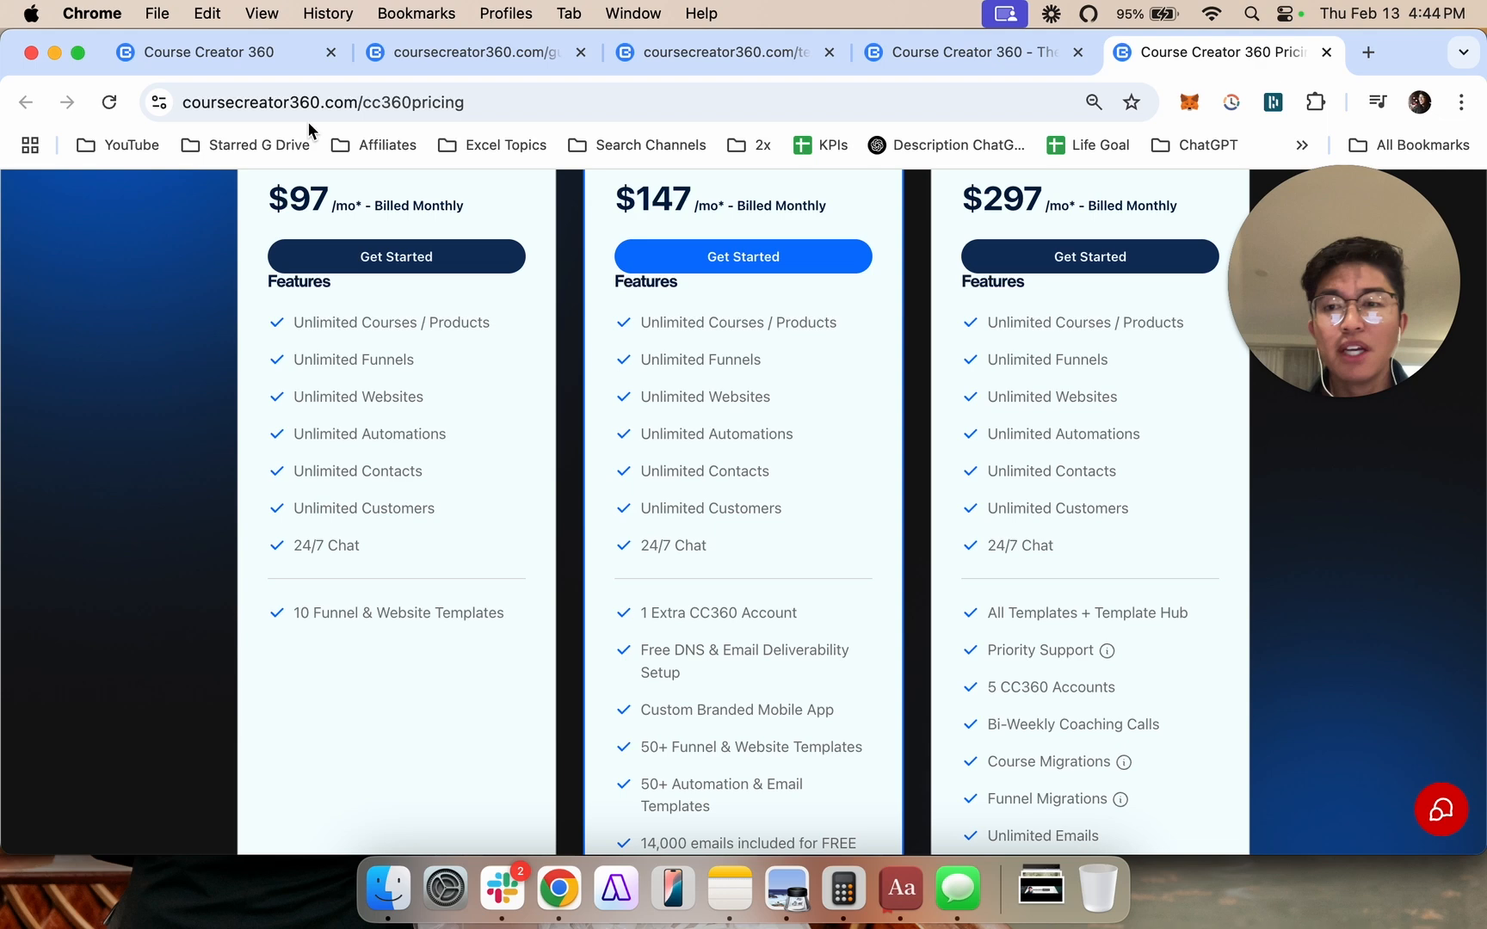
{"action": "left_click", "coordinate": [200, 52]}
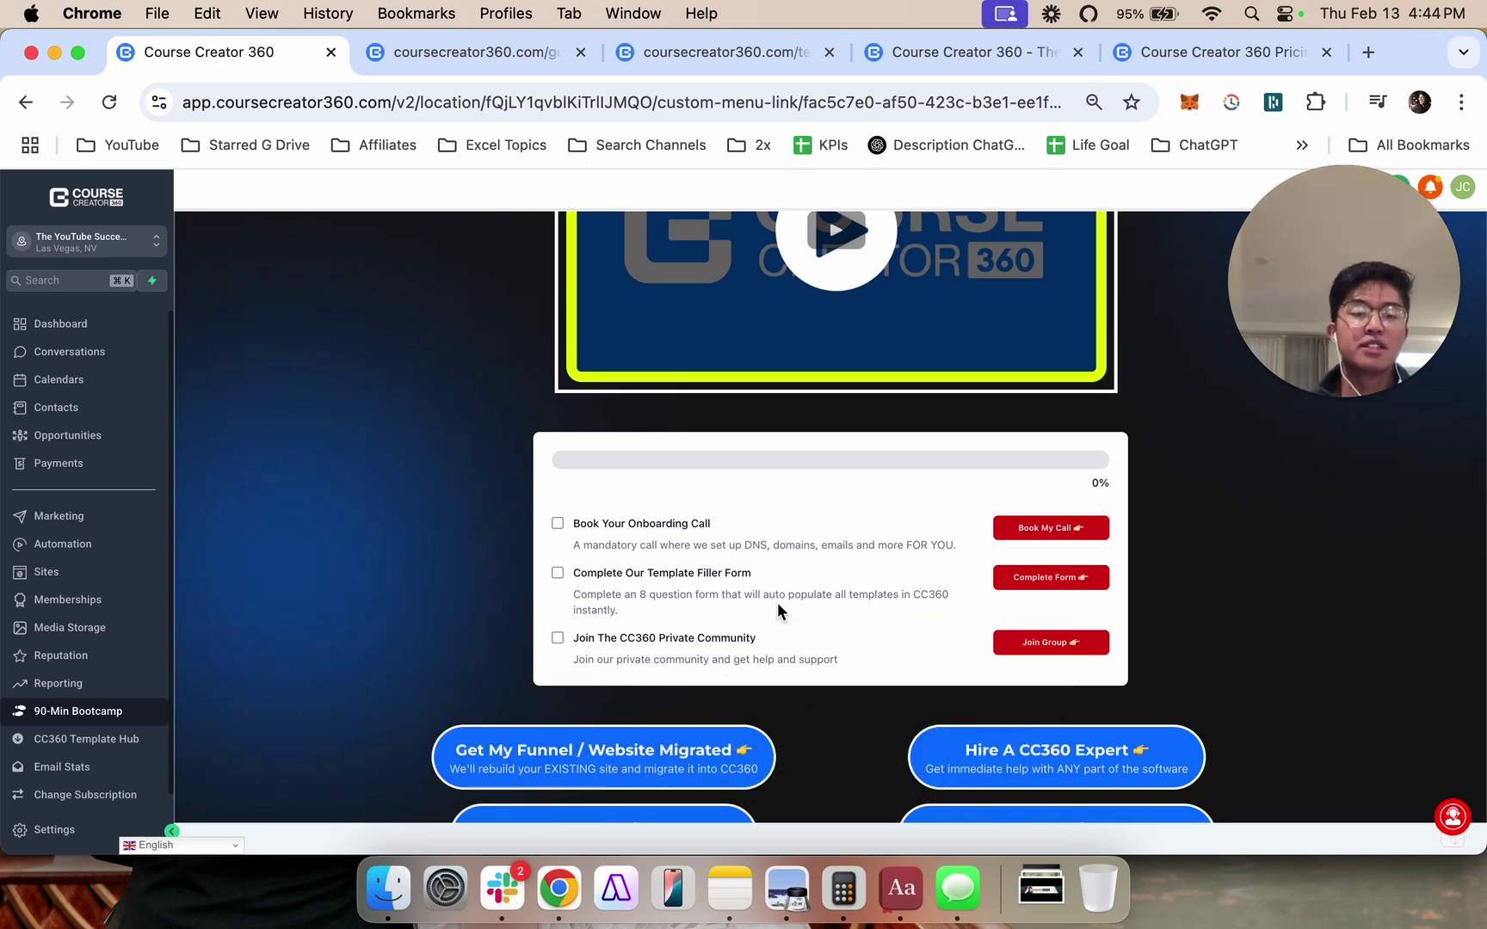
{"action": "mouse_move", "coordinate": [709, 614]}
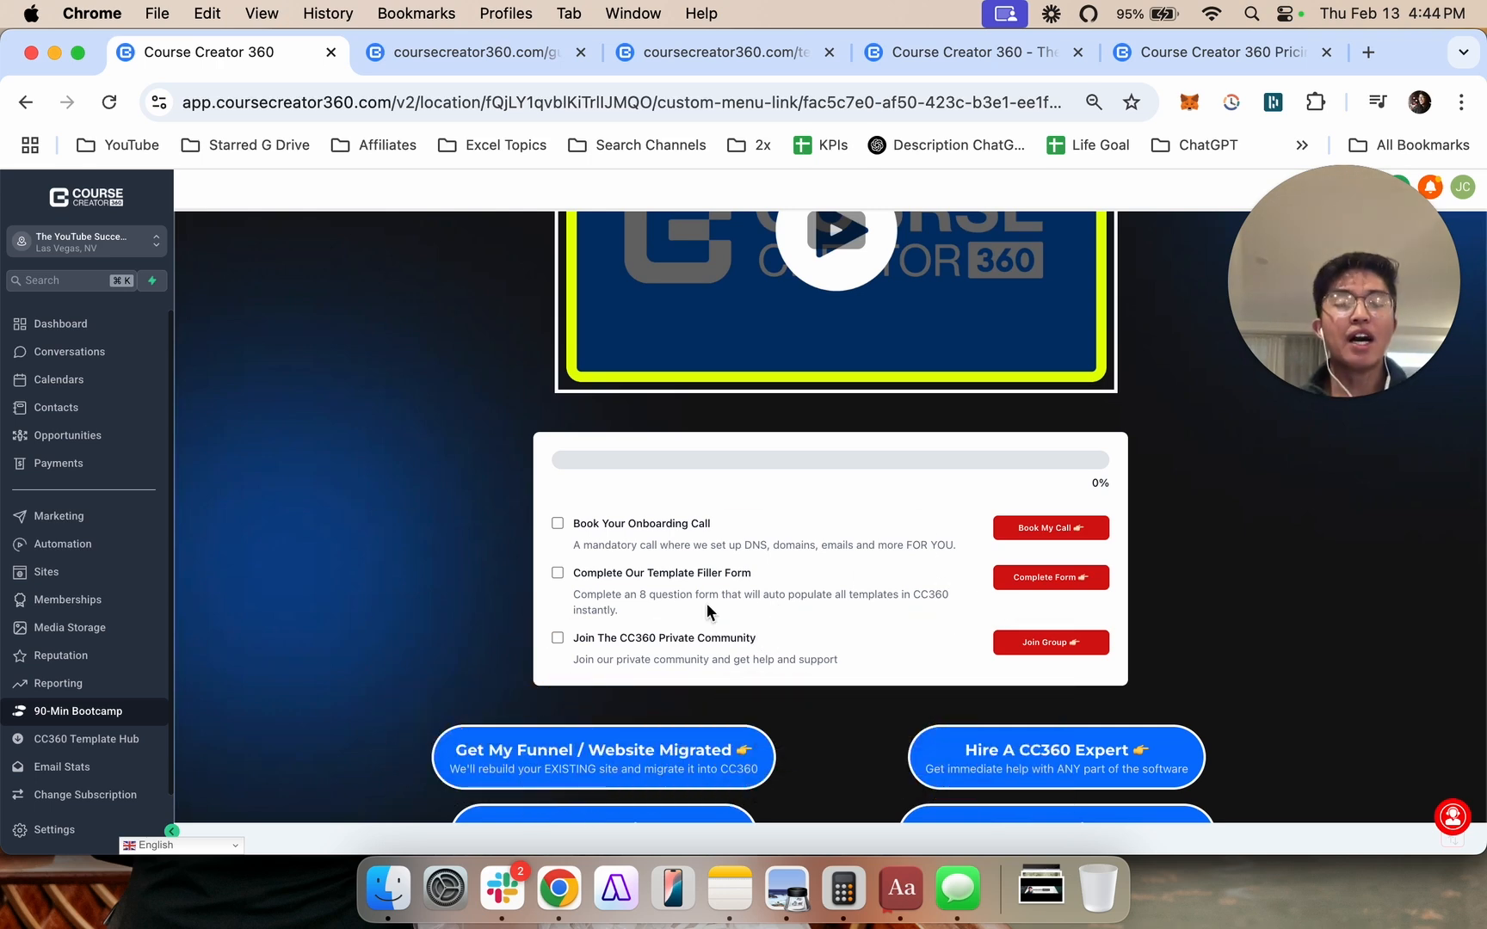
{"action": "mouse_move", "coordinate": [777, 630]}
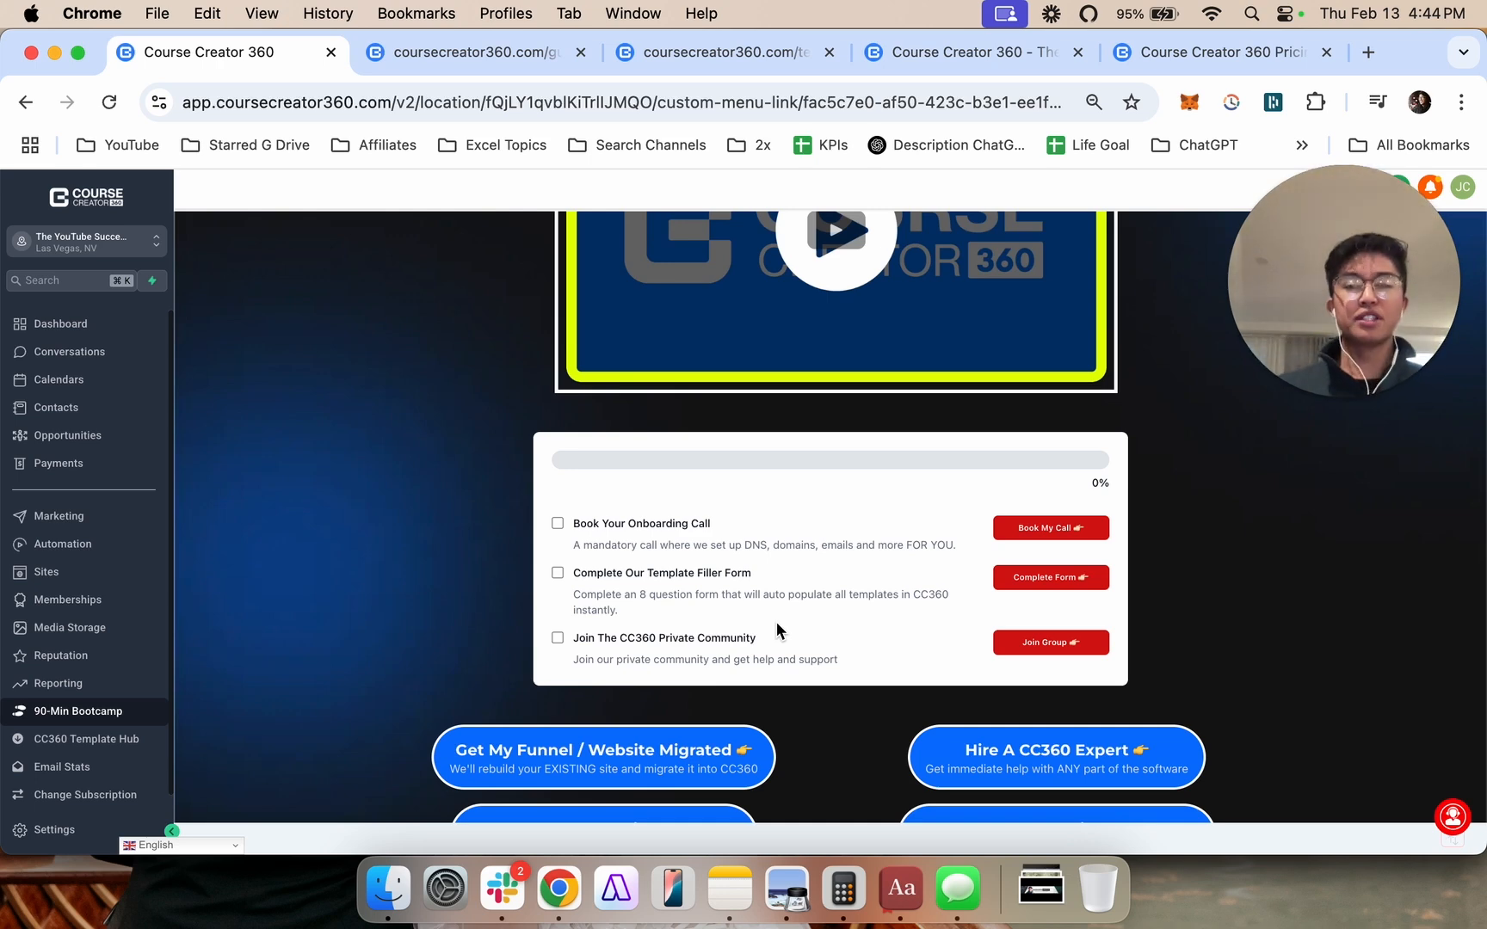
{"action": "left_click", "coordinate": [1222, 52]}
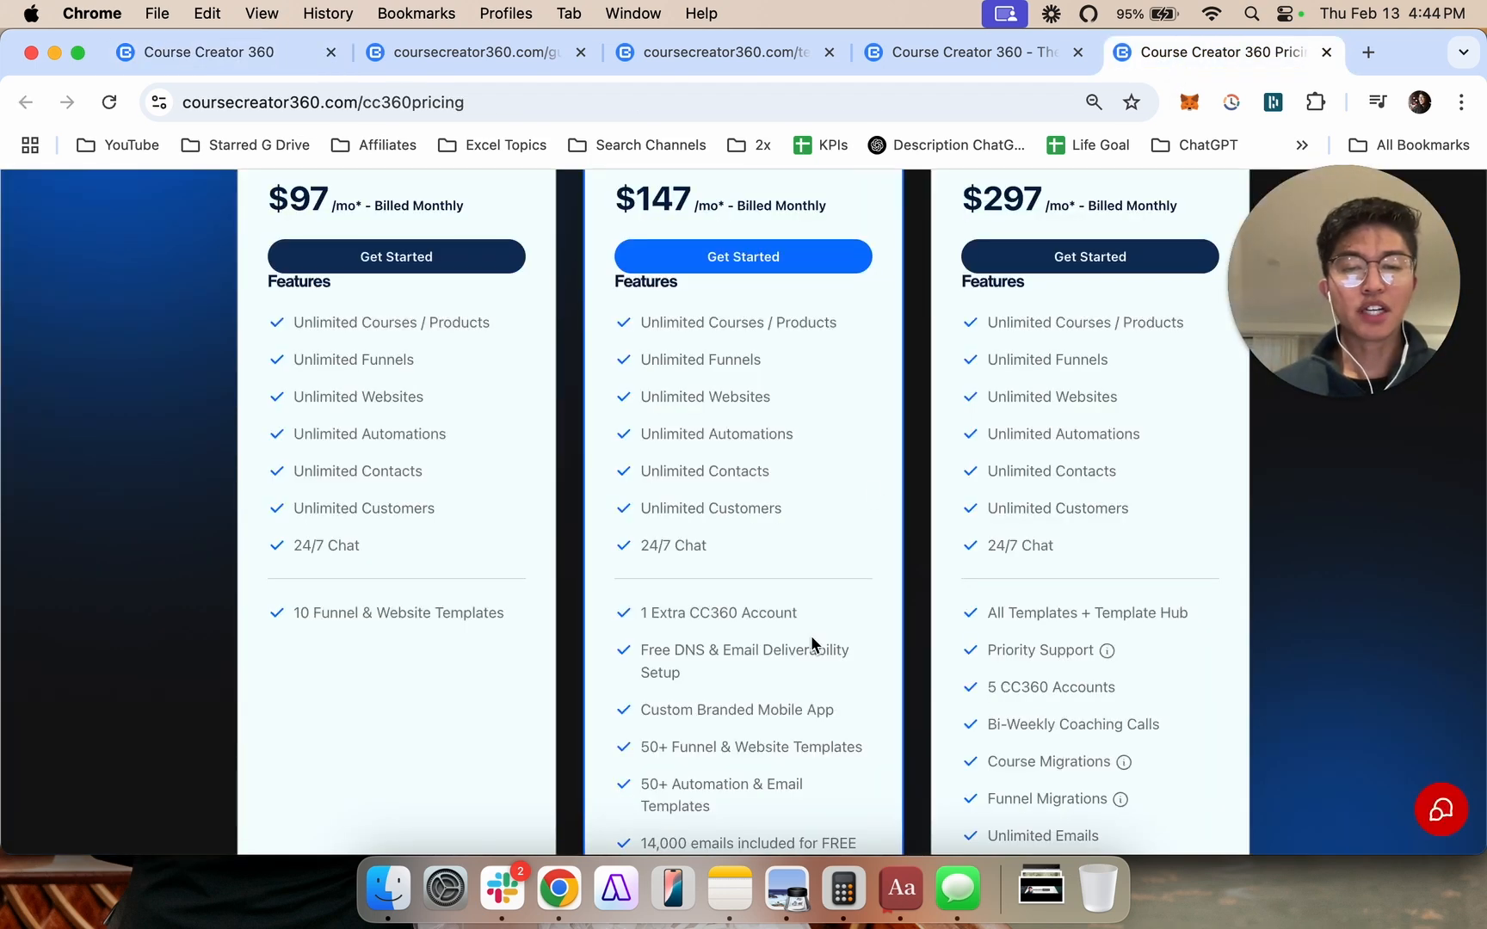
{"action": "scroll", "scroll_direction": "down", "scroll_amount": 3}
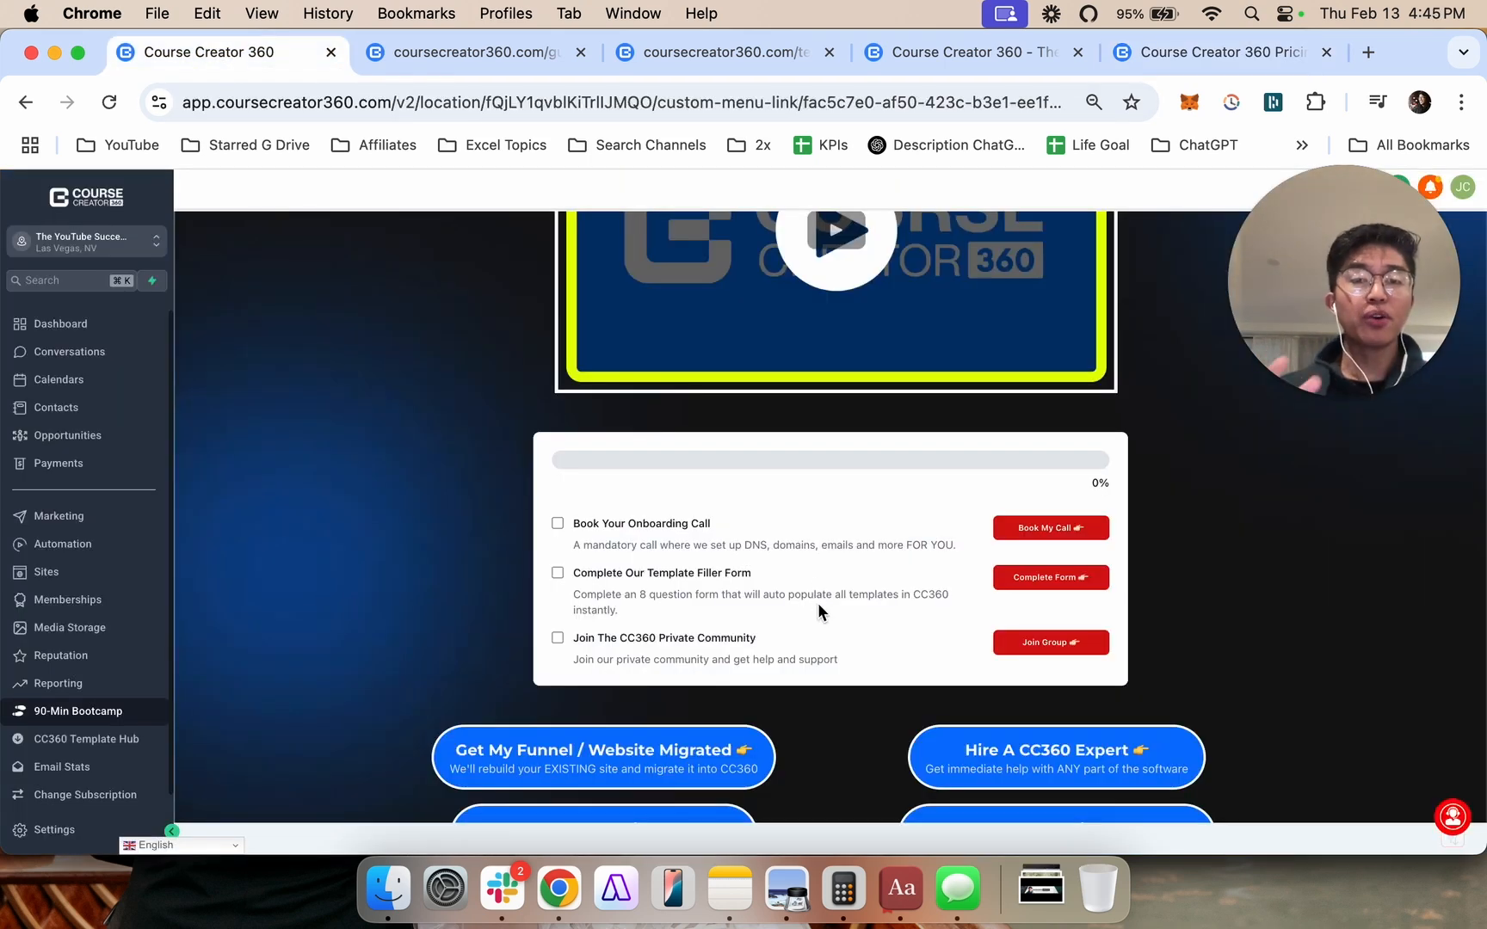
{"action": "mouse_move", "coordinate": [806, 607]}
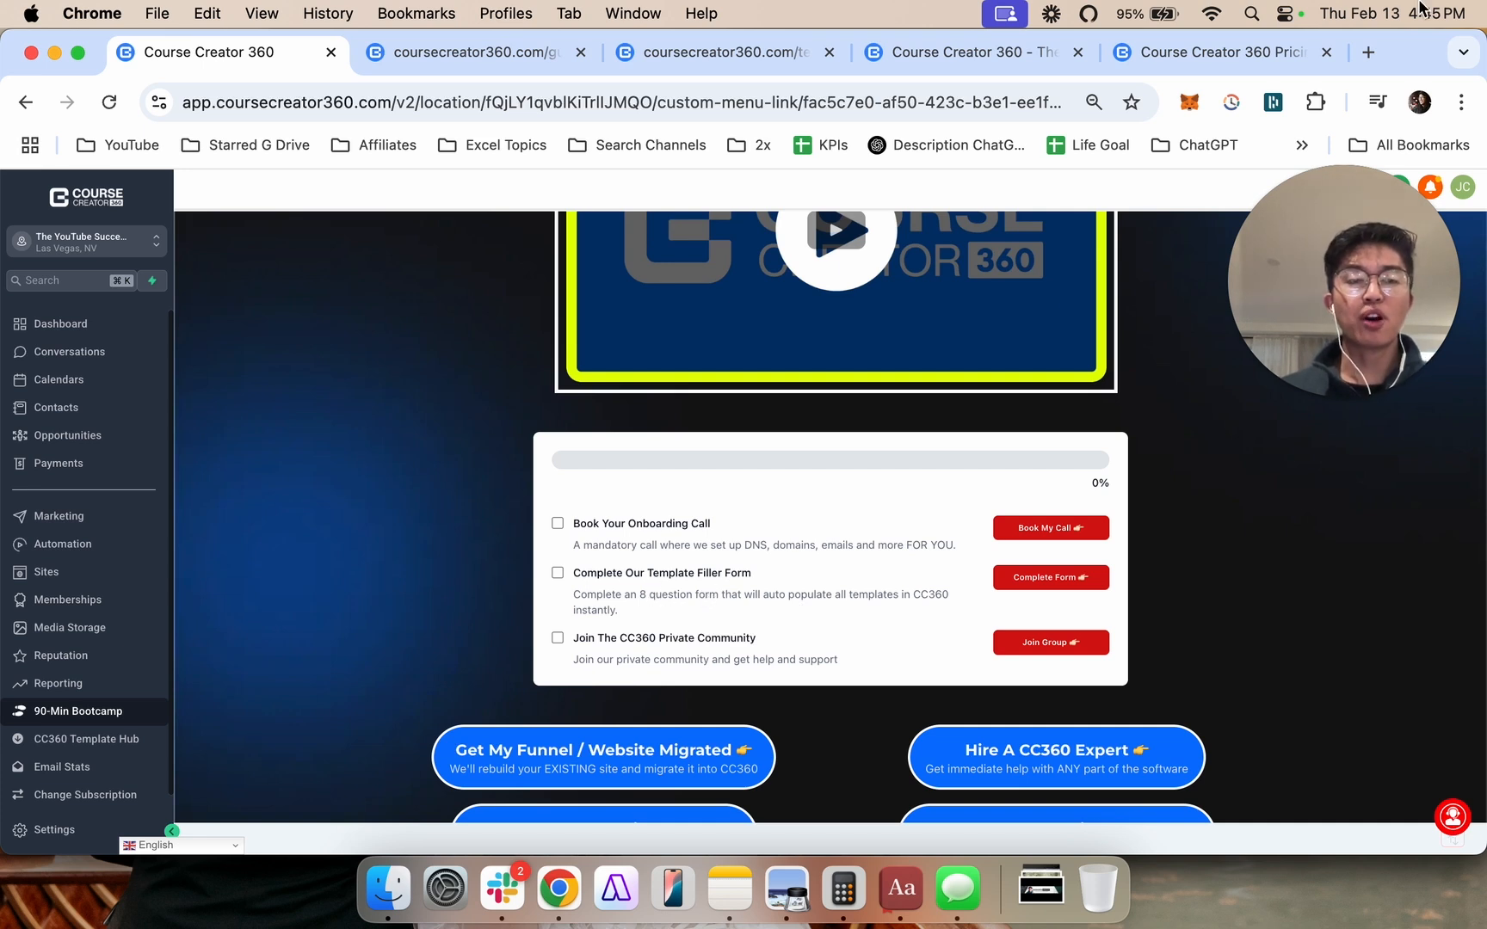
{"action": "mouse_move", "coordinate": [822, 544]}
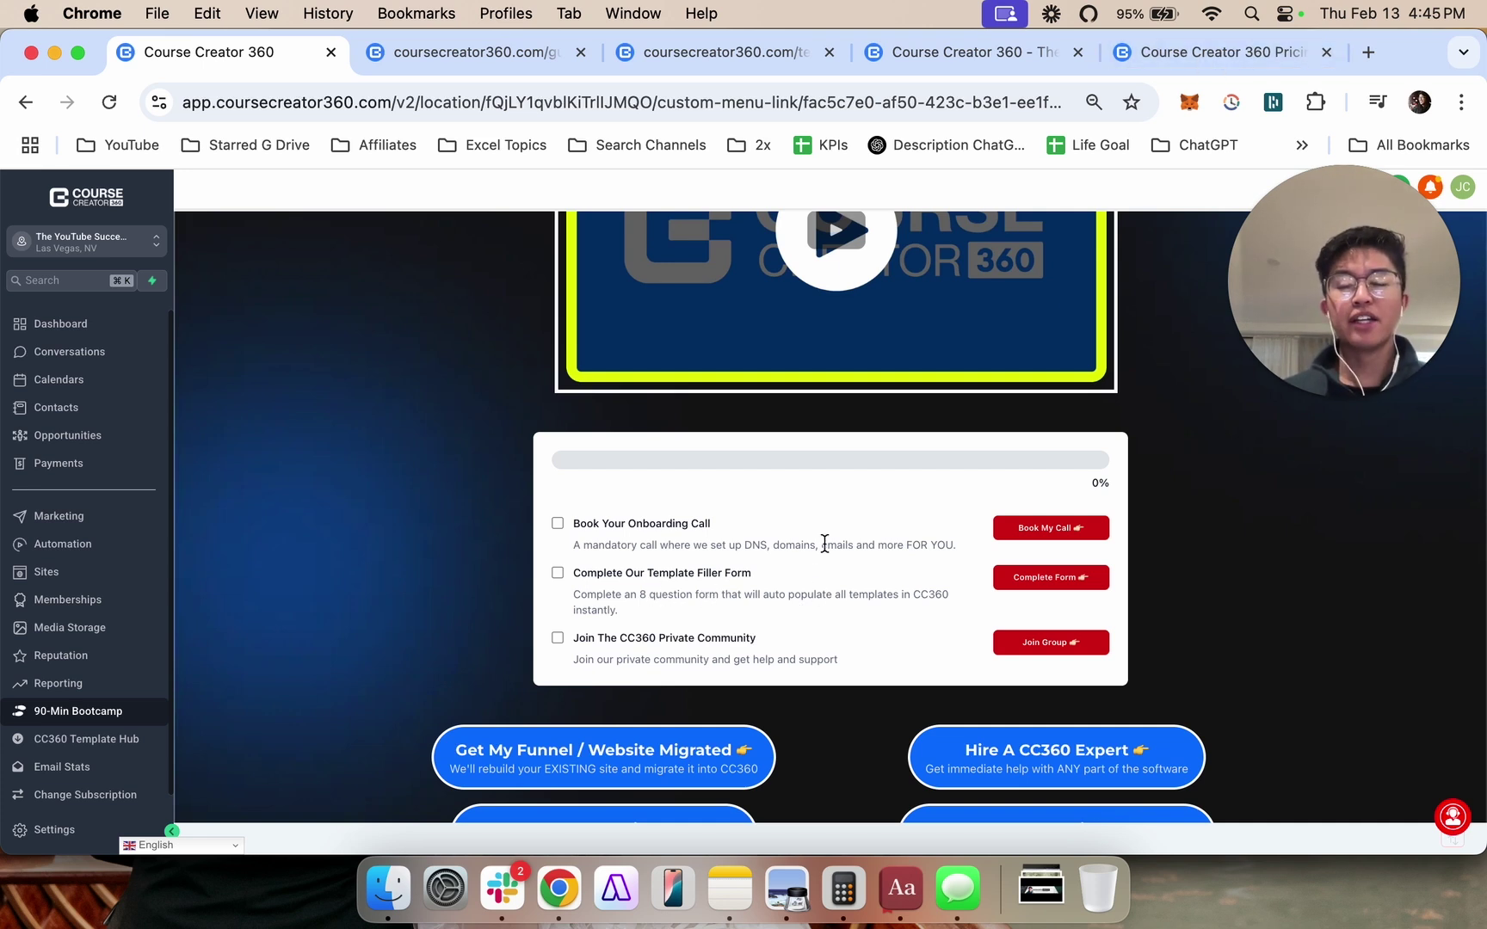
{"action": "mouse_move", "coordinate": [86, 739]}
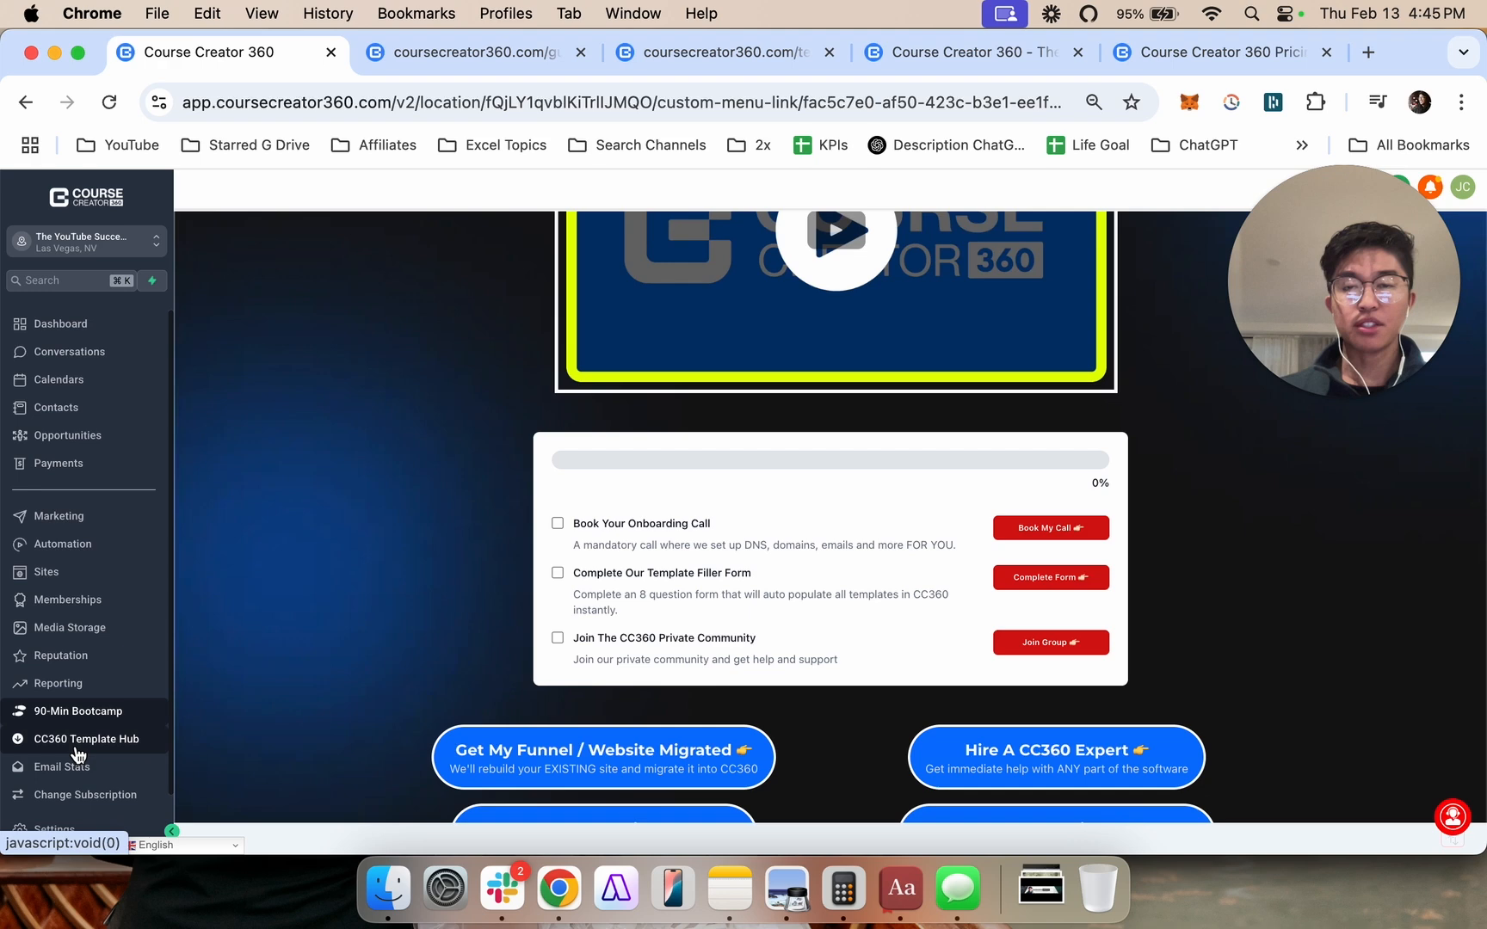
Open the CC360 Template Hub and browse its launch sequence, lead gen and email template packs.
{"action": "left_click", "coordinate": [86, 740]}
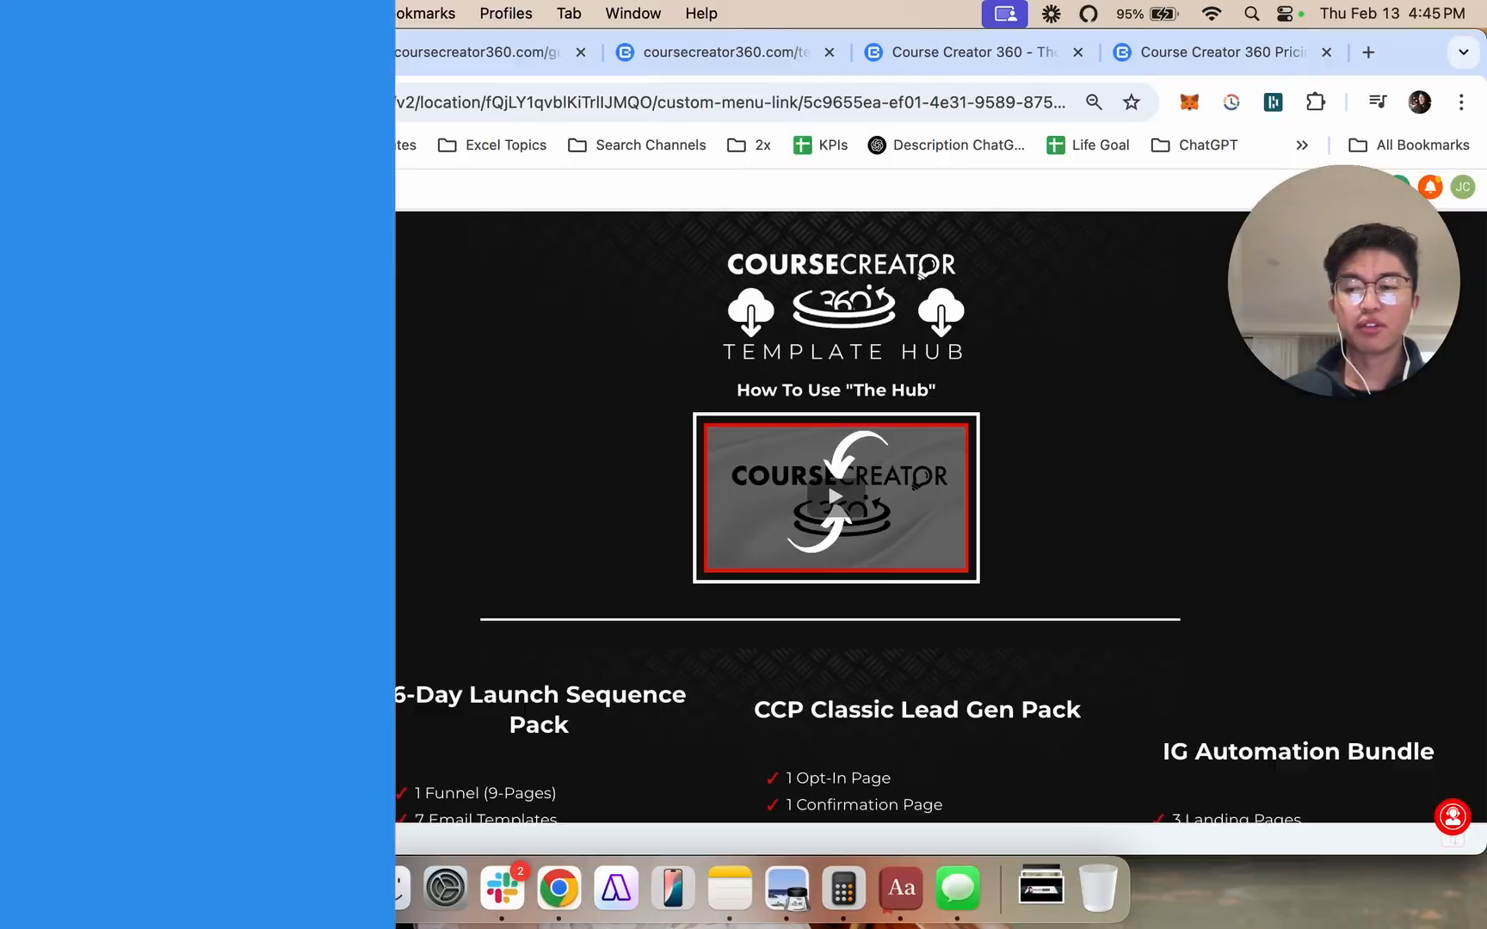
{"action": "scroll", "scroll_direction": "down", "scroll_amount": 3}
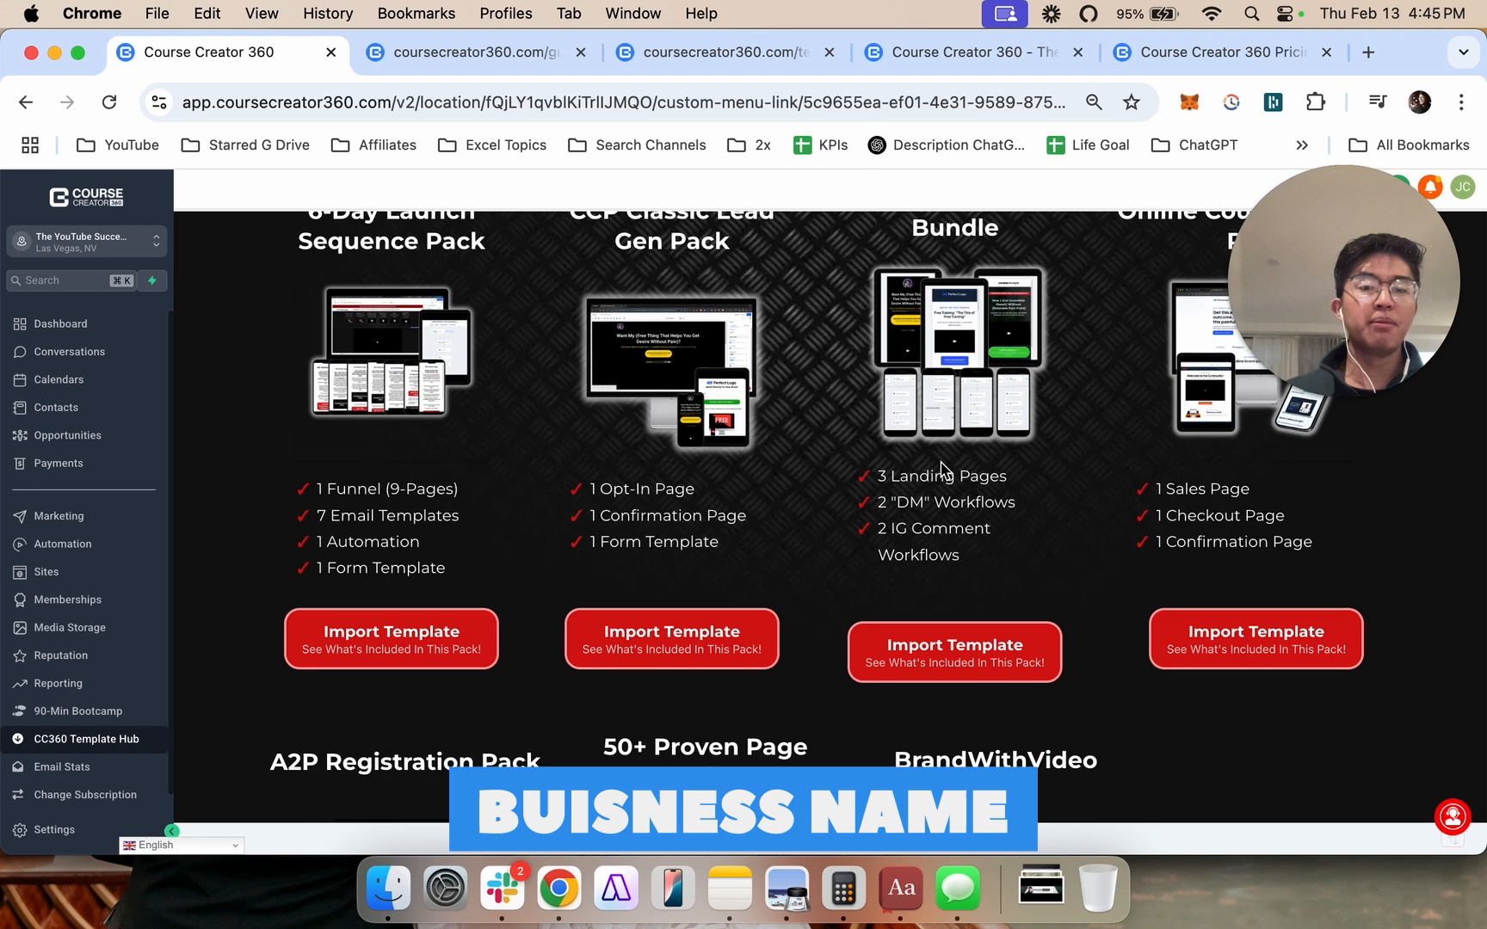
{"action": "scroll", "scroll_direction": "down", "scroll_amount": 3}
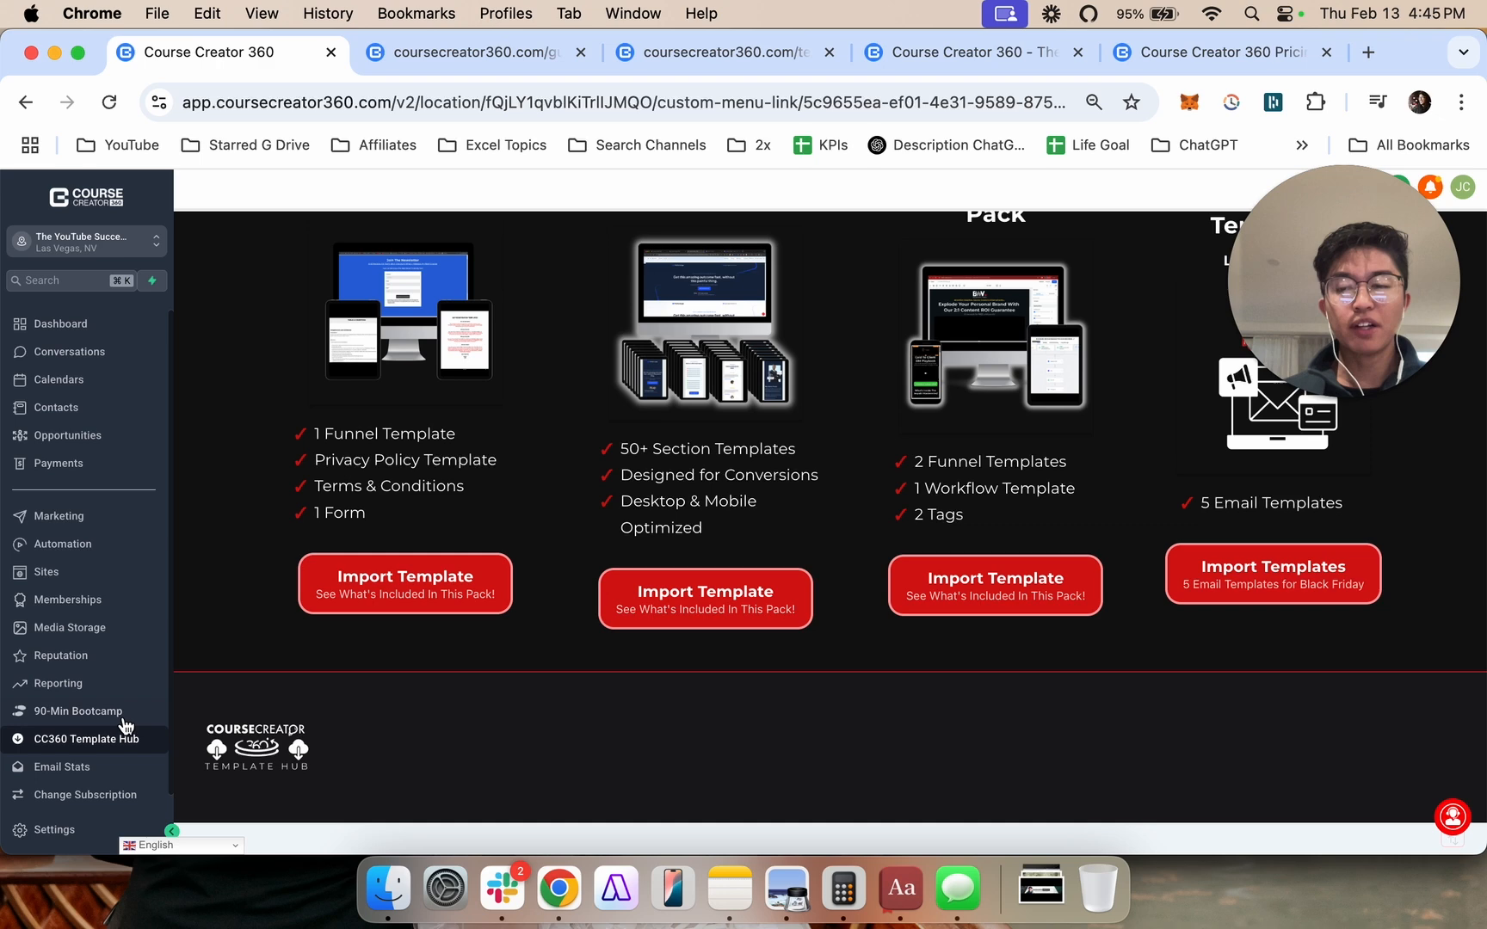
Go back to the 90-Min Bootcamp page with its onboarding checklist.
{"action": "left_click", "coordinate": [74, 710]}
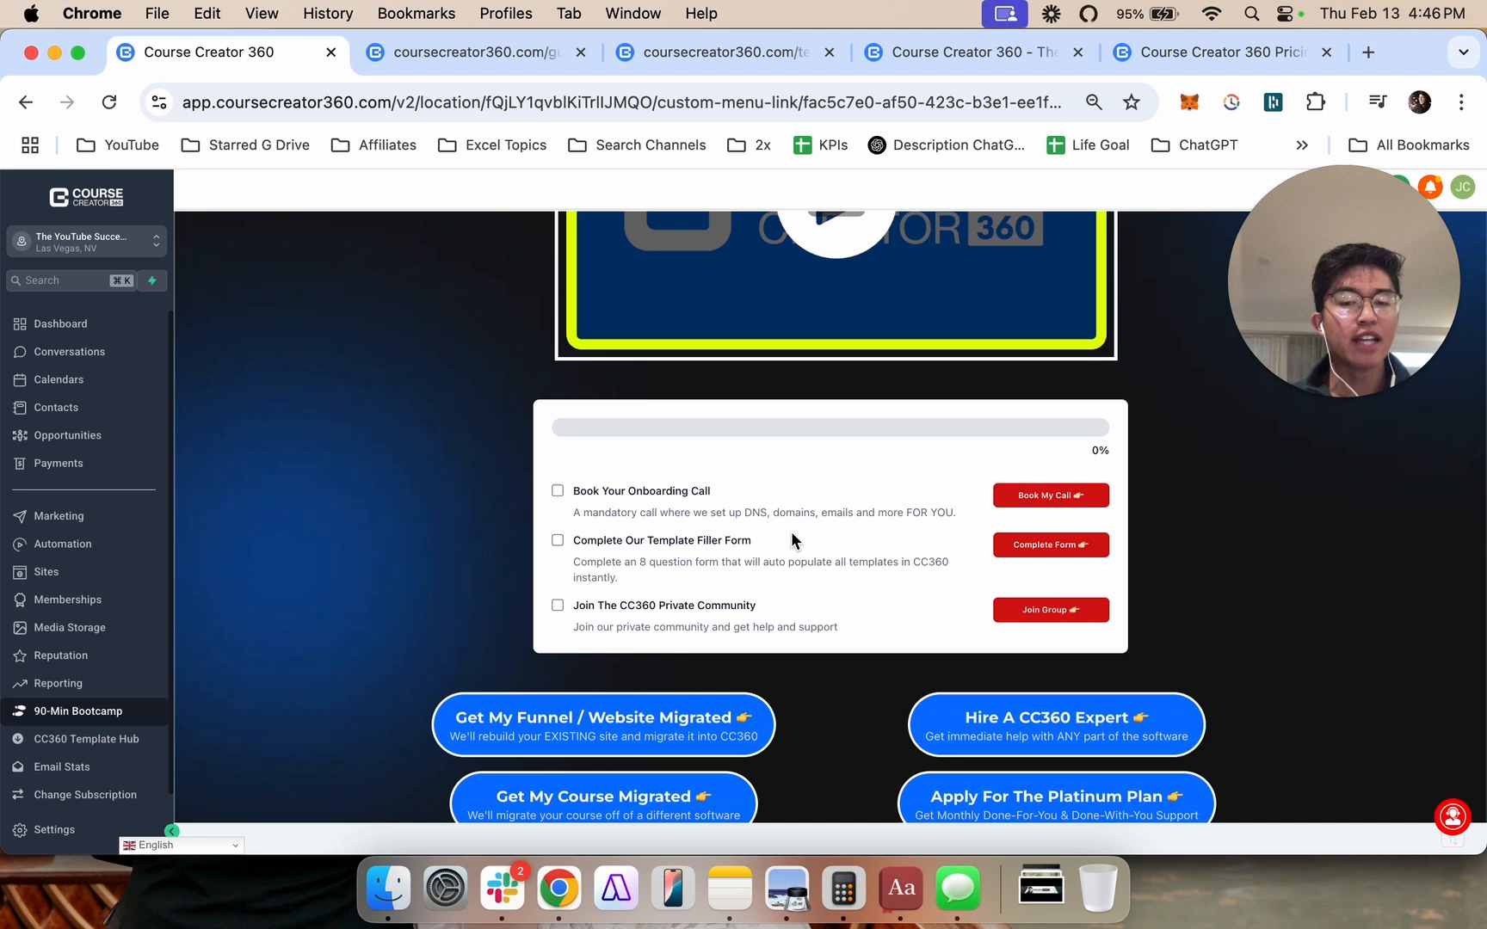
{"action": "mouse_move", "coordinate": [767, 467]}
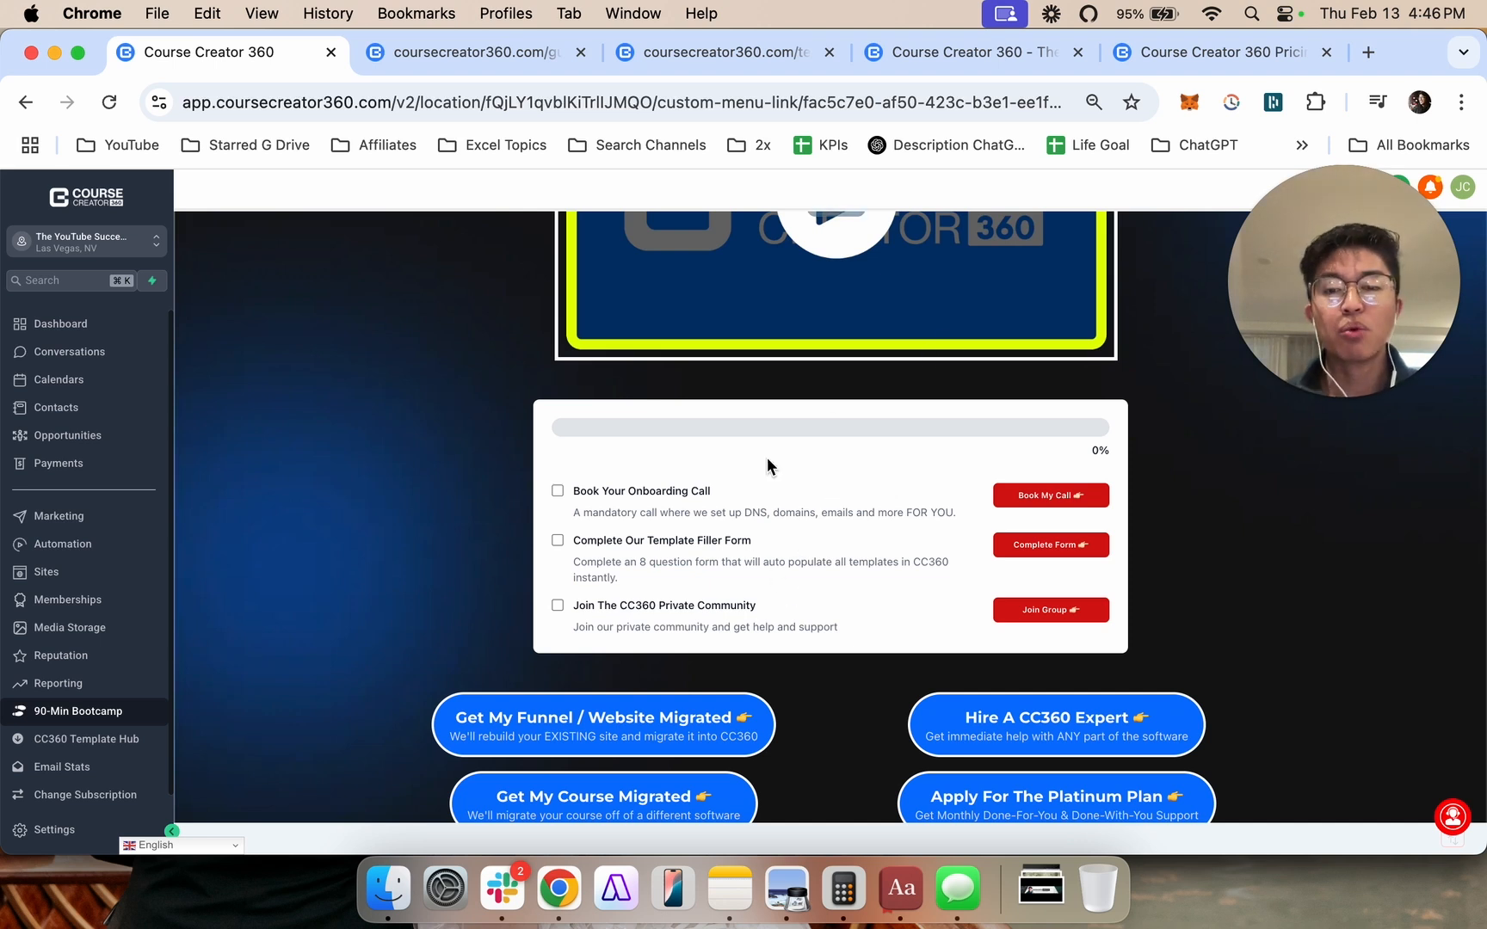
{"action": "mouse_move", "coordinate": [757, 583]}
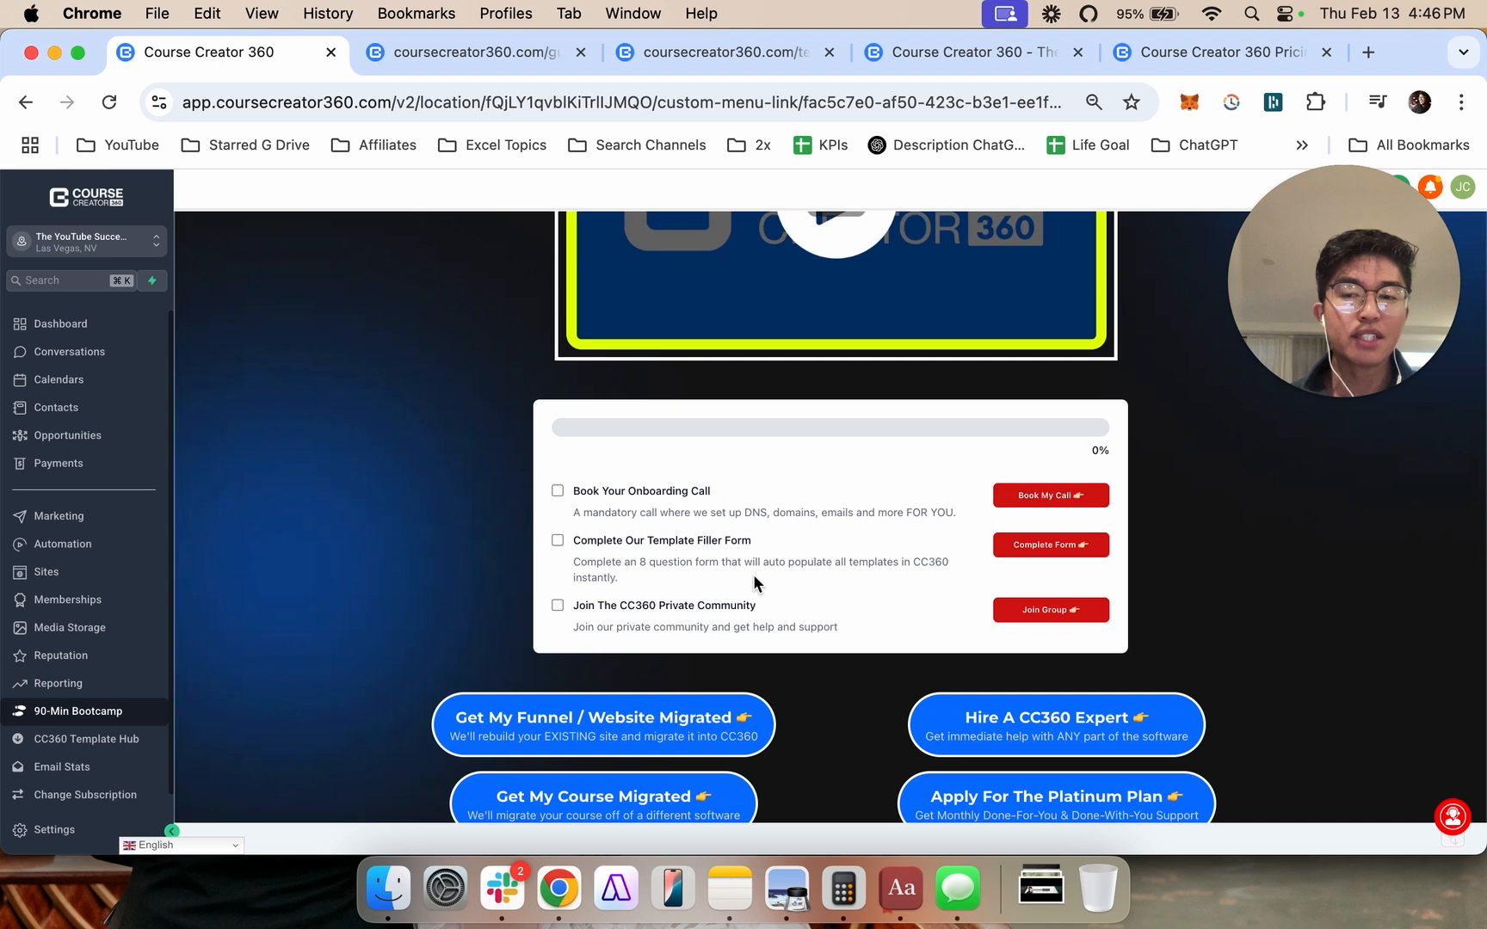
{"action": "mouse_move", "coordinate": [719, 611]}
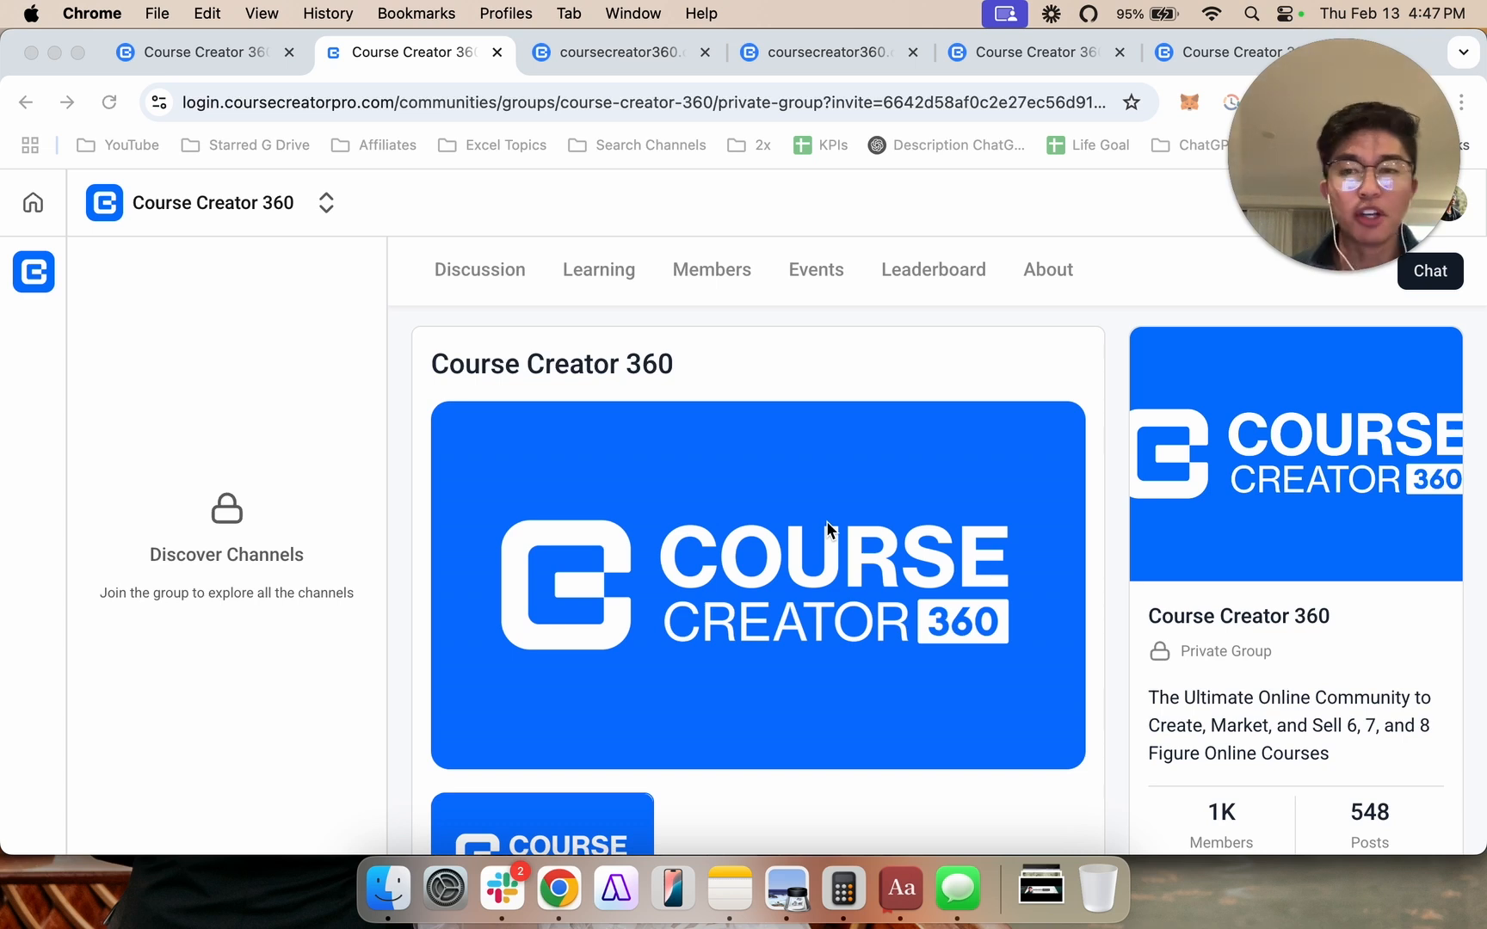
{"action": "mouse_move", "coordinate": [835, 536]}
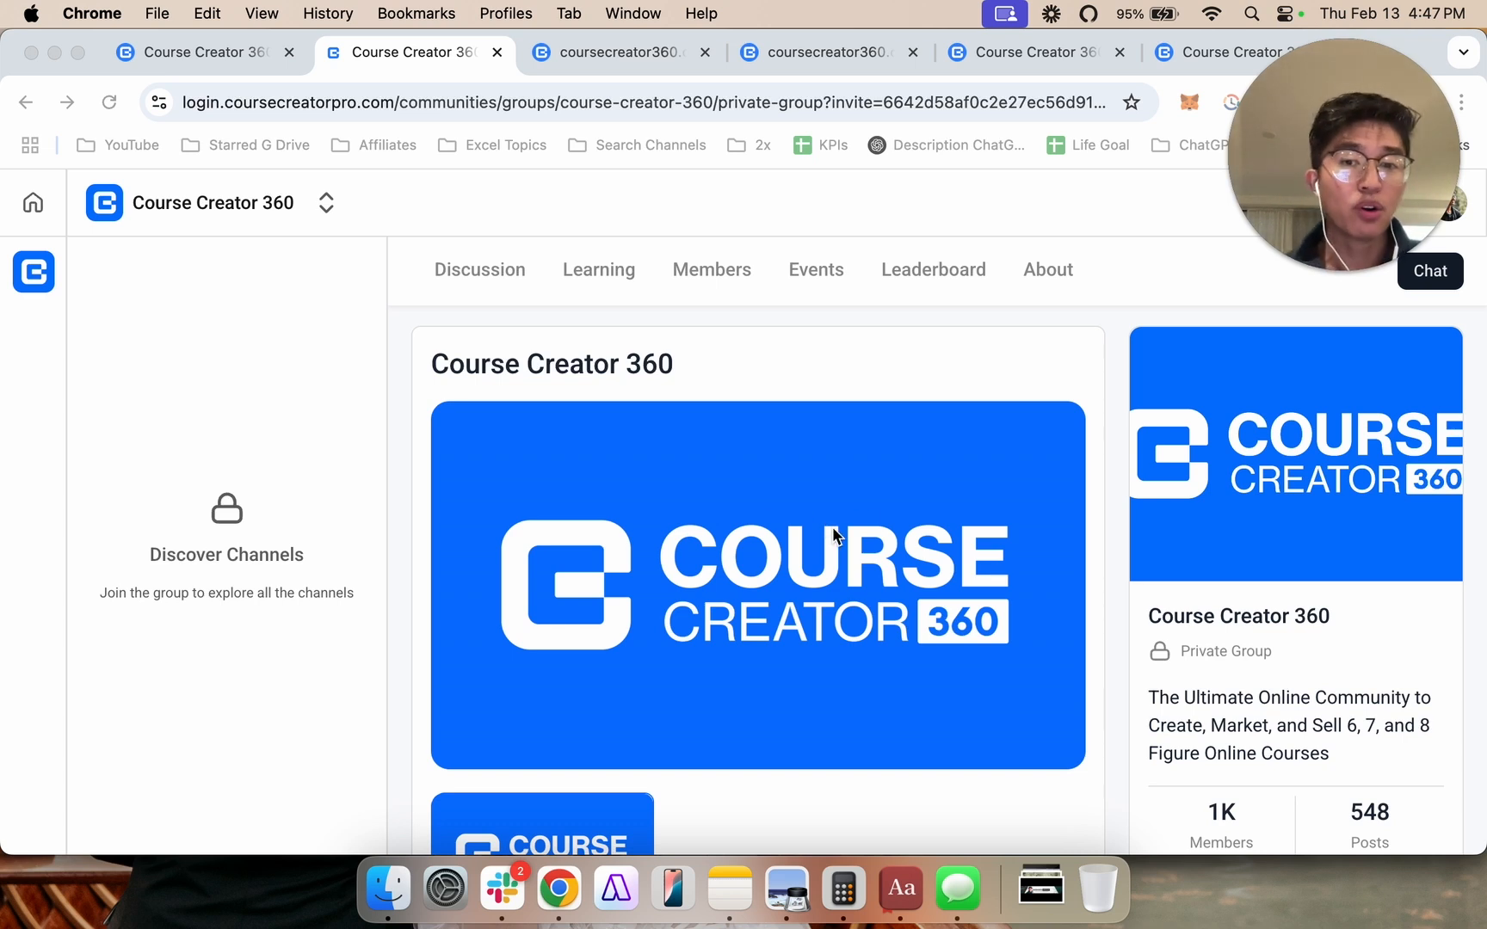
{"action": "mouse_move", "coordinate": [358, 184]}
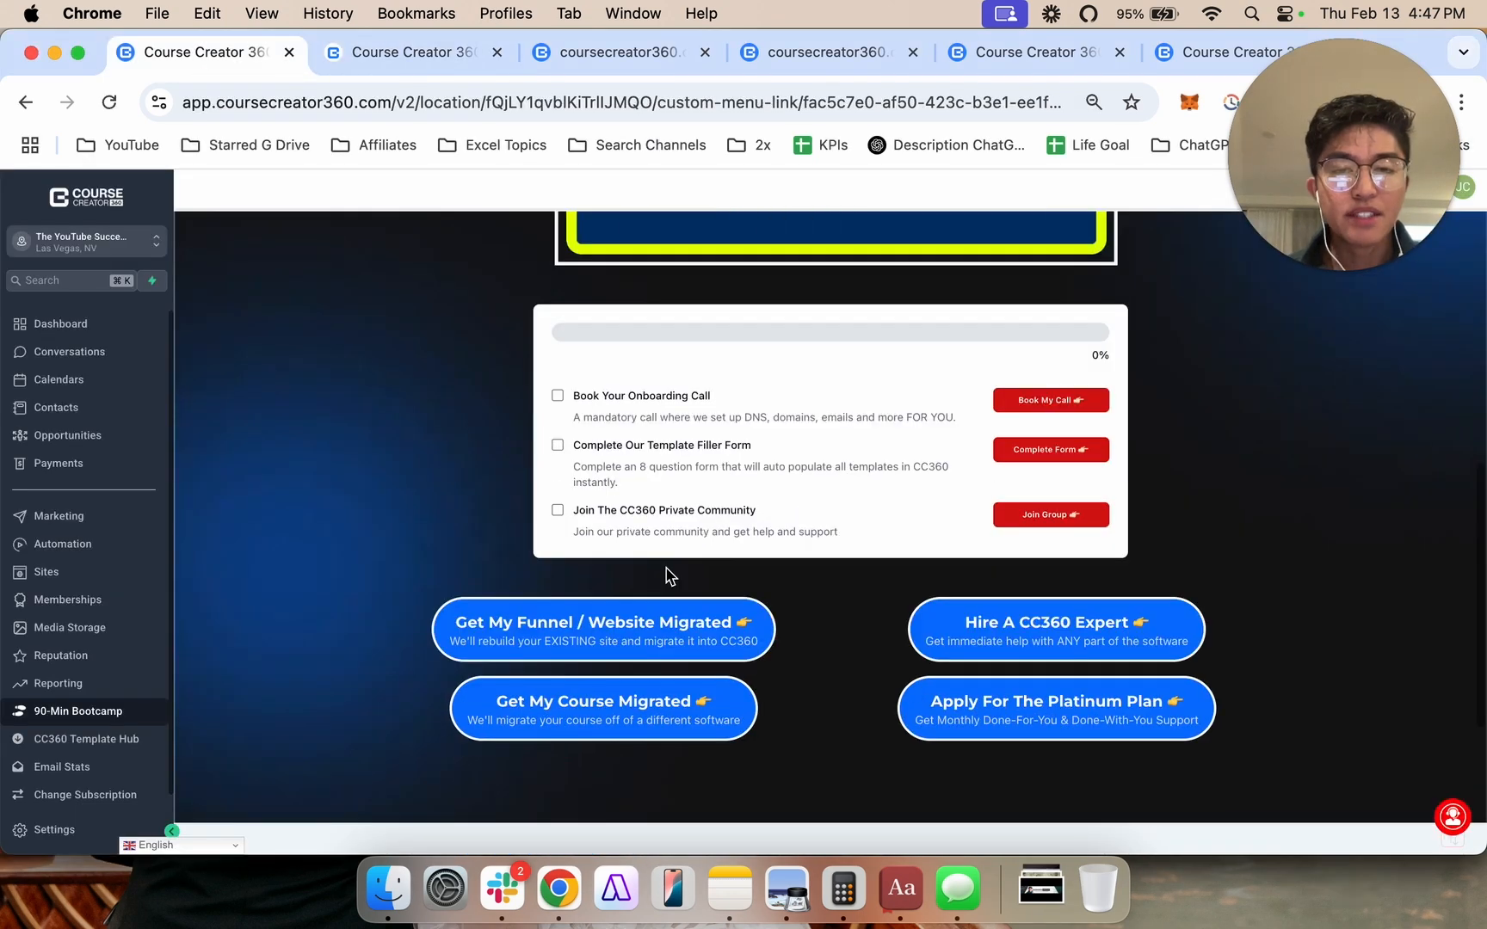
Advance to the next bootcamp day via 'Go To Next Day' at the bottom of the page.
{"action": "scroll", "scroll_direction": "up", "scroll_amount": 3}
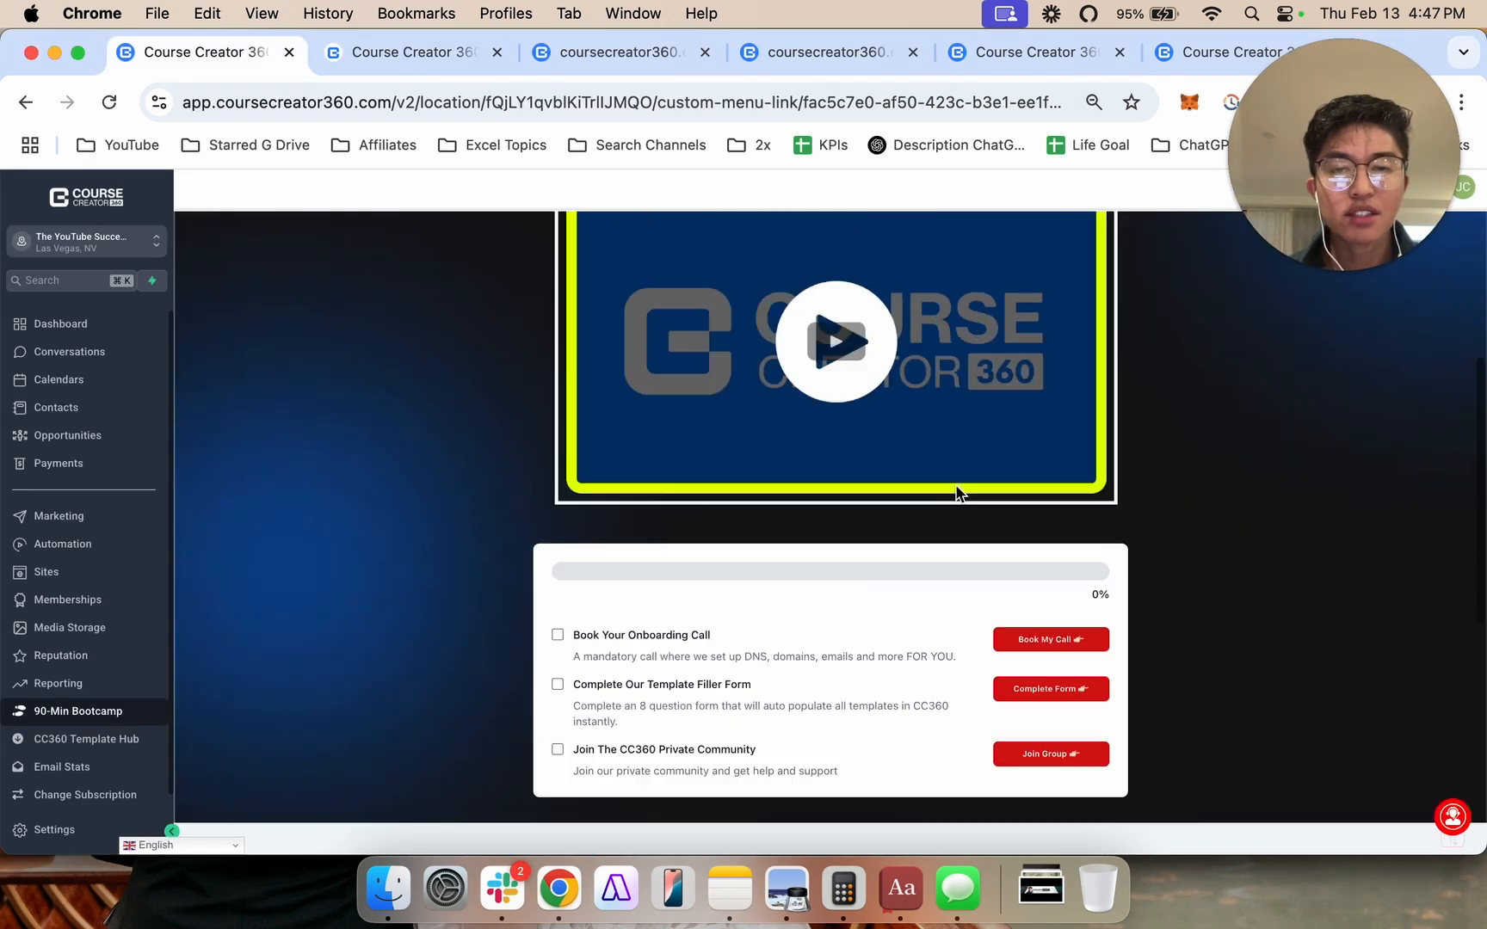
{"action": "scroll", "scroll_direction": "up", "scroll_amount": 3}
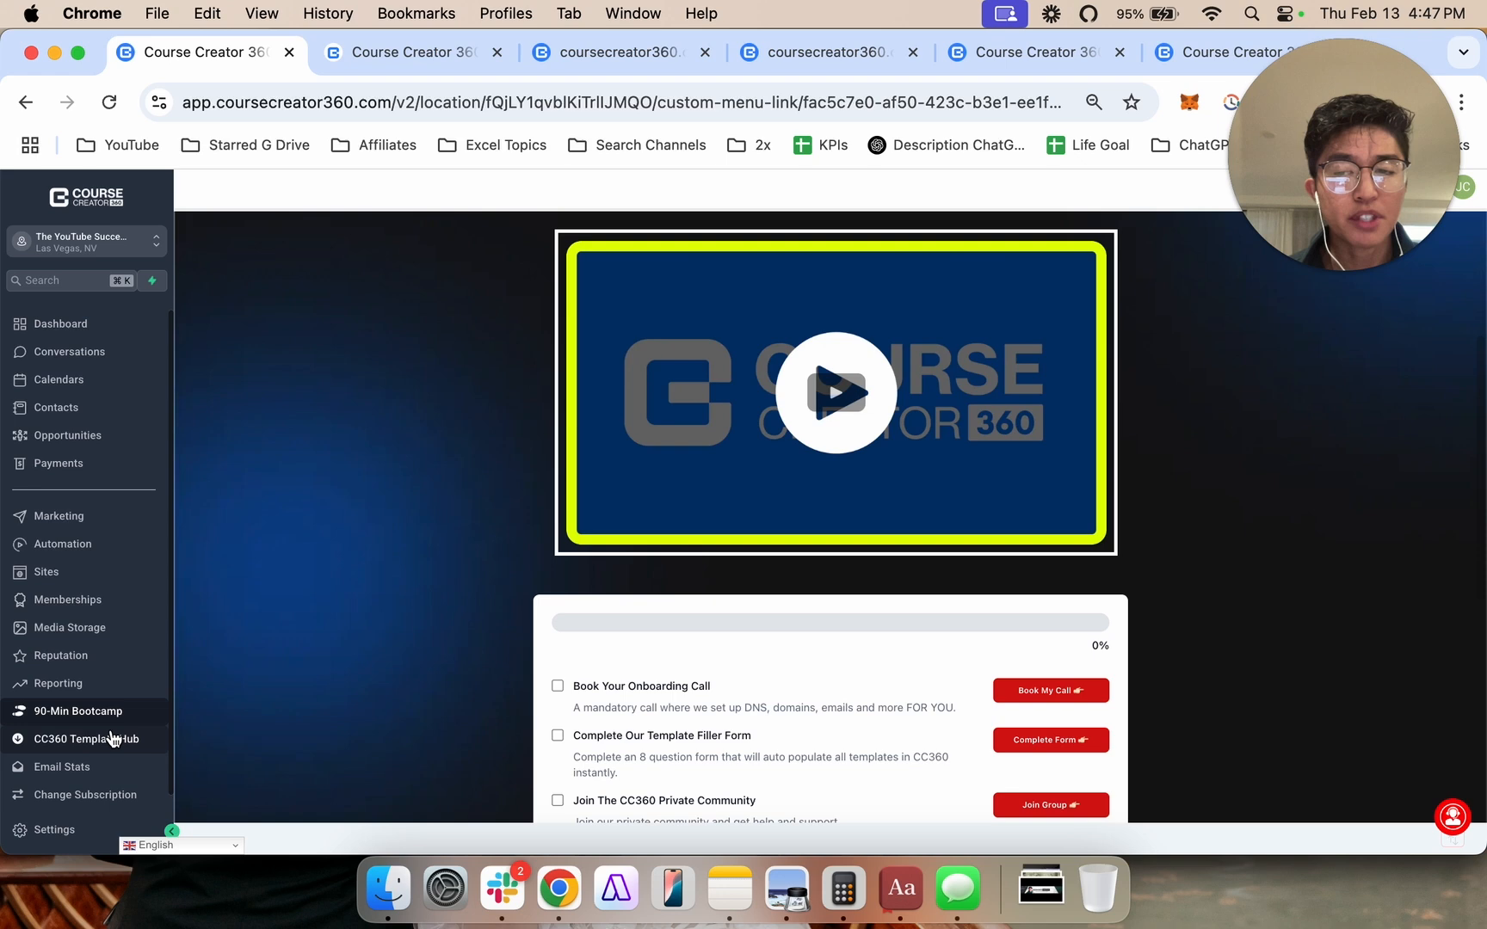
{"action": "scroll", "scroll_direction": "down", "scroll_amount": 3}
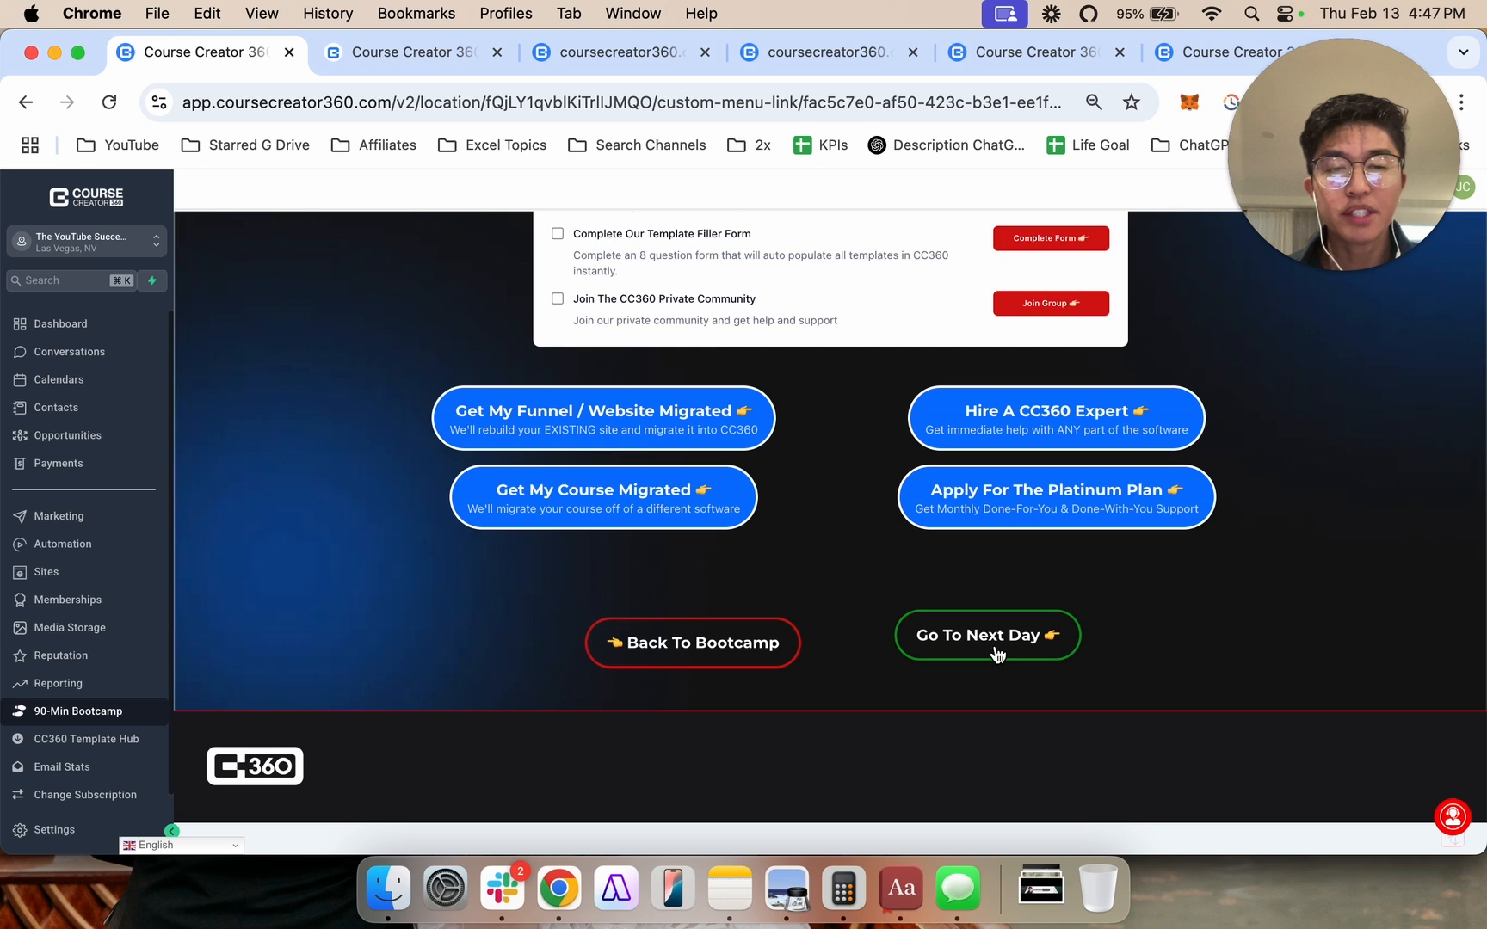
{"action": "left_click", "coordinate": [986, 642]}
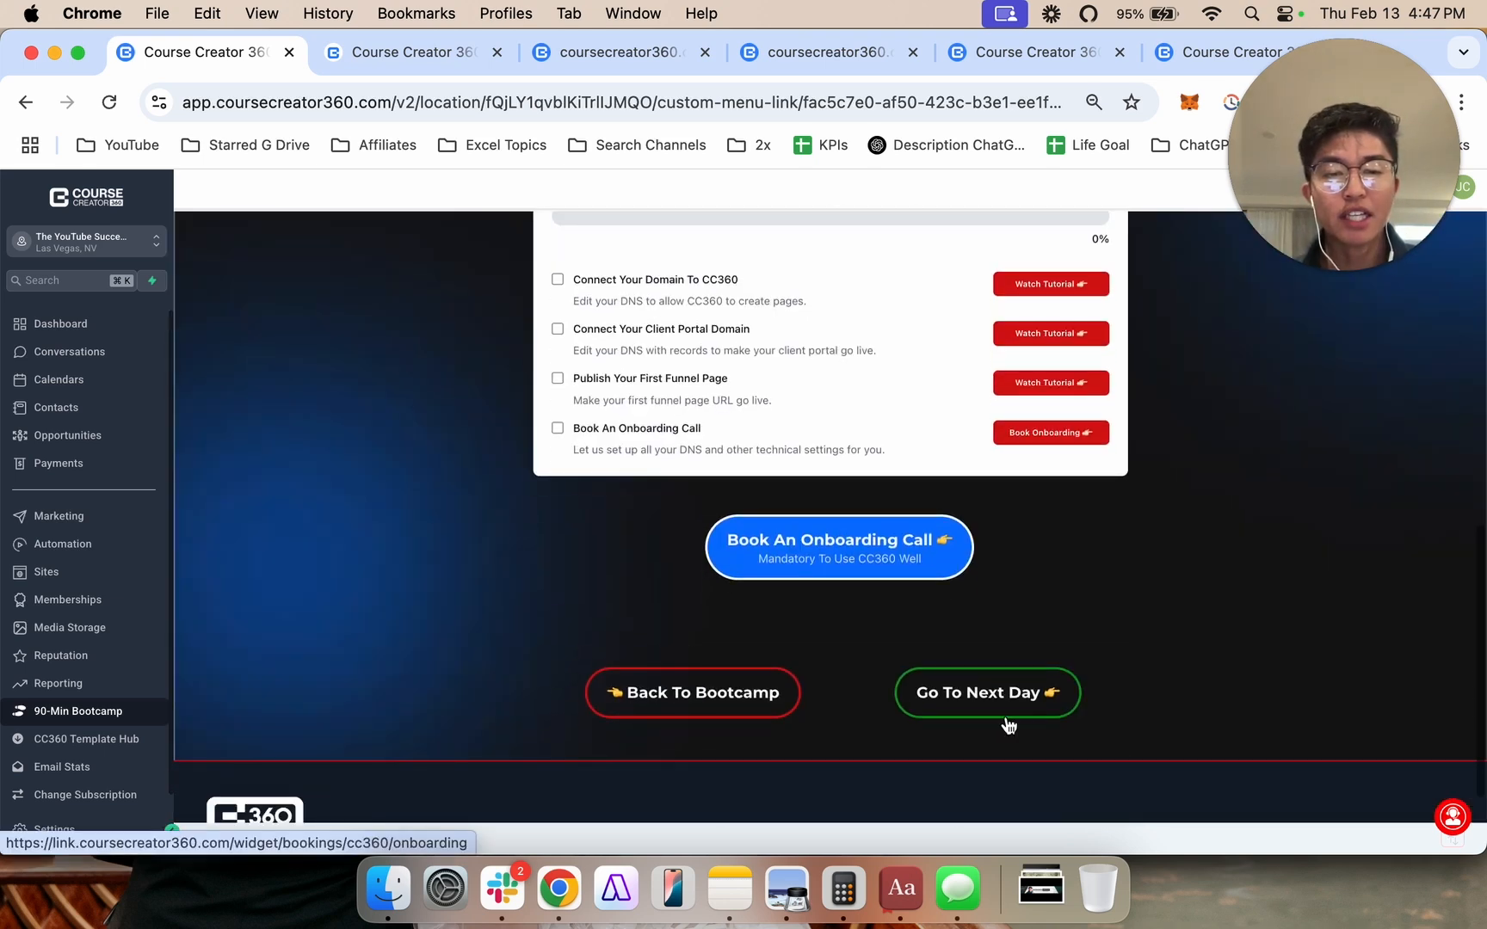
Scroll through the Step 1 domain and client portal checklist before returning to the bootcamp grid.
{"action": "scroll", "scroll_direction": "up", "scroll_amount": 3}
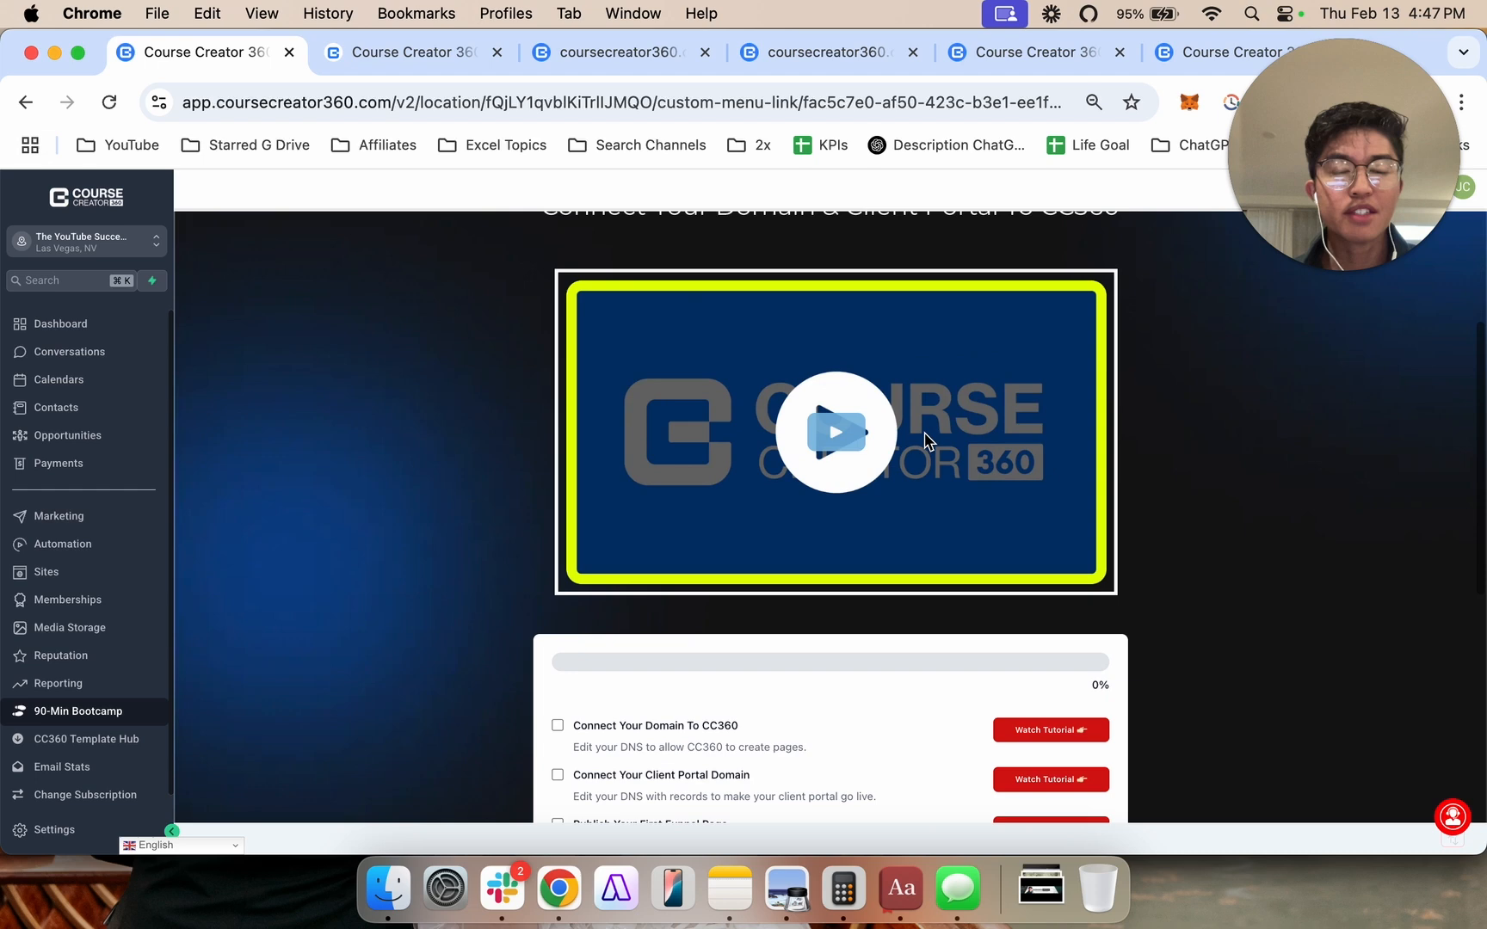
{"action": "scroll", "scroll_direction": "up", "scroll_amount": 3}
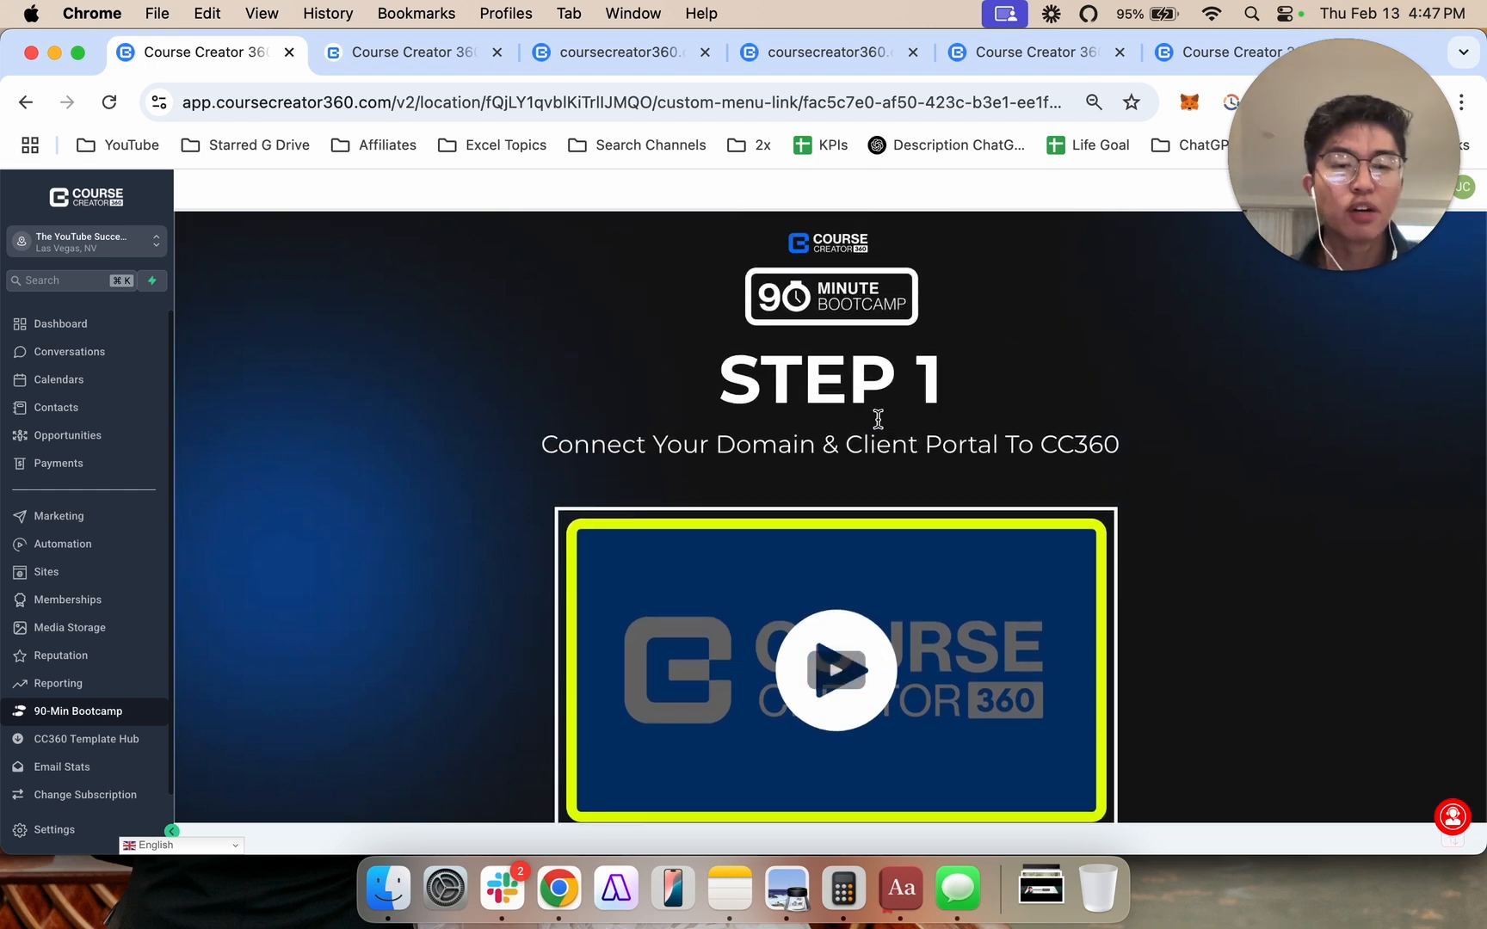
{"action": "scroll", "scroll_direction": "down", "scroll_amount": 3}
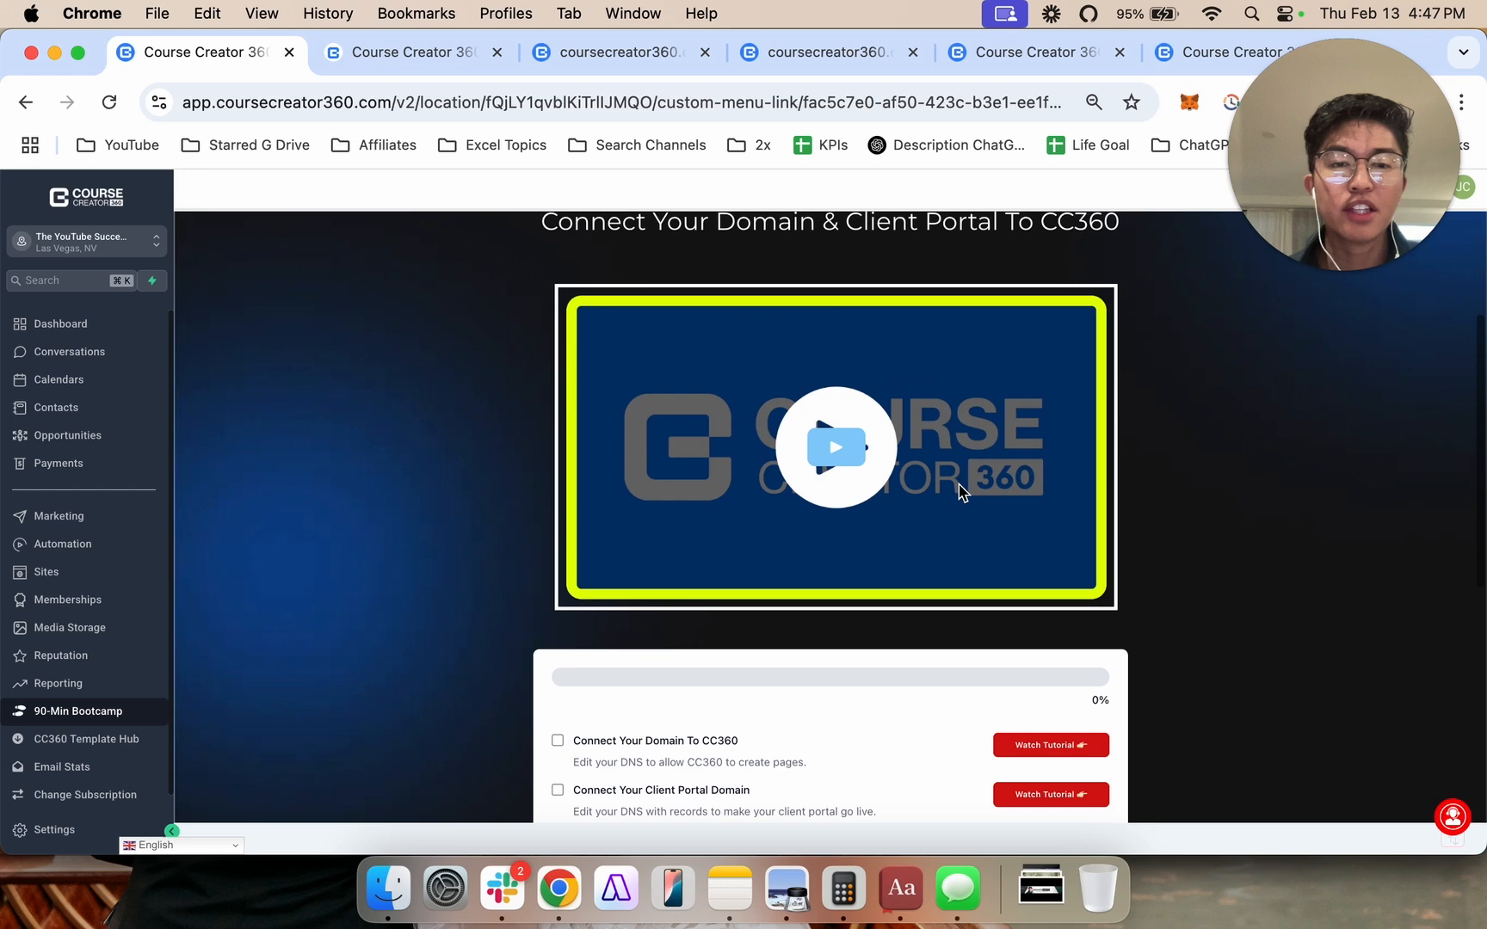
{"action": "scroll", "scroll_direction": "down", "scroll_amount": 3}
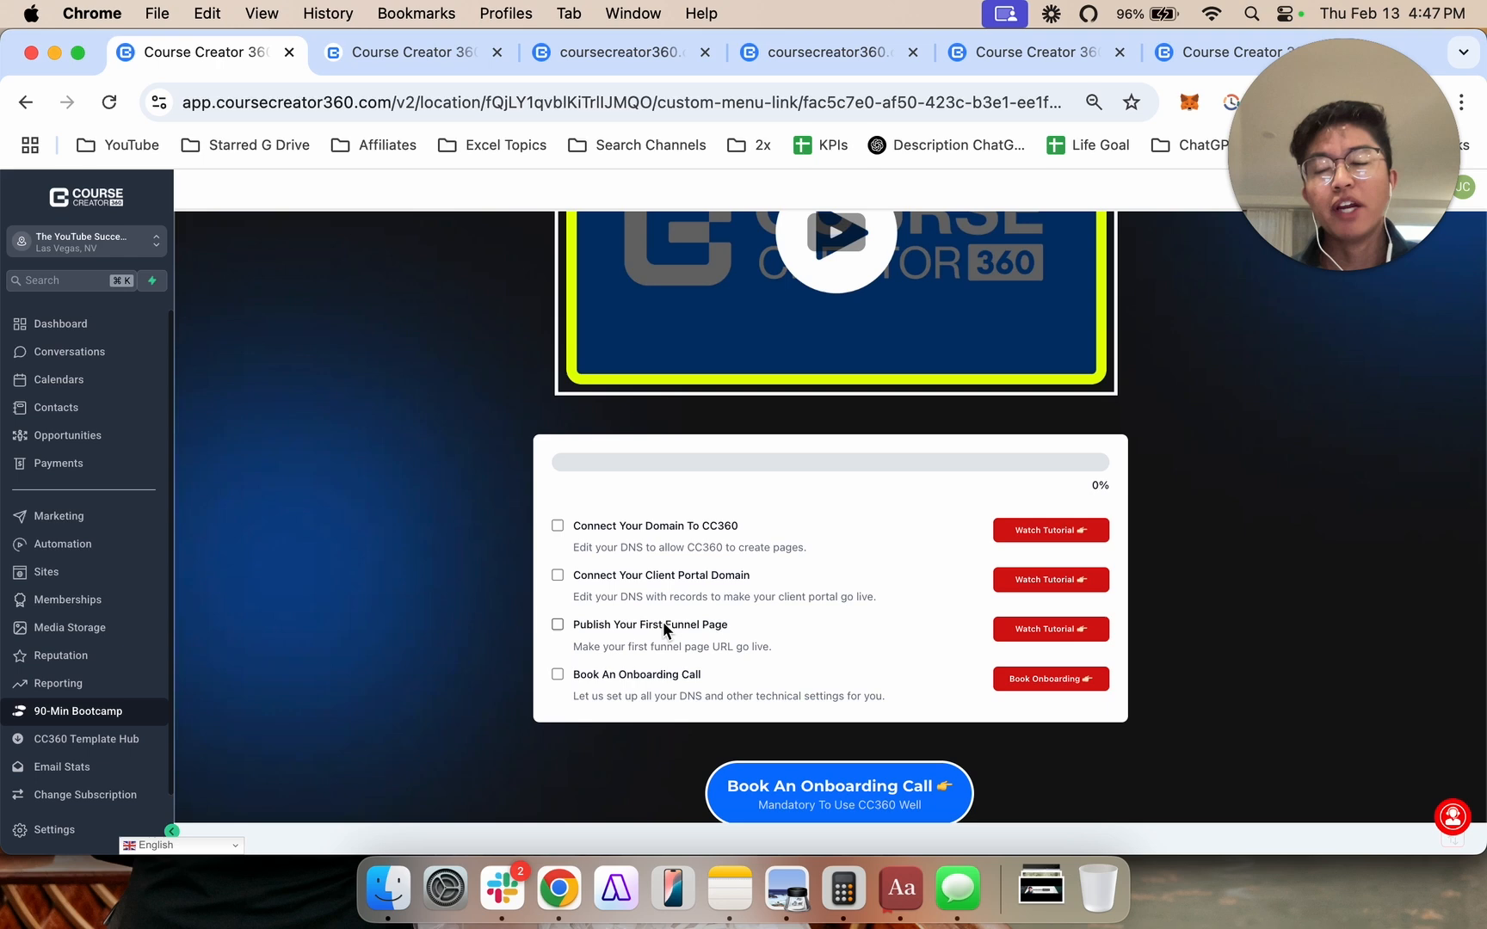
{"action": "scroll", "scroll_direction": "up", "scroll_amount": 3}
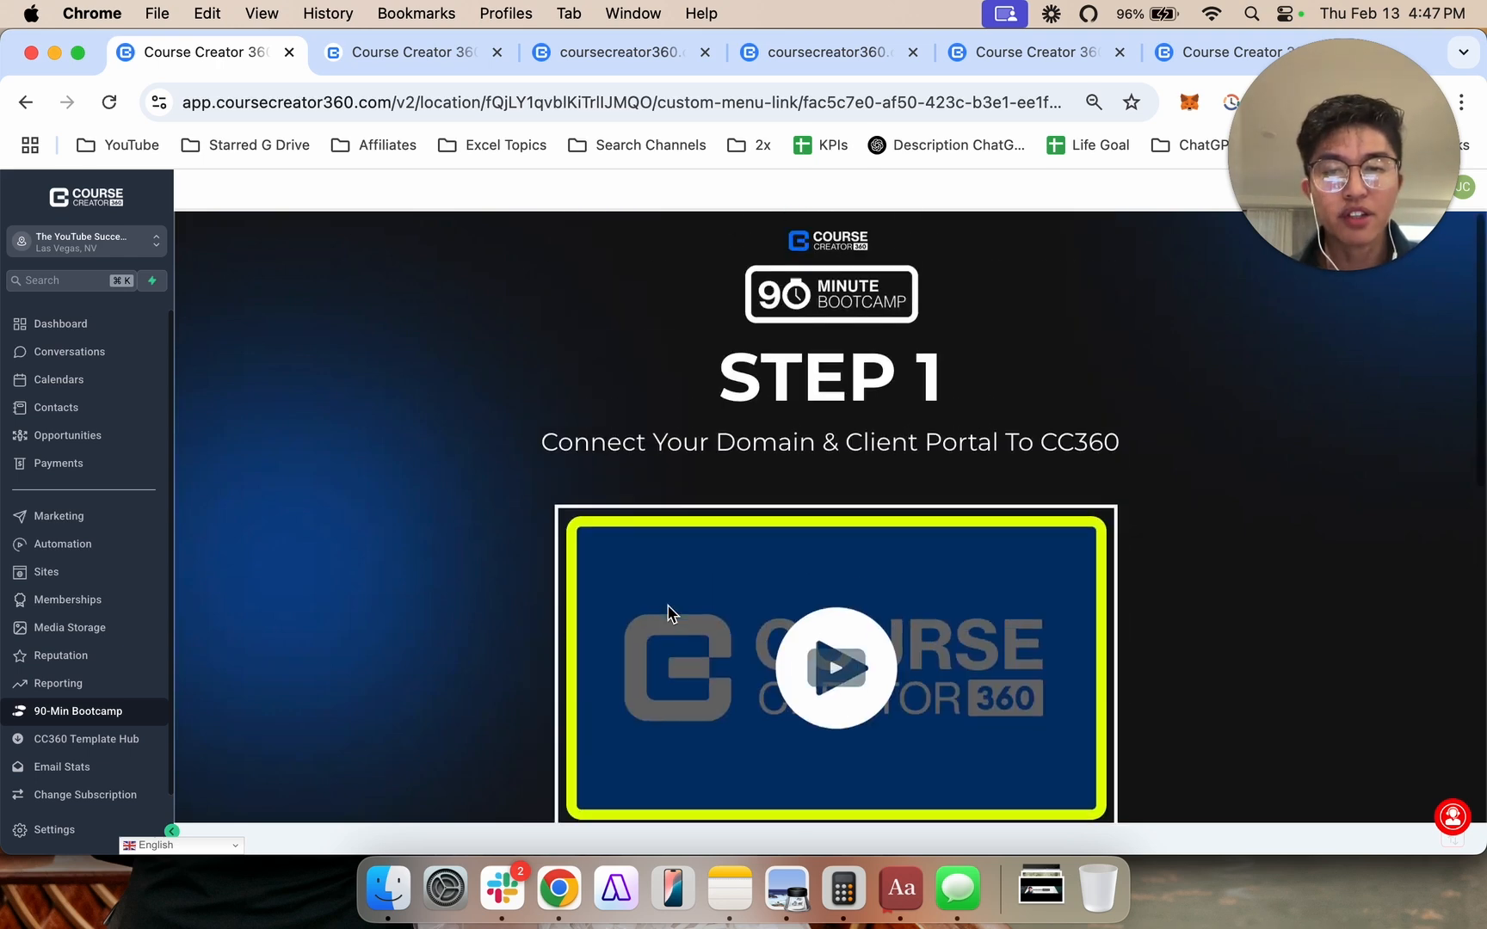
{"action": "scroll", "scroll_direction": "down", "scroll_amount": 3}
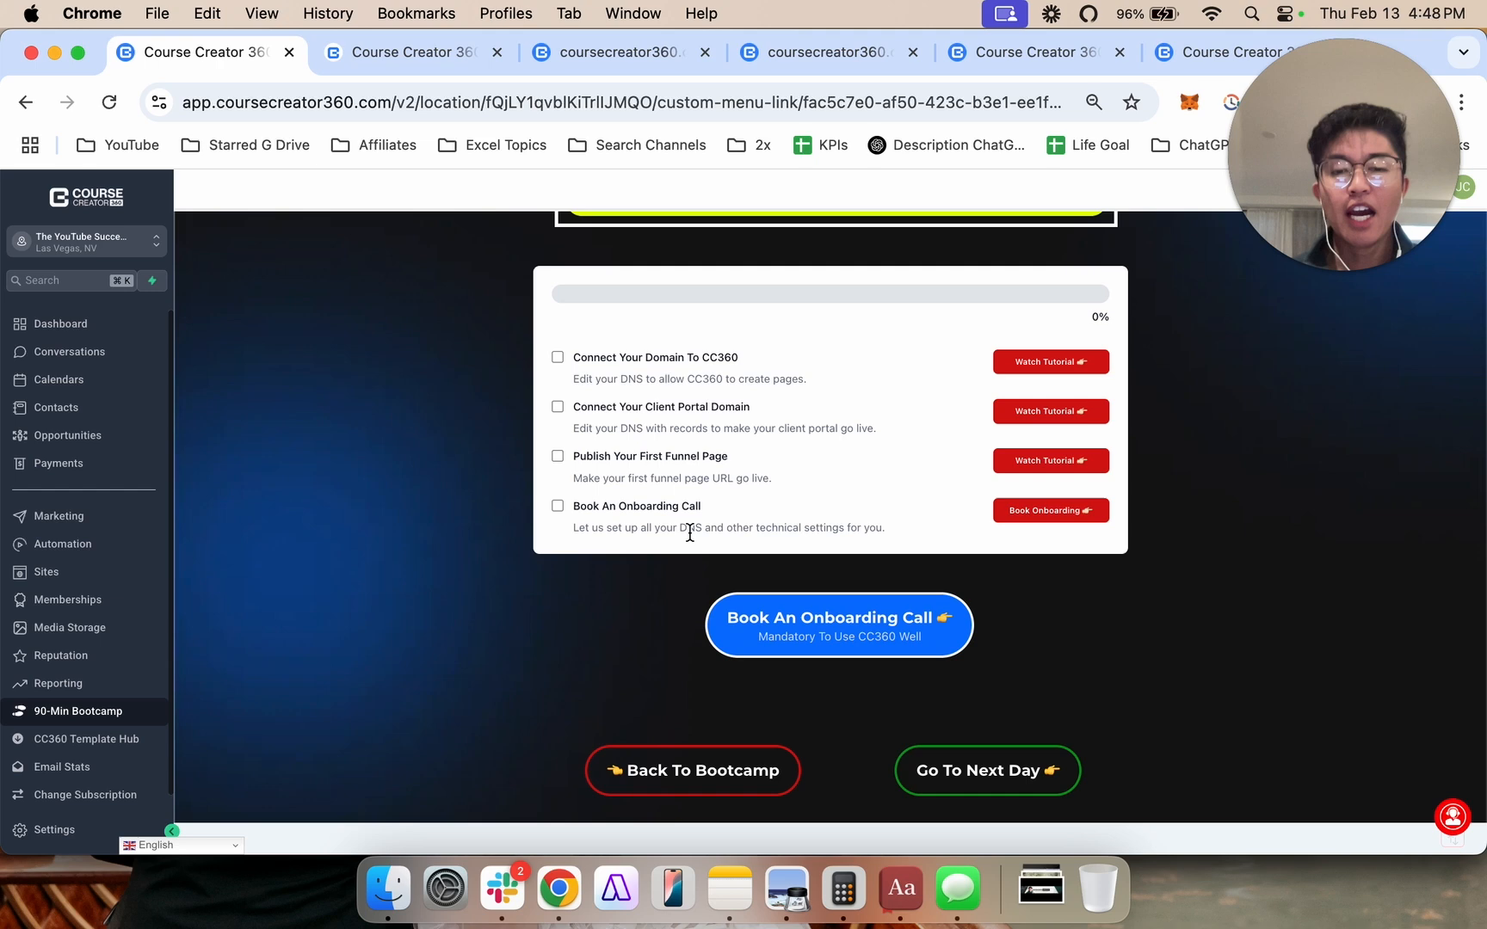
{"action": "scroll", "scroll_direction": "up", "scroll_amount": 3}
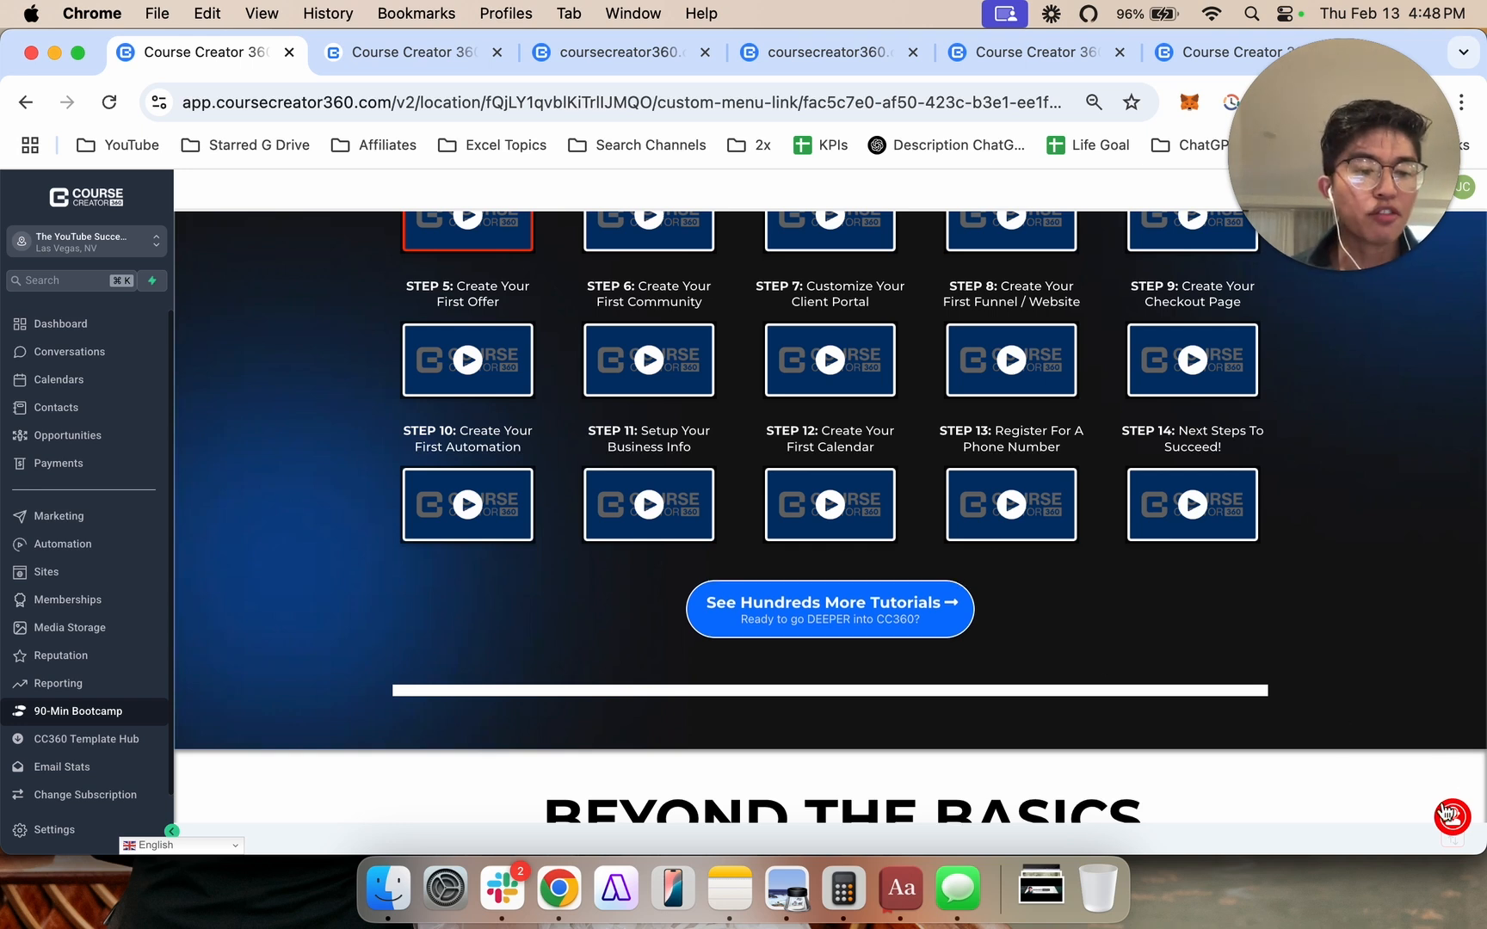
Preview support articles from the red help bubble, then scroll to the Start Here essentials content.
{"action": "left_click", "coordinate": [1455, 817]}
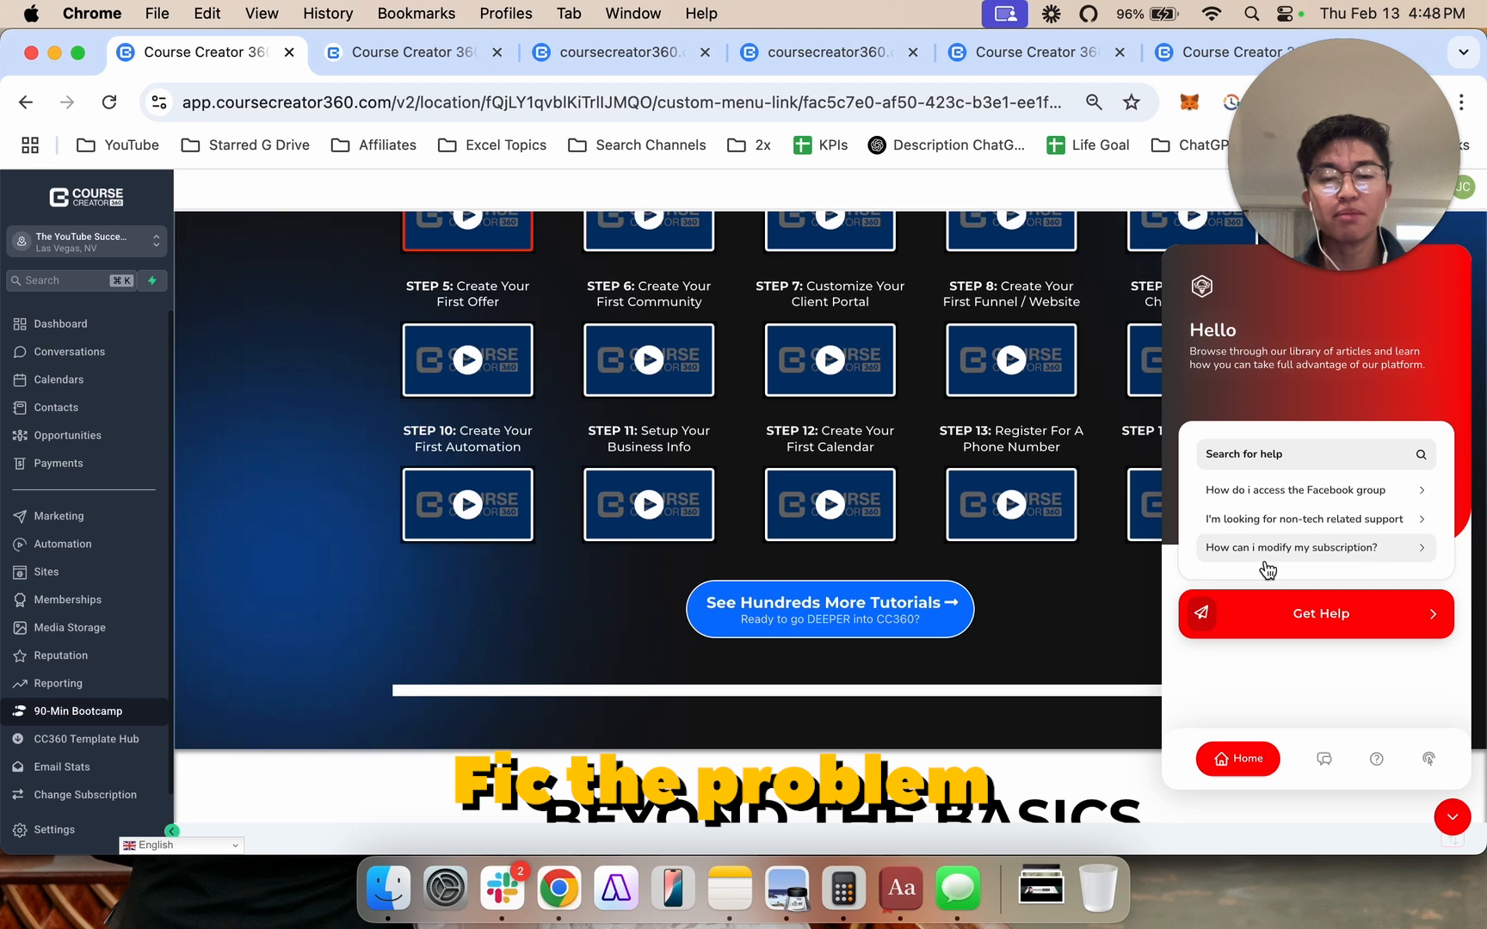
{"action": "scroll", "scroll_direction": "up", "scroll_amount": 3}
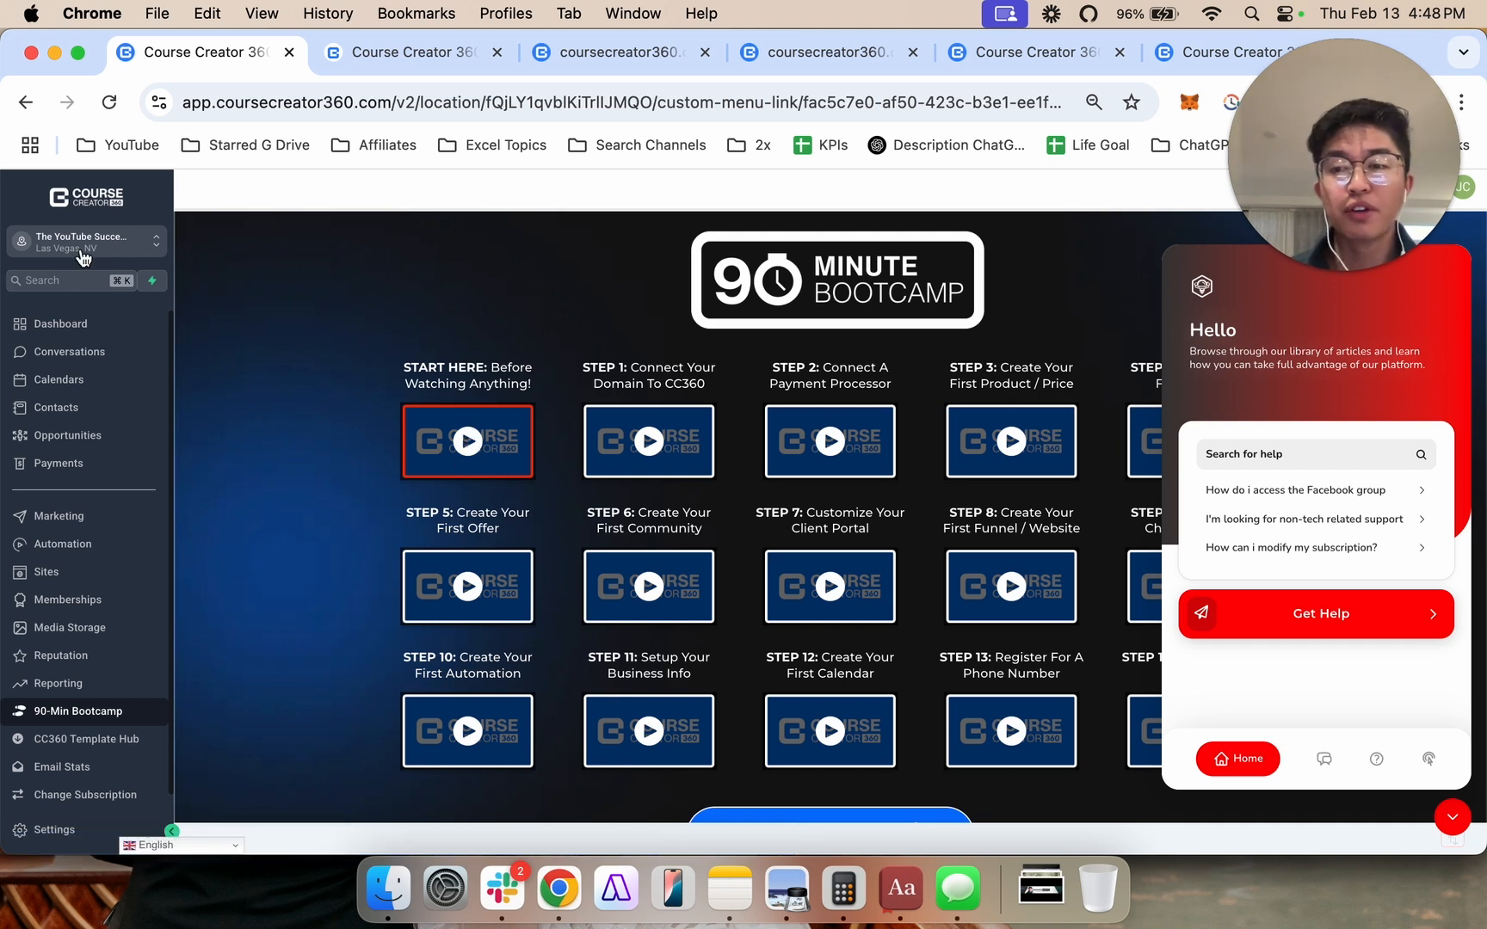
{"action": "mouse_move", "coordinate": [351, 368]}
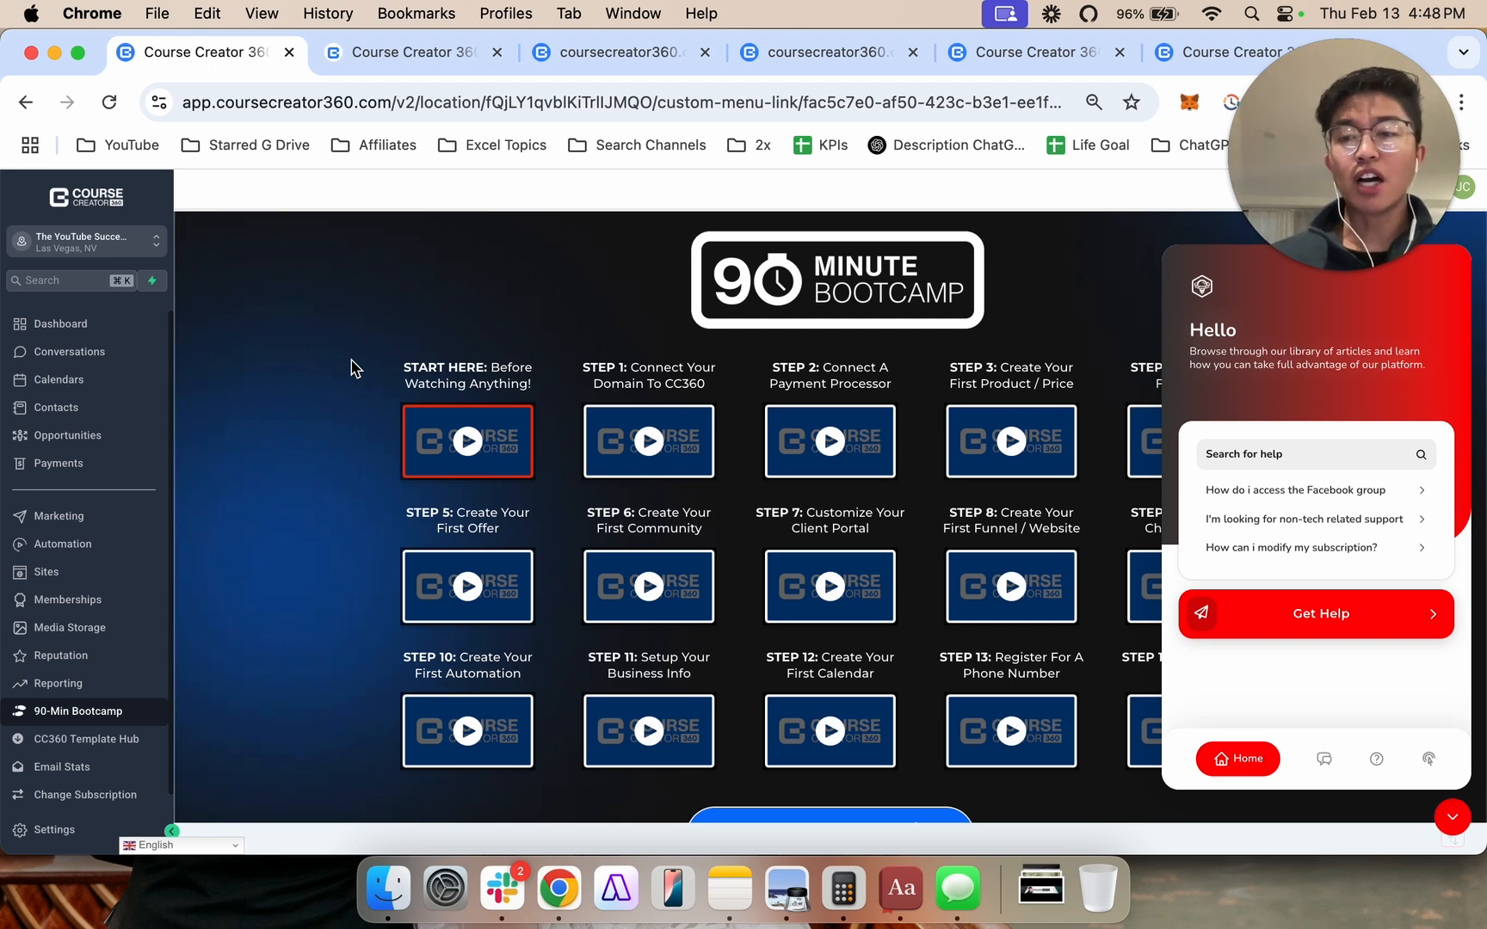
{"action": "scroll", "scroll_direction": "down", "scroll_amount": 3}
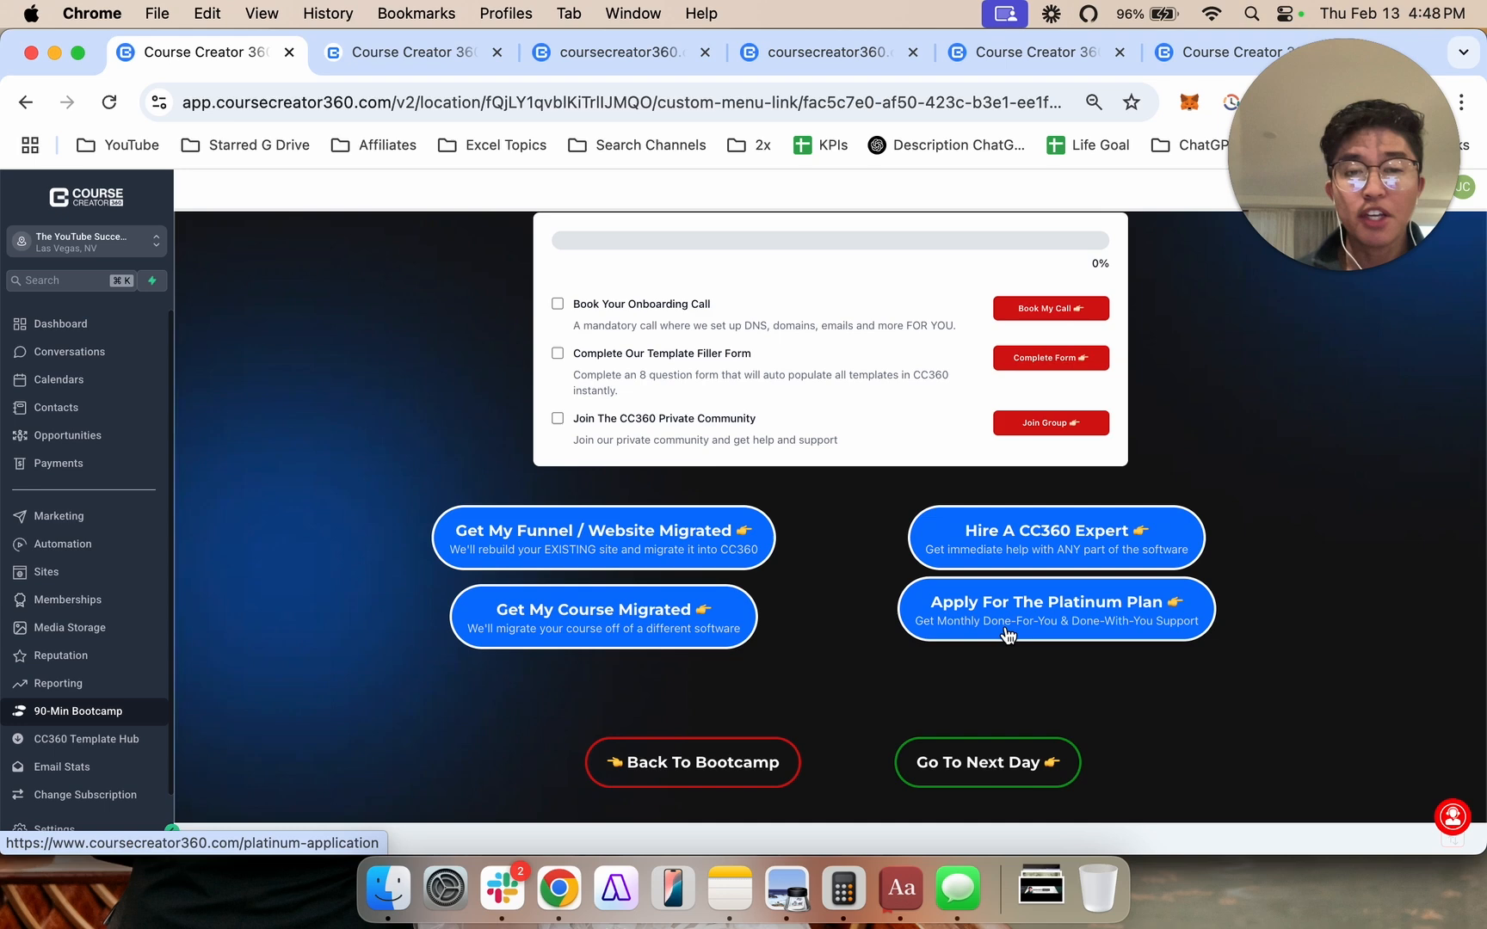
View the Hire A CC360 Expert custom quote page in a new tab and scroll its content.
{"action": "left_click", "coordinate": [1055, 530]}
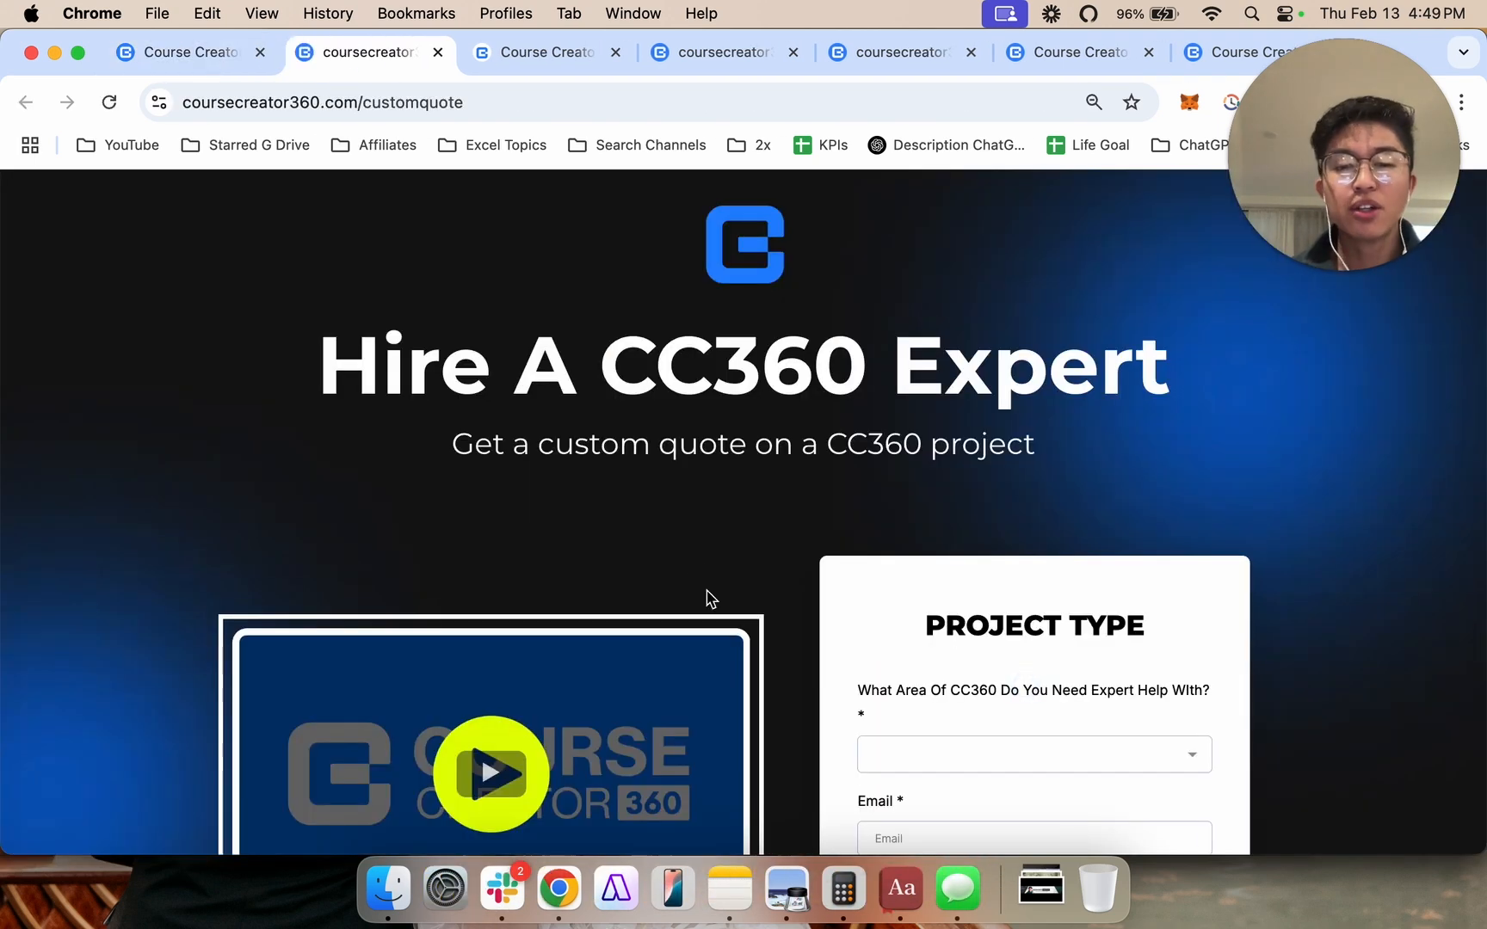
{"action": "scroll", "scroll_direction": "down", "scroll_amount": 3}
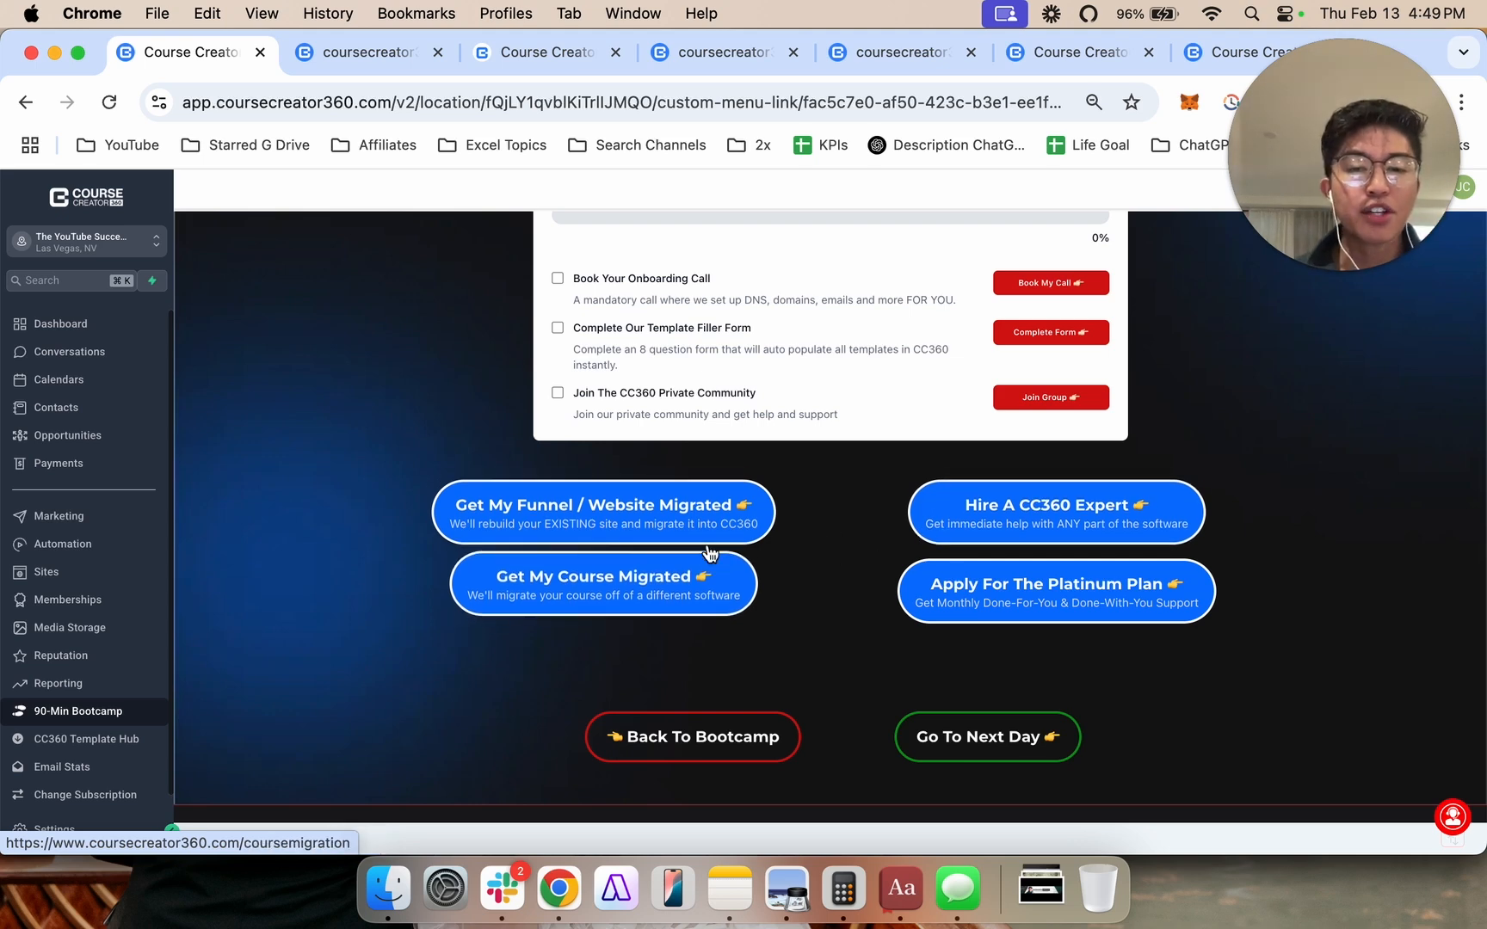
{"action": "mouse_move", "coordinate": [793, 587]}
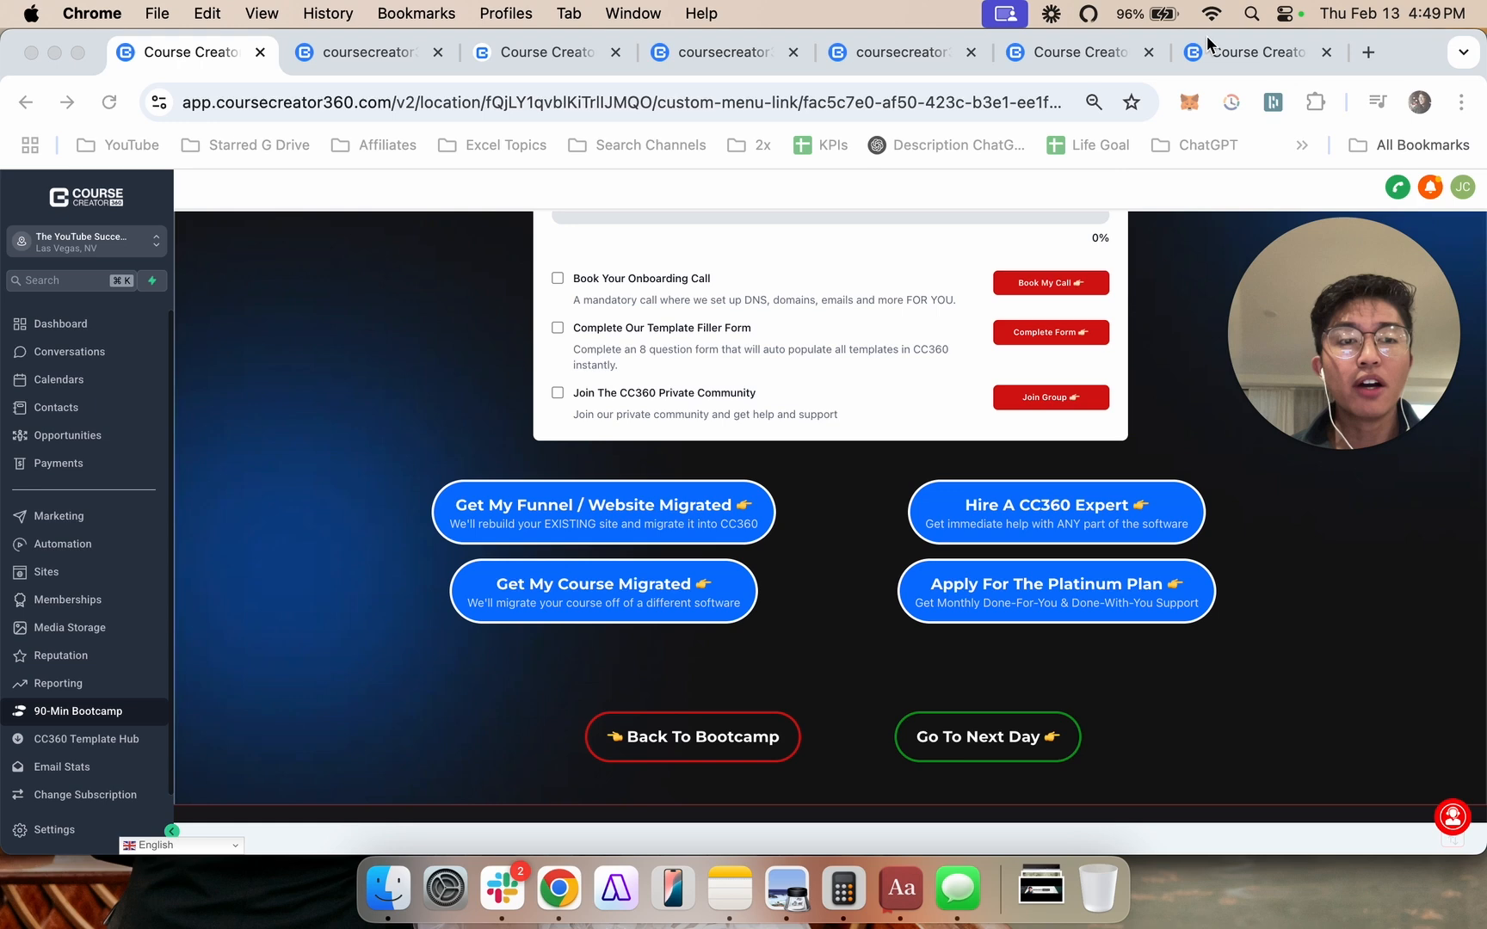
{"action": "left_click", "coordinate": [1257, 52]}
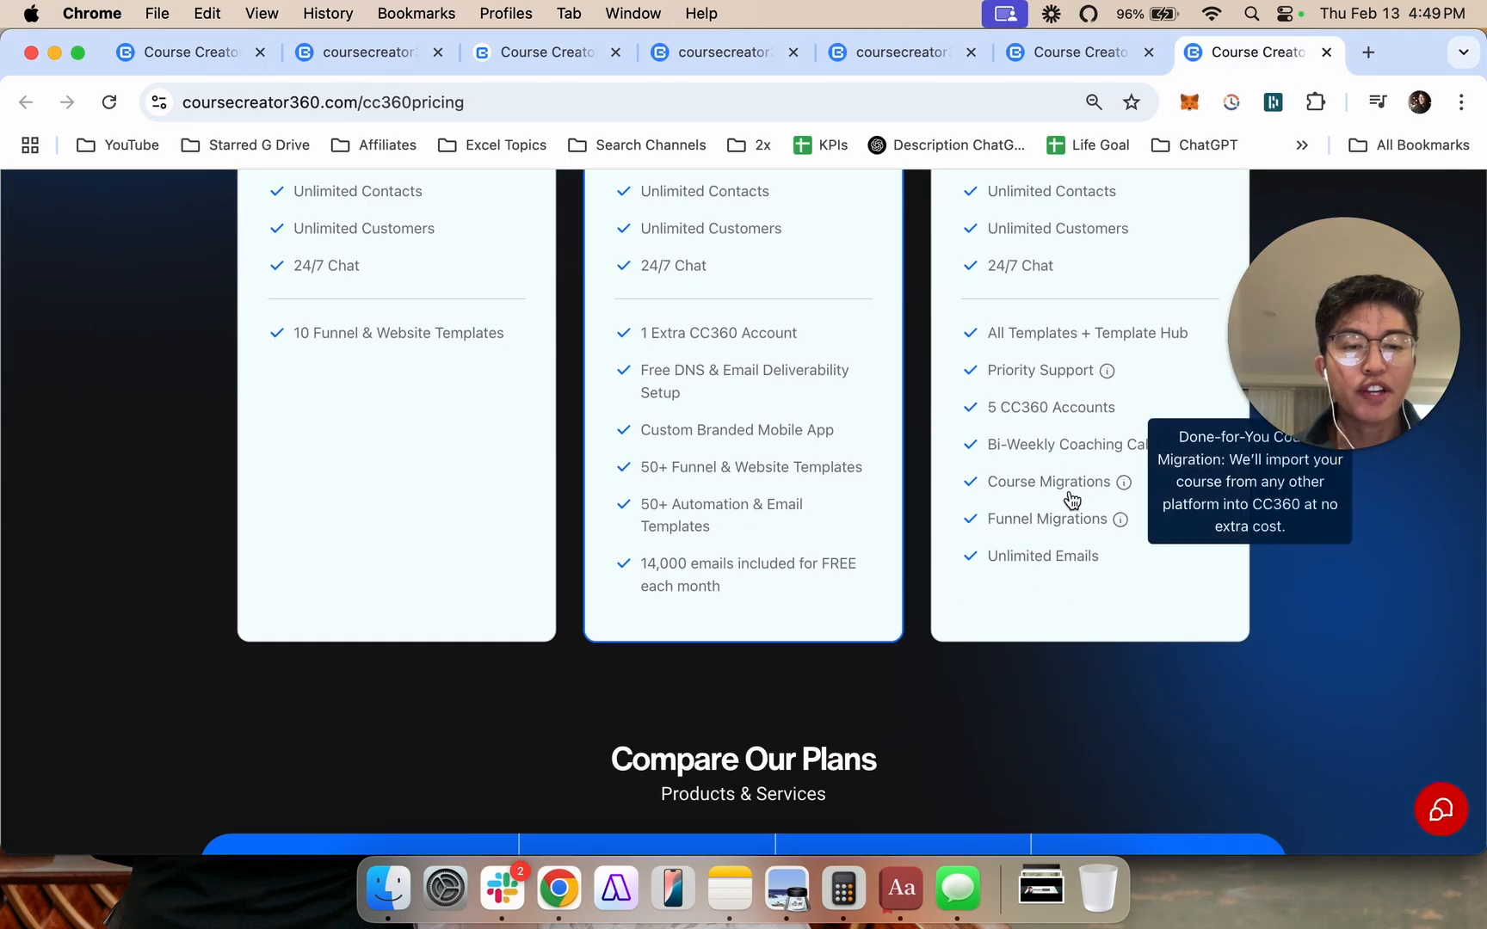
{"action": "scroll", "scroll_direction": "down", "scroll_amount": 3}
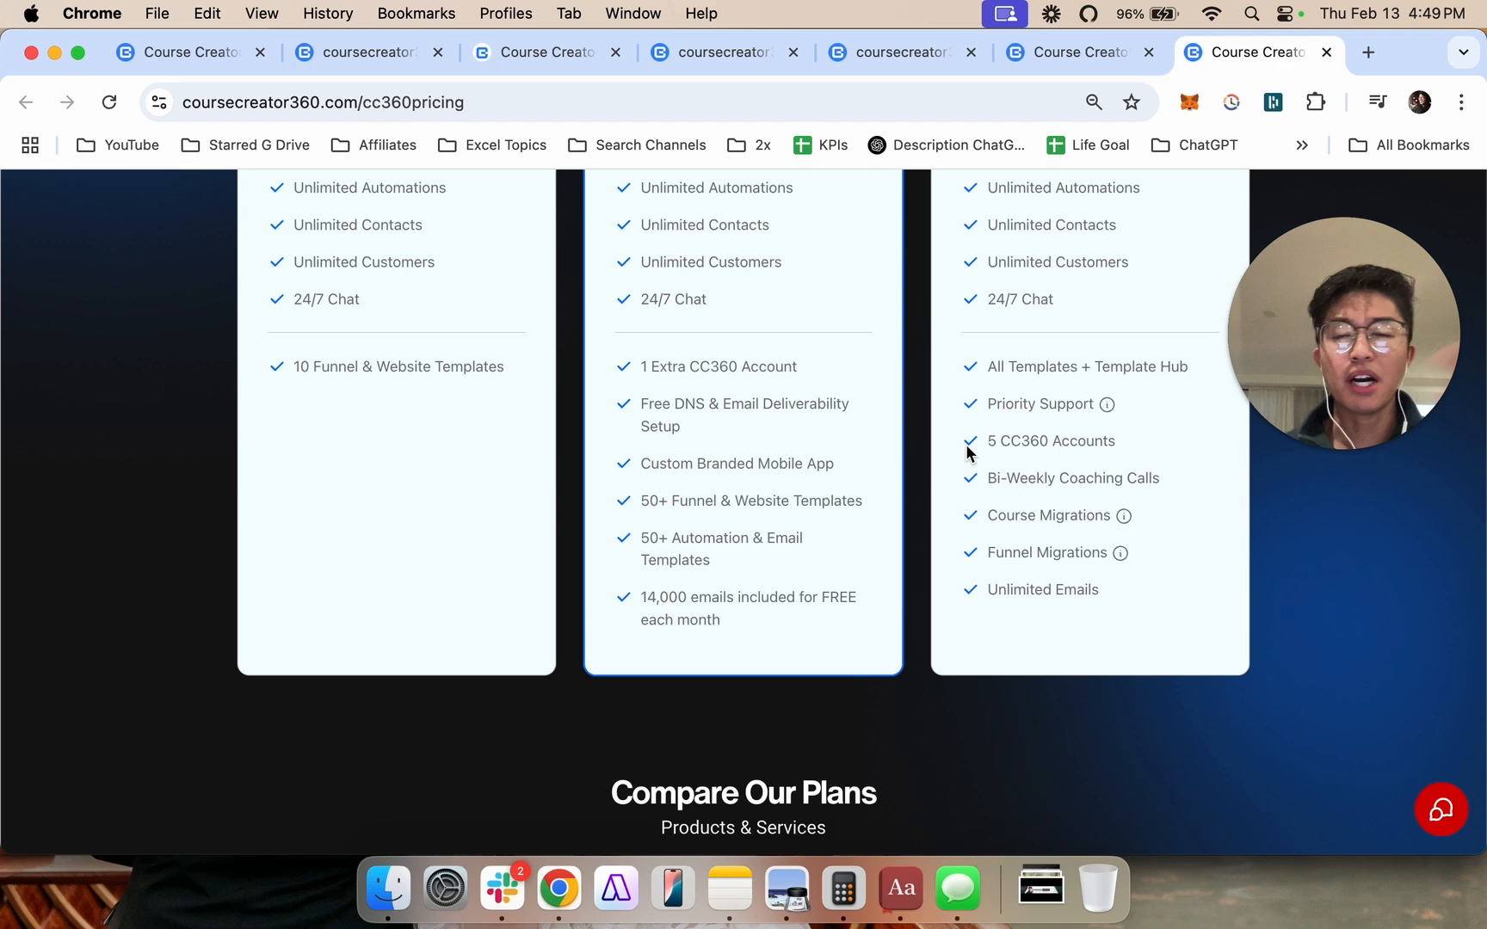
{"action": "scroll", "scroll_direction": "up", "scroll_amount": 3}
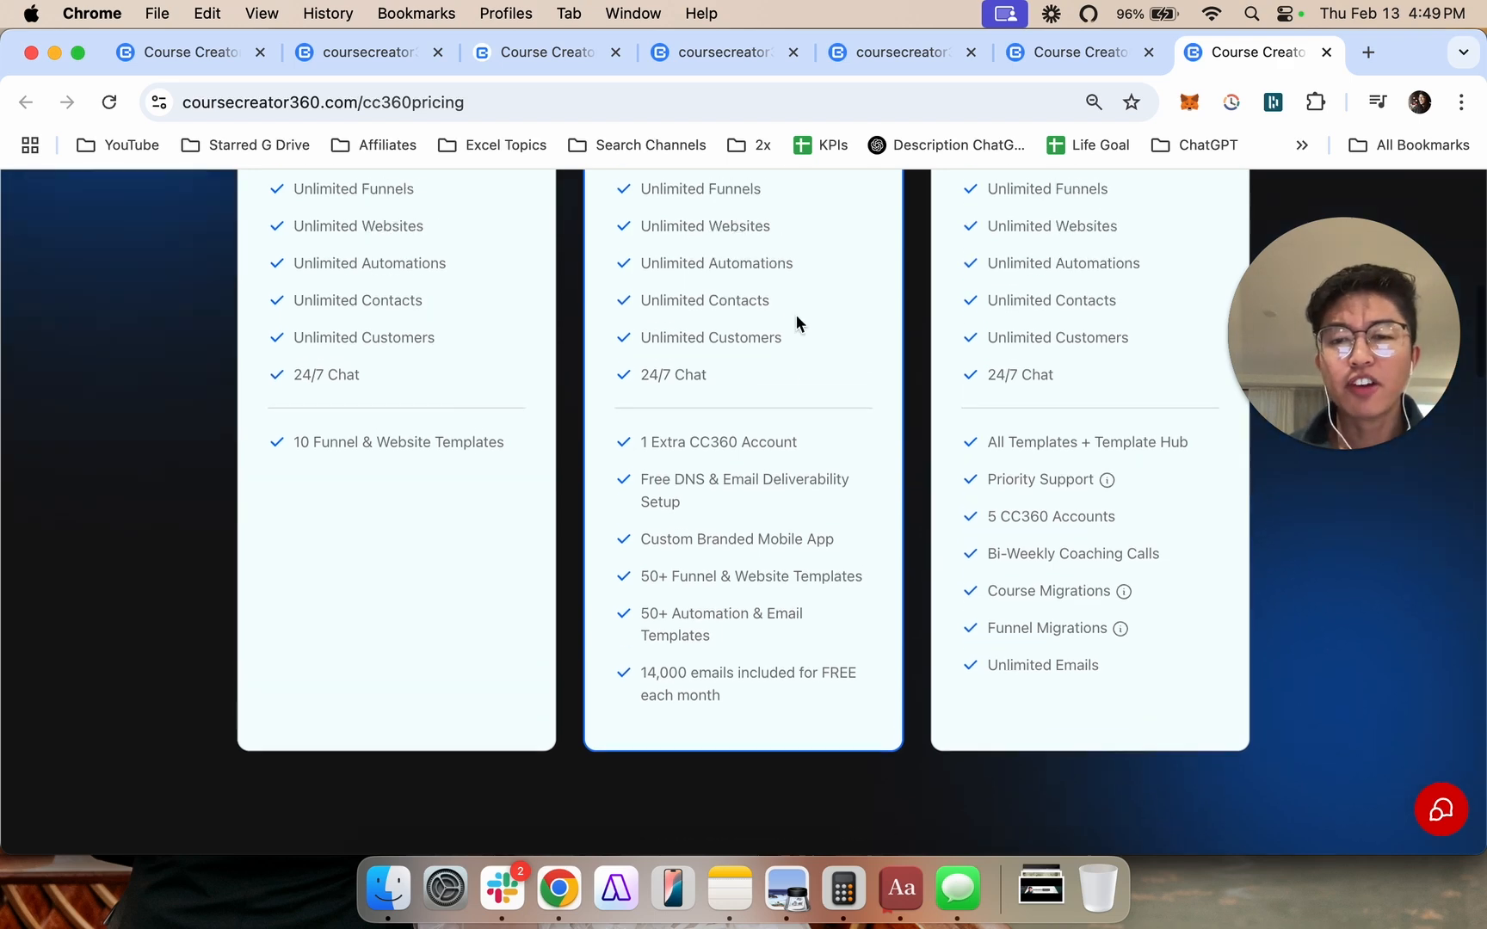
{"action": "scroll", "scroll_direction": "up", "scroll_amount": 3}
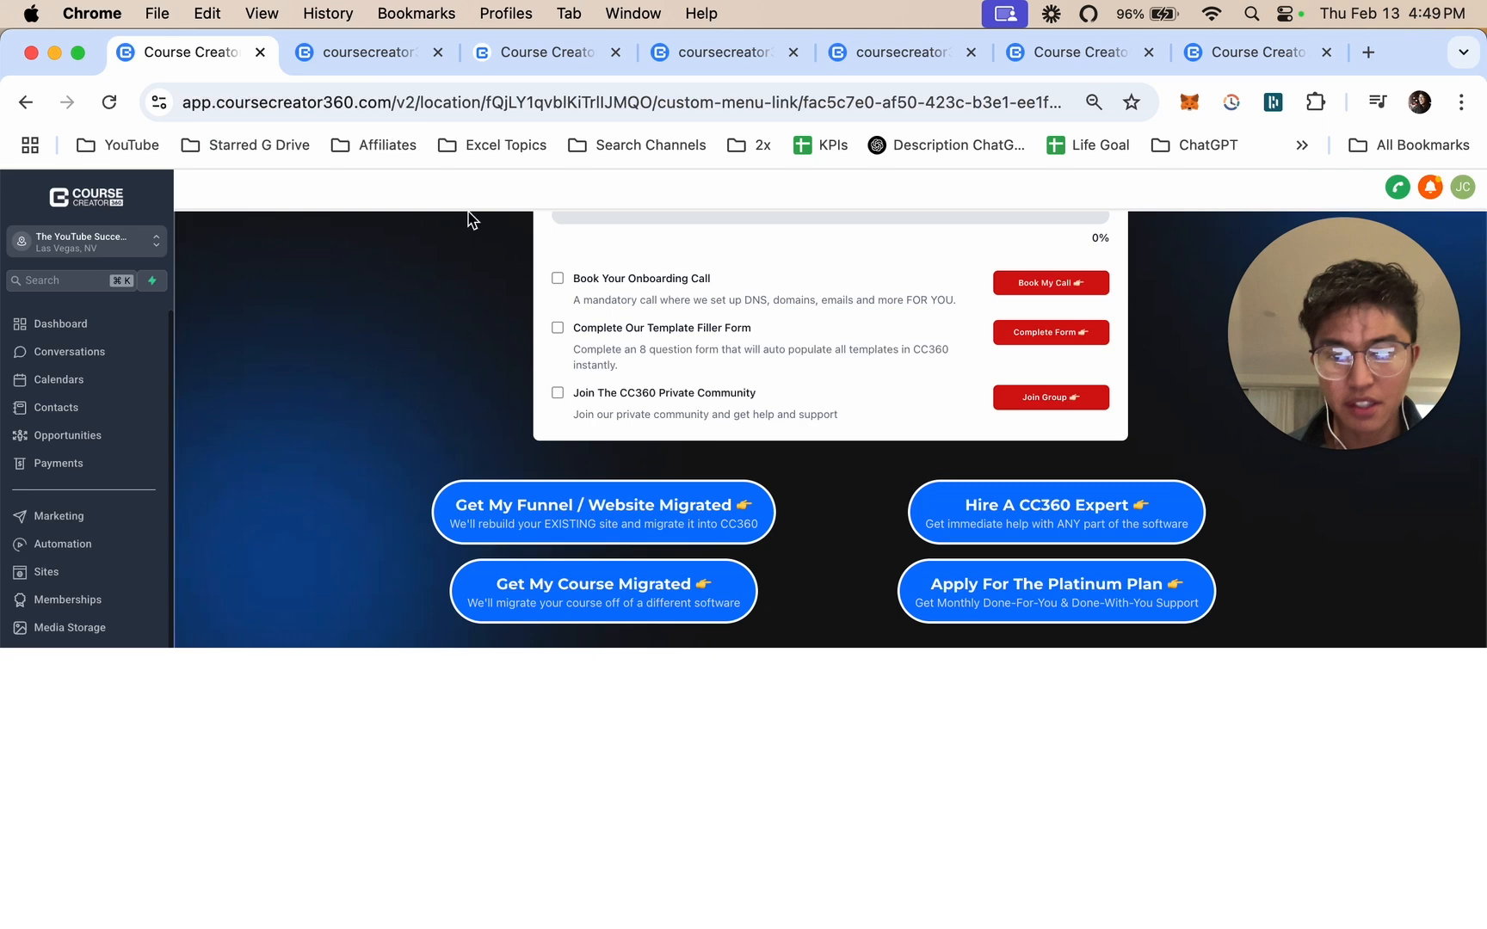
Scroll up and down the Start Here page before heading back to the bootcamp step grid.
{"action": "scroll", "scroll_direction": "up", "scroll_amount": 3}
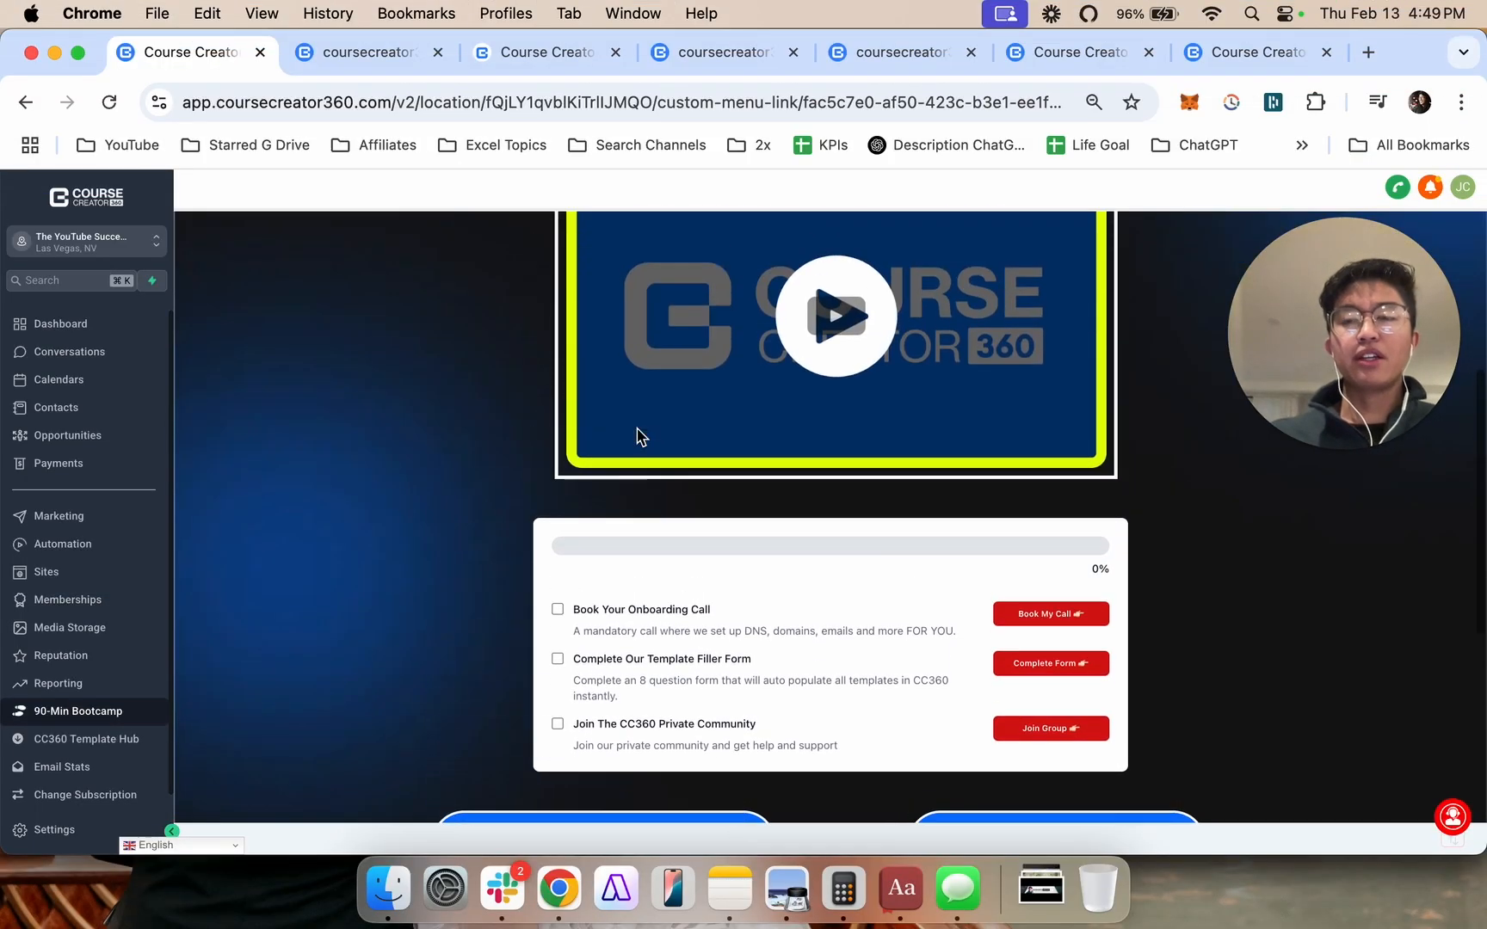
{"action": "scroll", "scroll_direction": "up", "scroll_amount": 3}
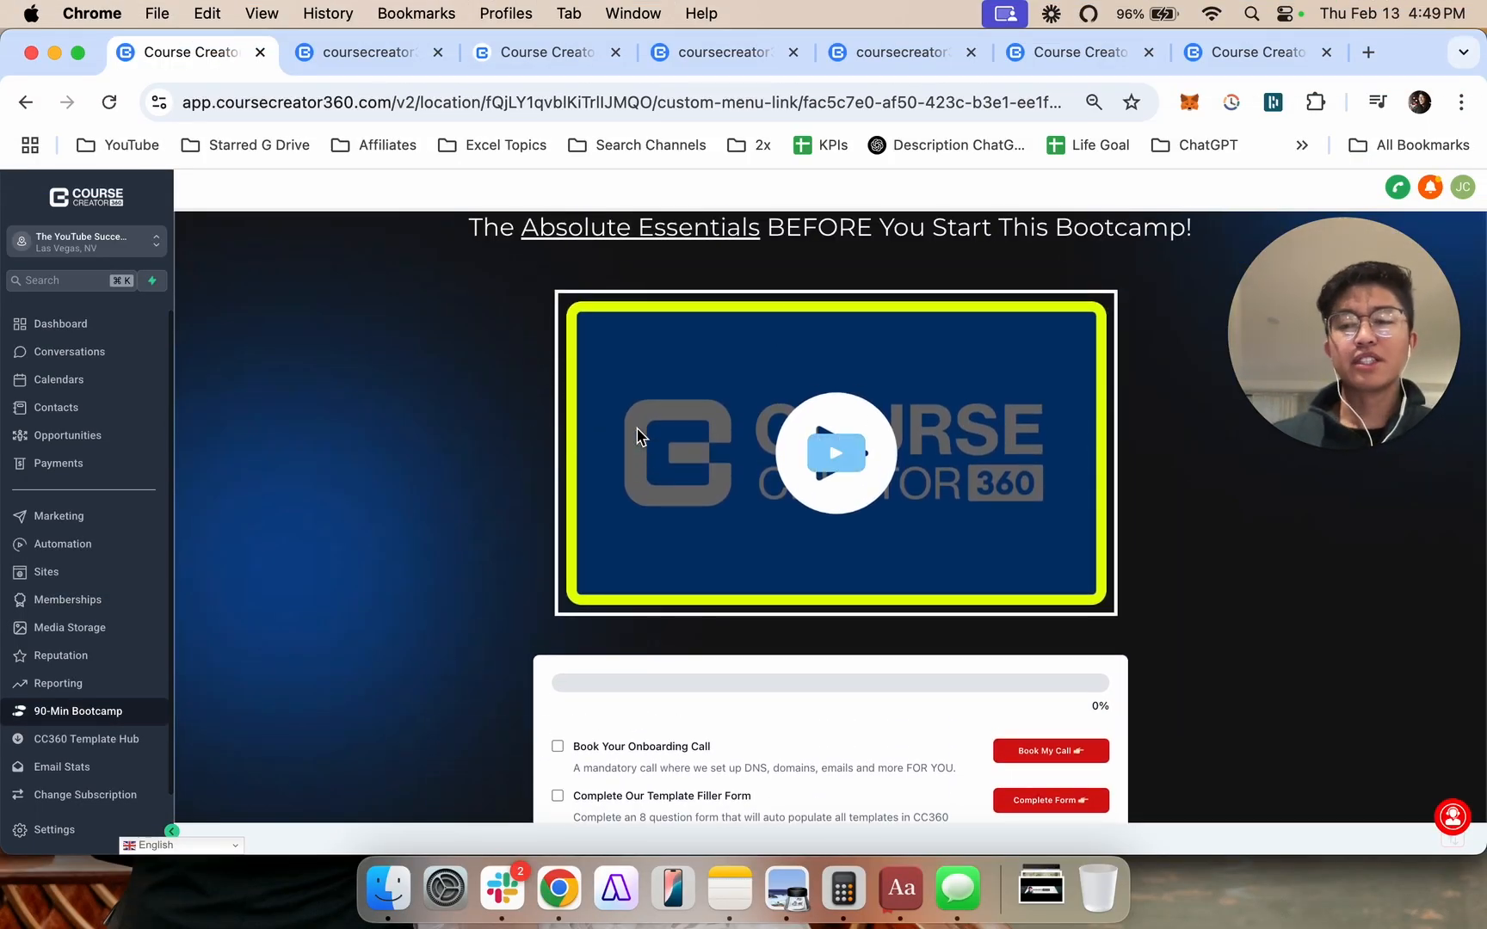
{"action": "mouse_move", "coordinate": [490, 452]}
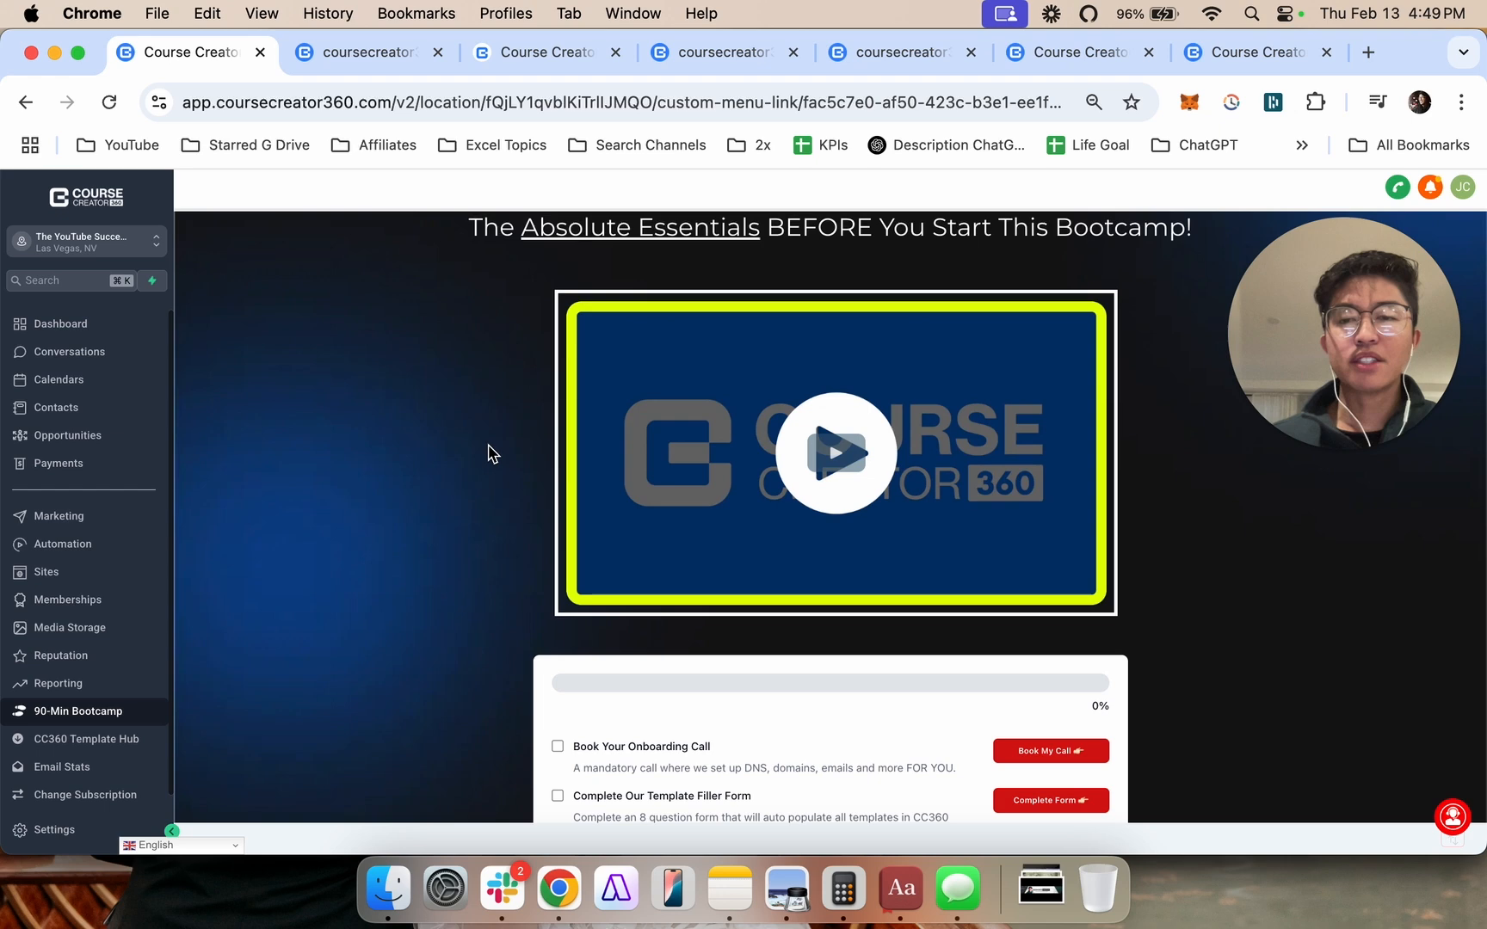
{"action": "scroll", "scroll_direction": "up", "scroll_amount": 3}
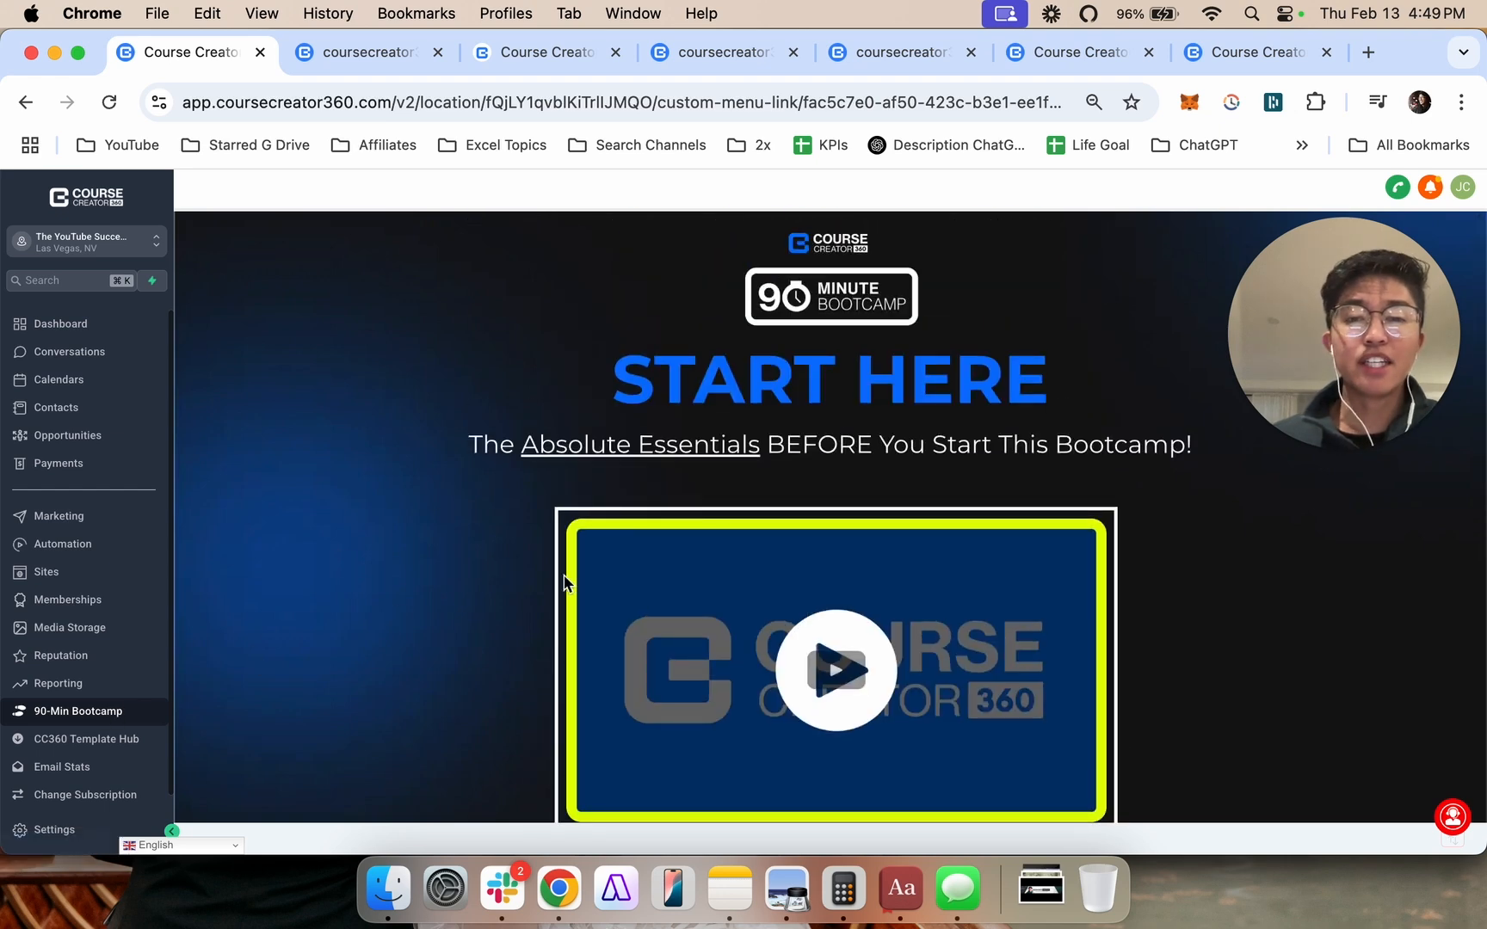
{"action": "mouse_move", "coordinate": [606, 561]}
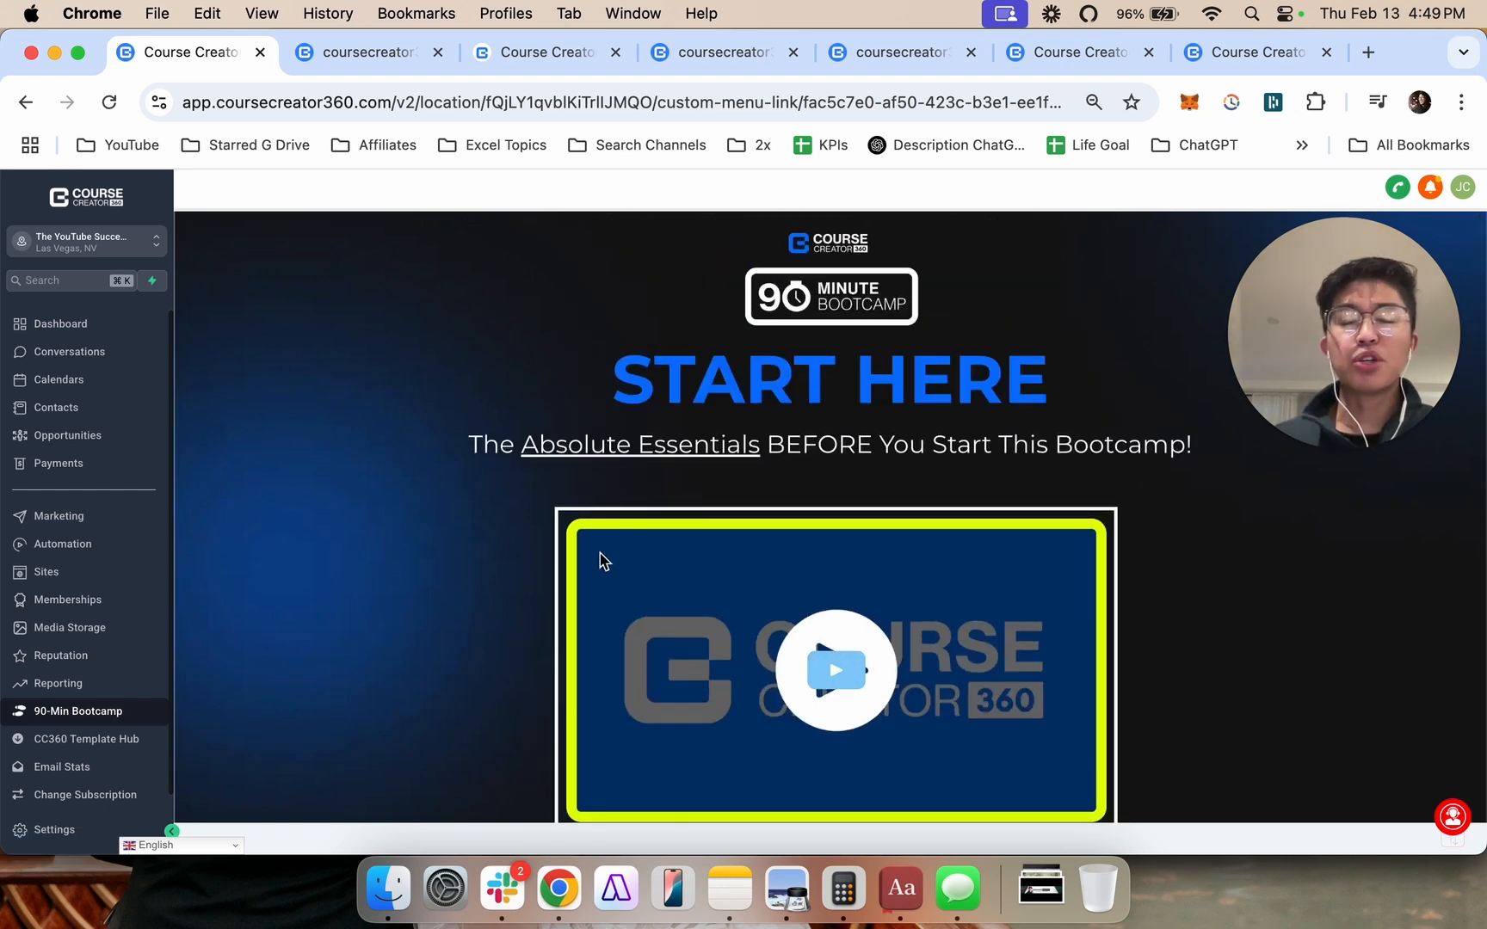
{"action": "scroll", "scroll_direction": "down", "scroll_amount": 3}
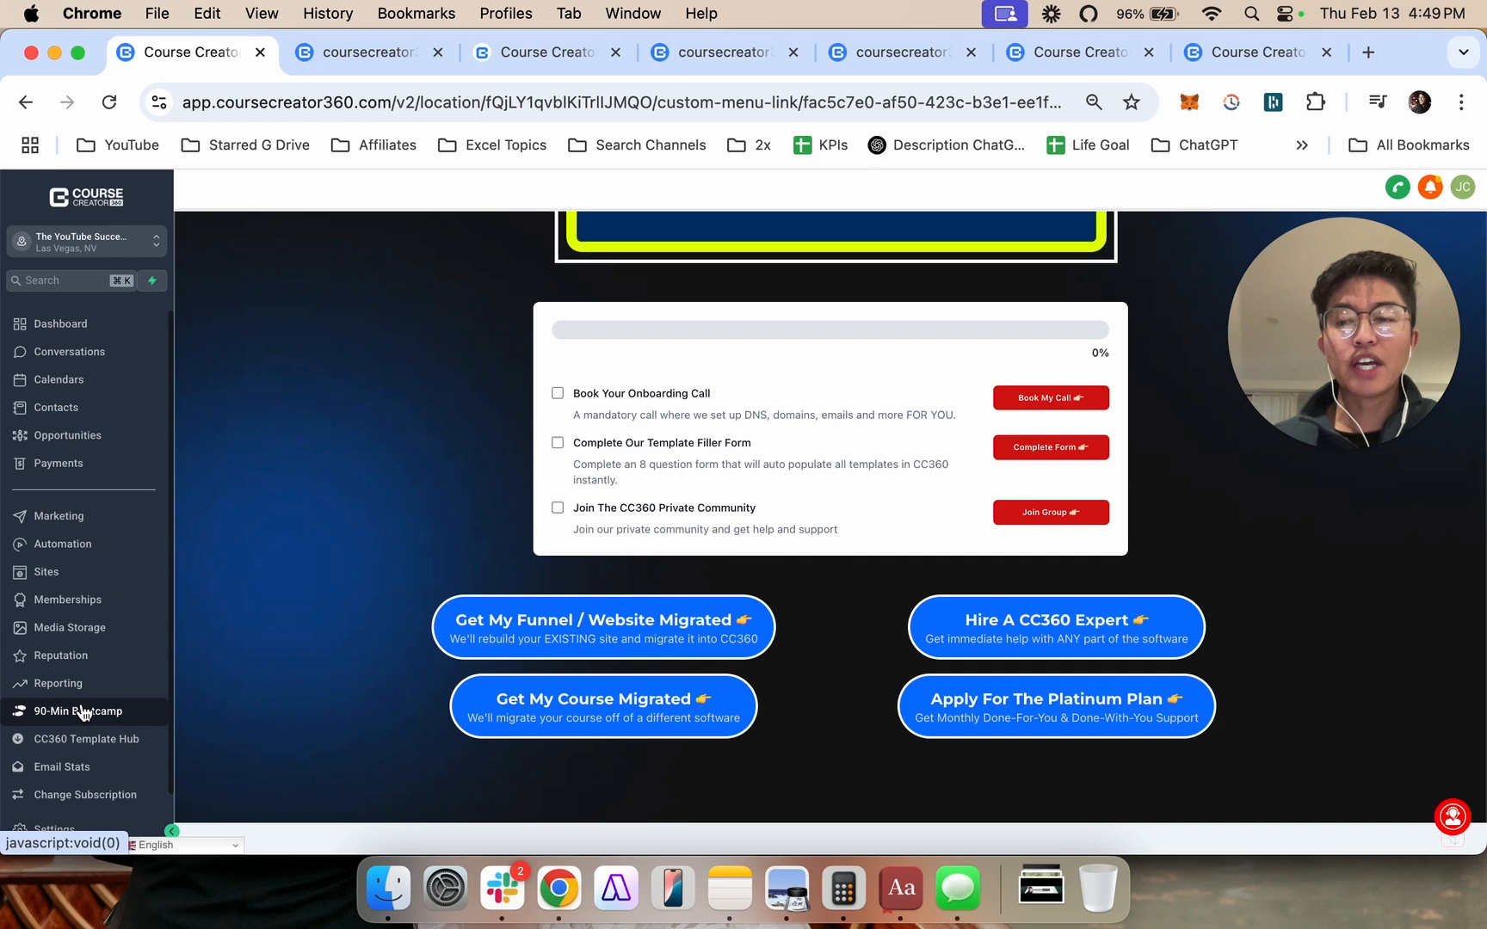
{"action": "scroll", "scroll_direction": "down", "scroll_amount": 3}
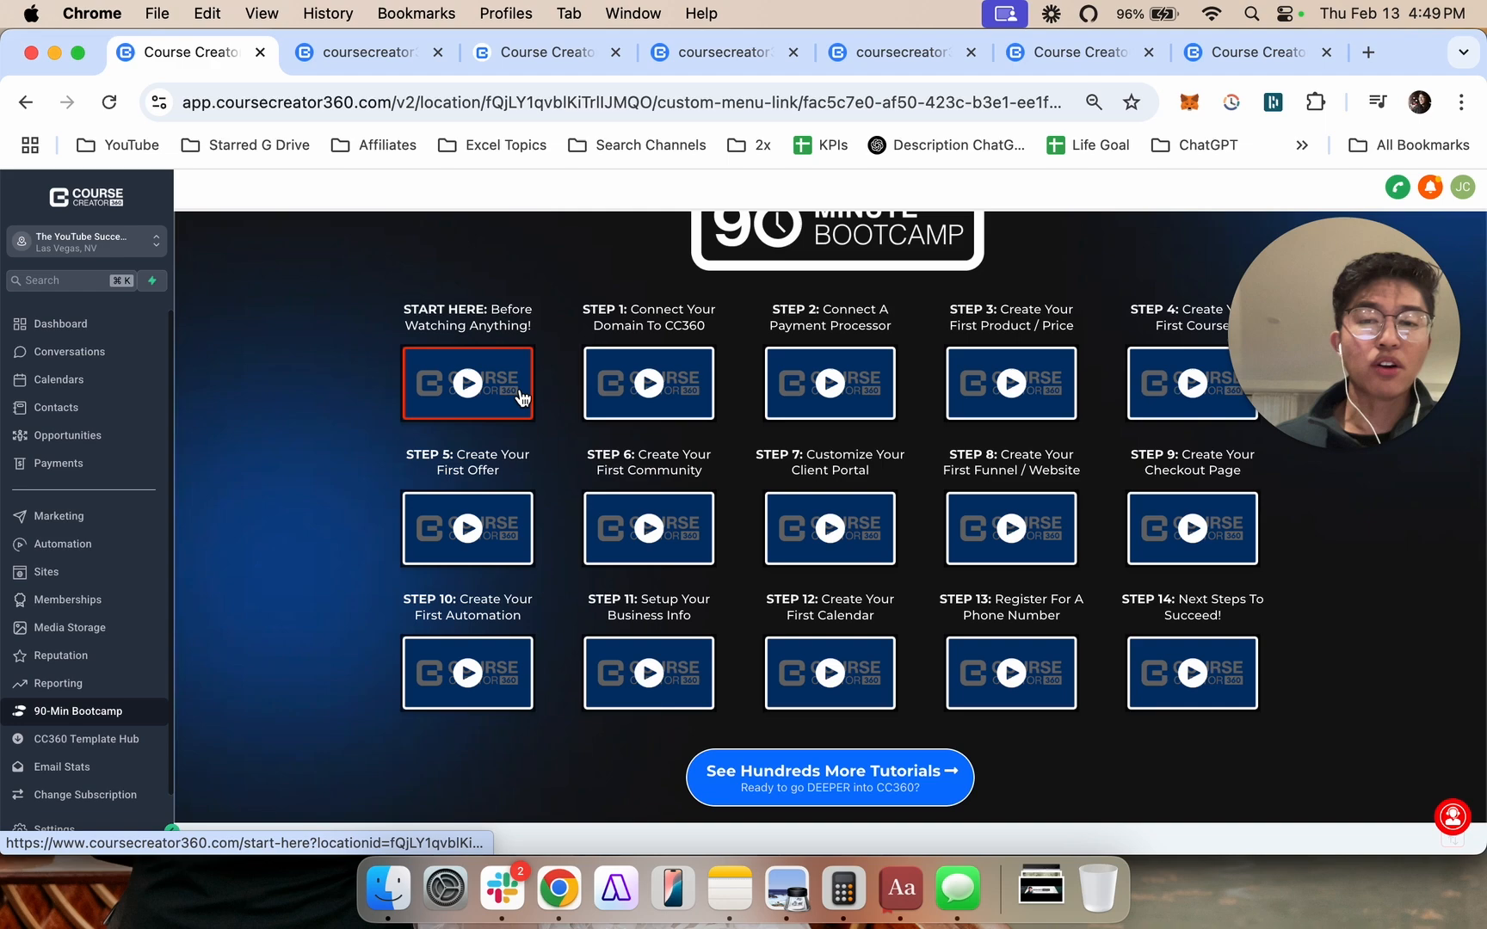
{"action": "mouse_move", "coordinate": [829, 673]}
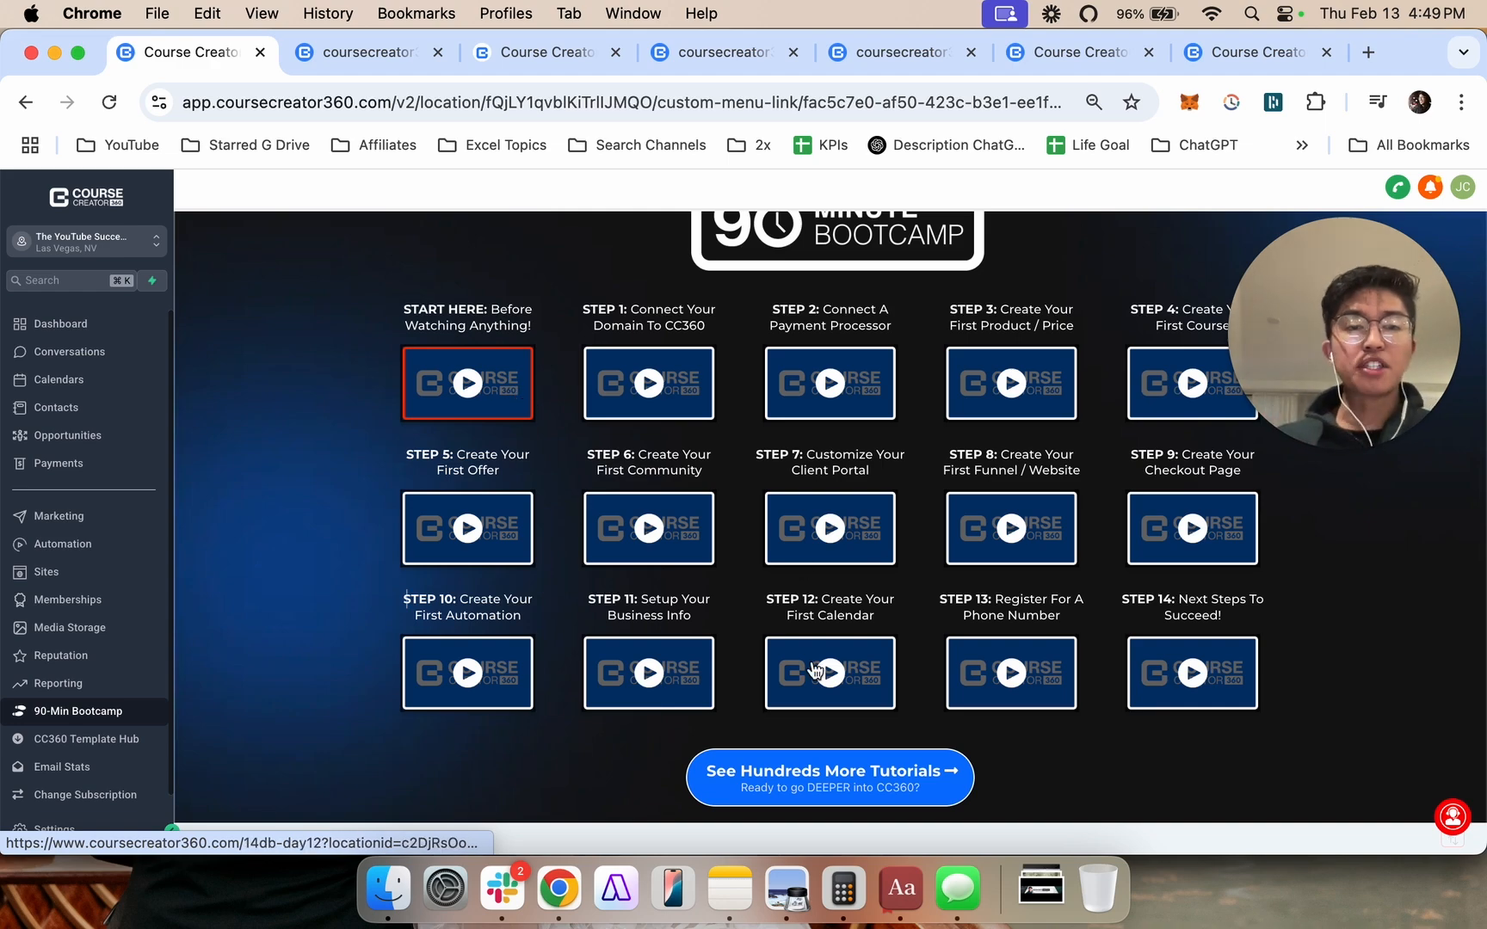
{"action": "mouse_move", "coordinate": [829, 673]}
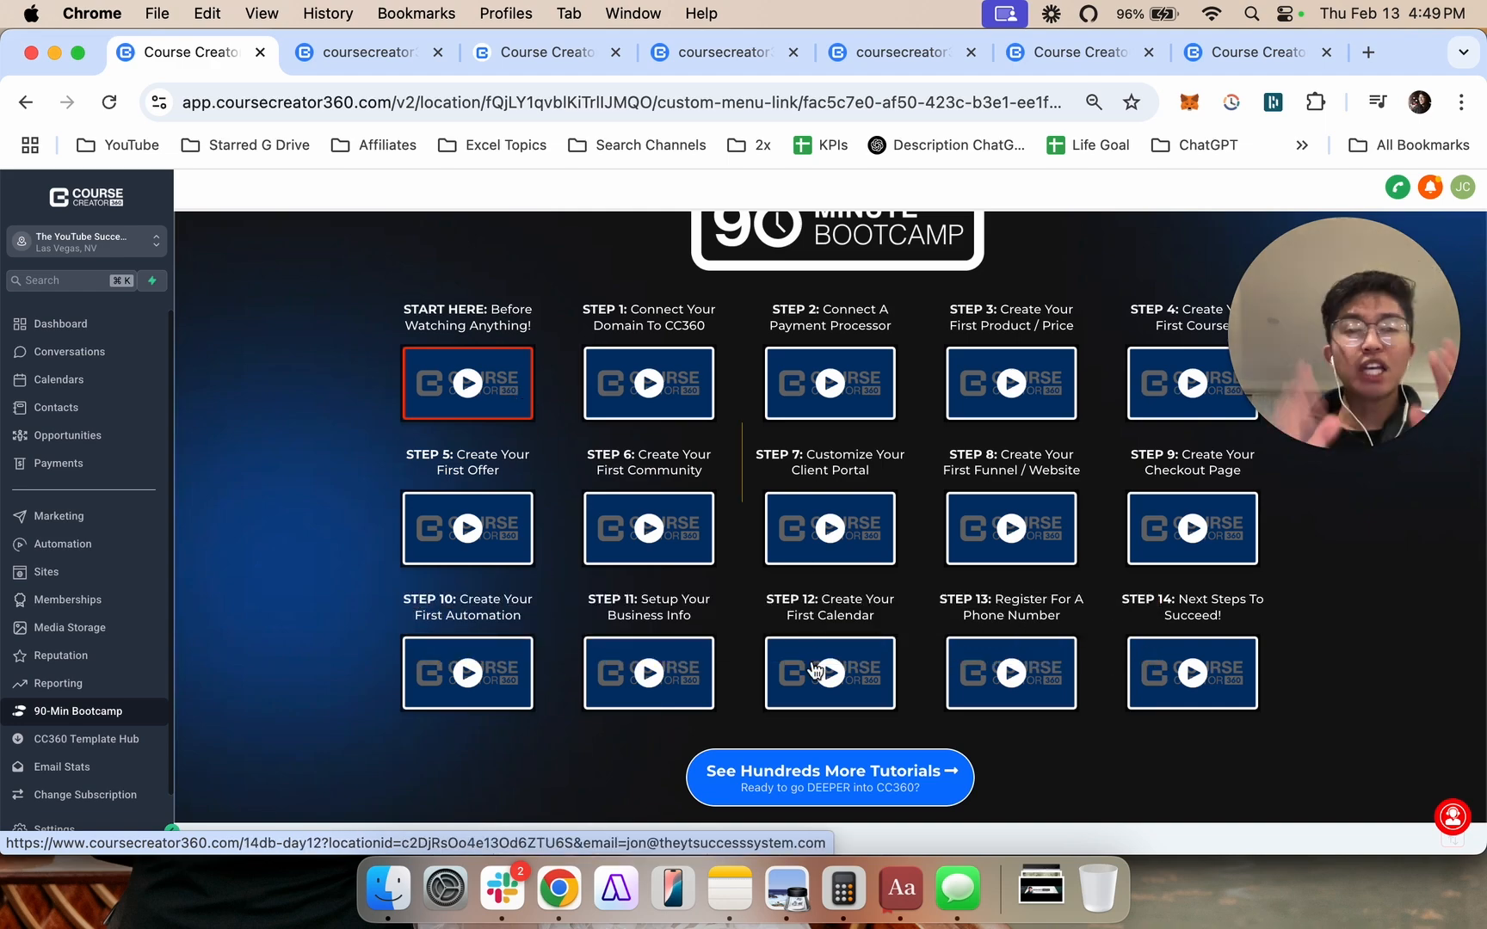